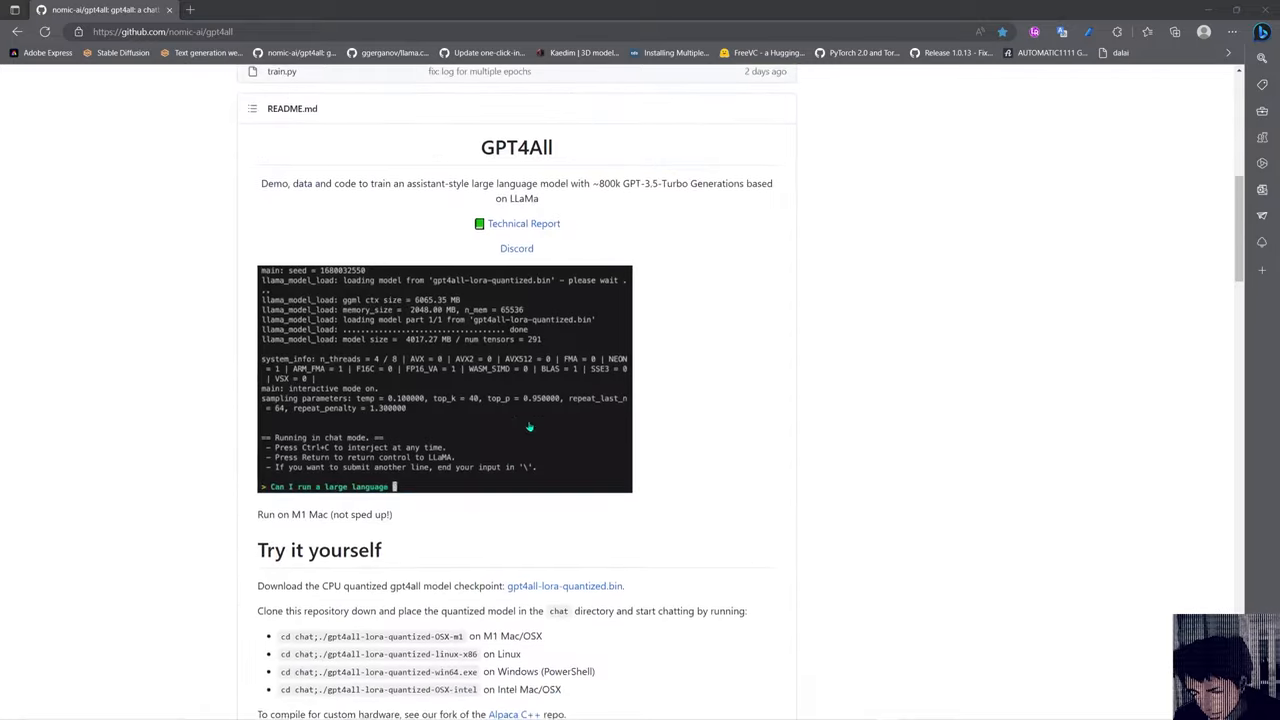
# Review the README and follow the Atlas Explorer link under Training Data Without P3
pyautogui.write('model on my laptop?')
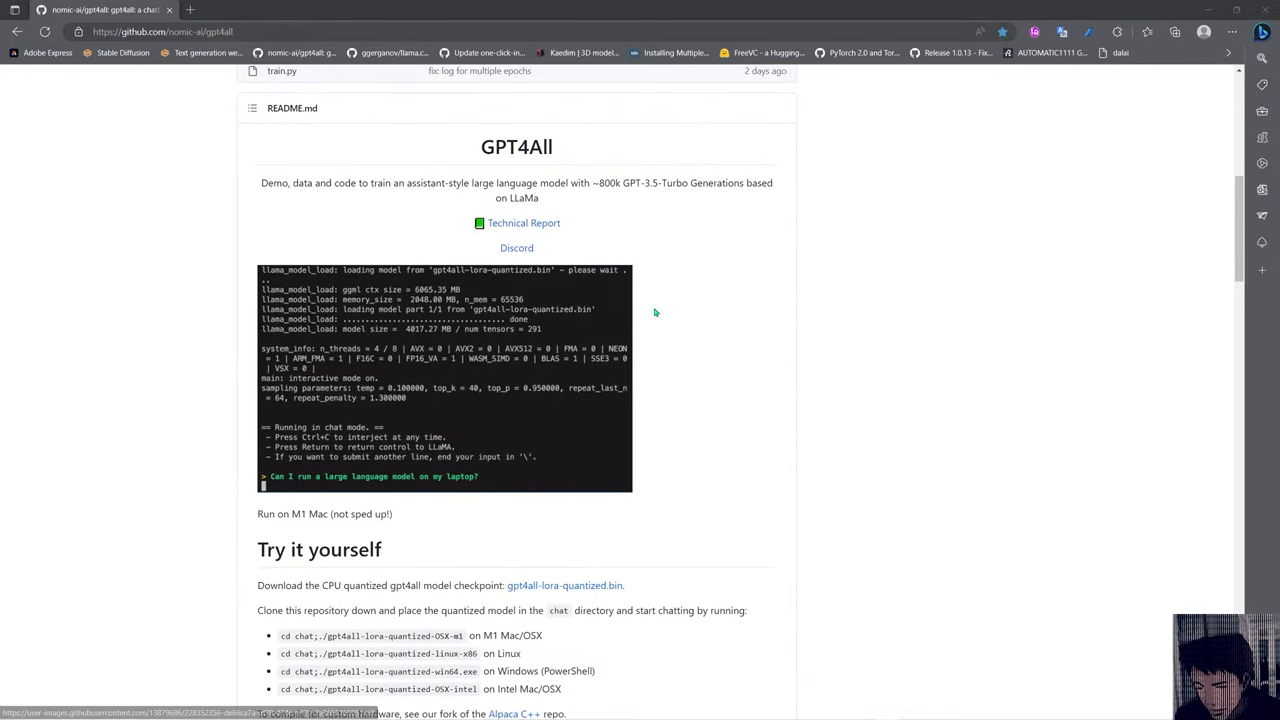
pyautogui.scroll(3)
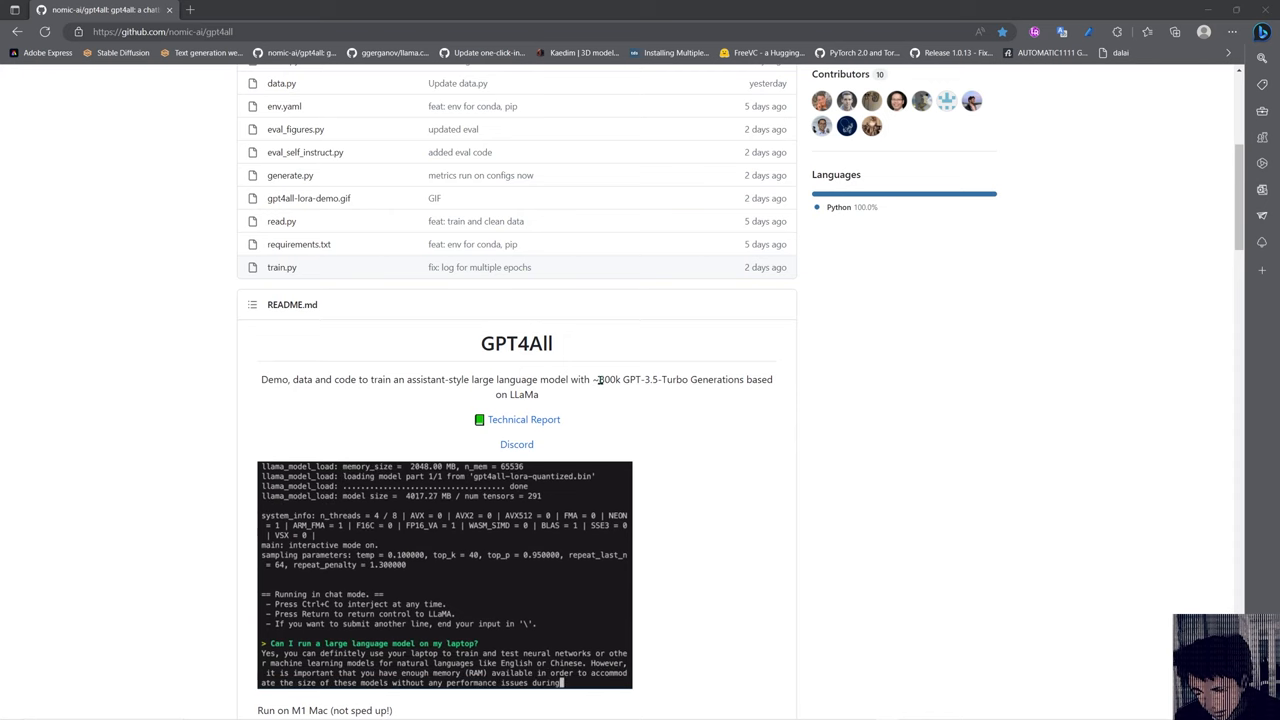
pyautogui.scroll(-3)
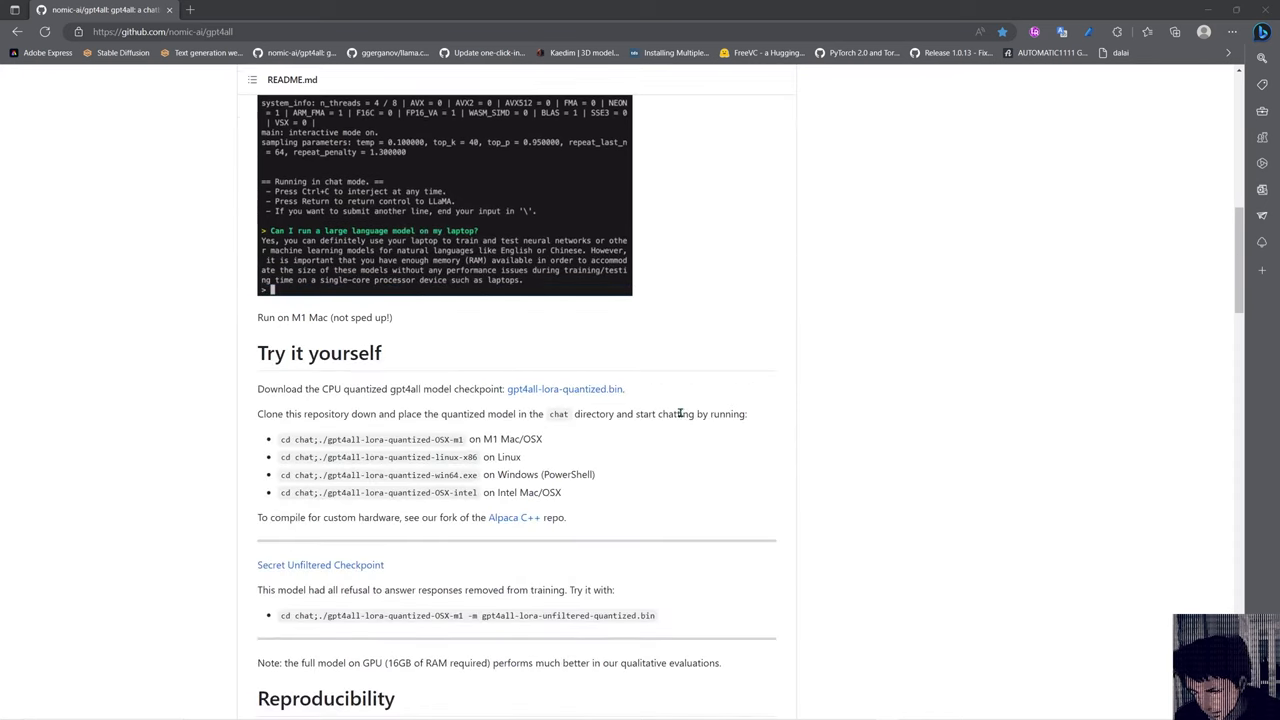
pyautogui.scroll(3)
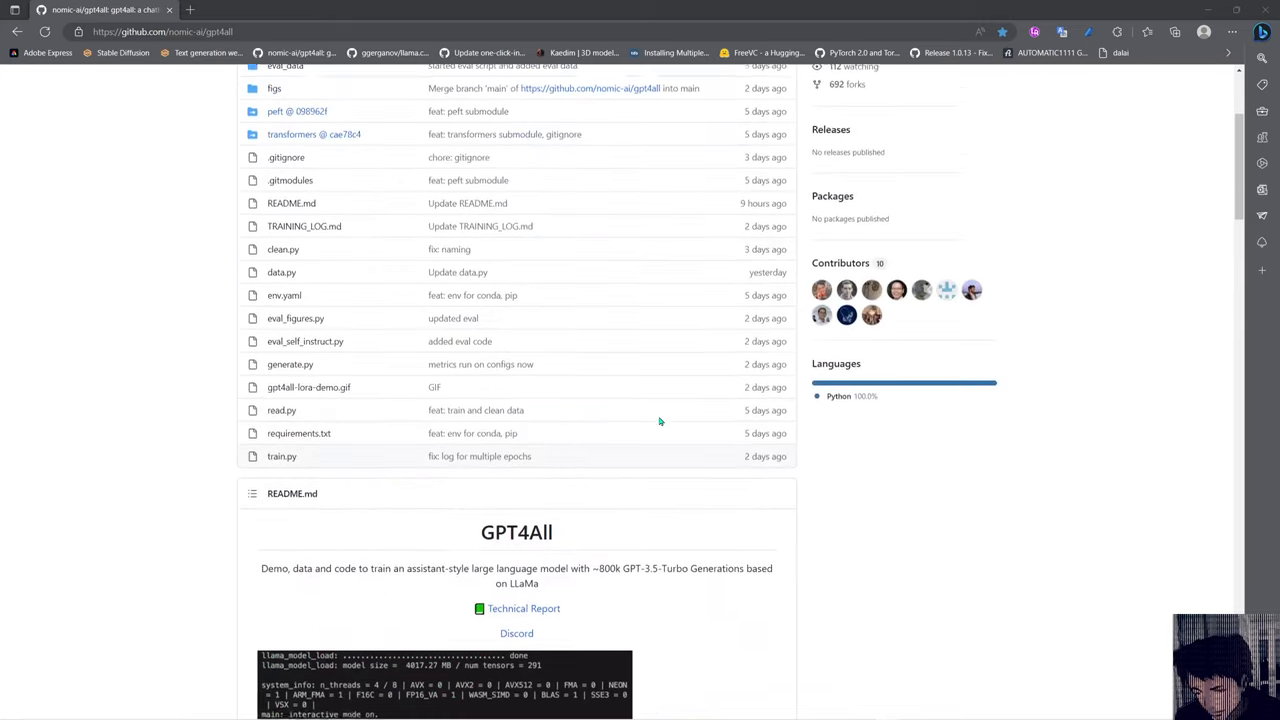
pyautogui.scroll(-3)
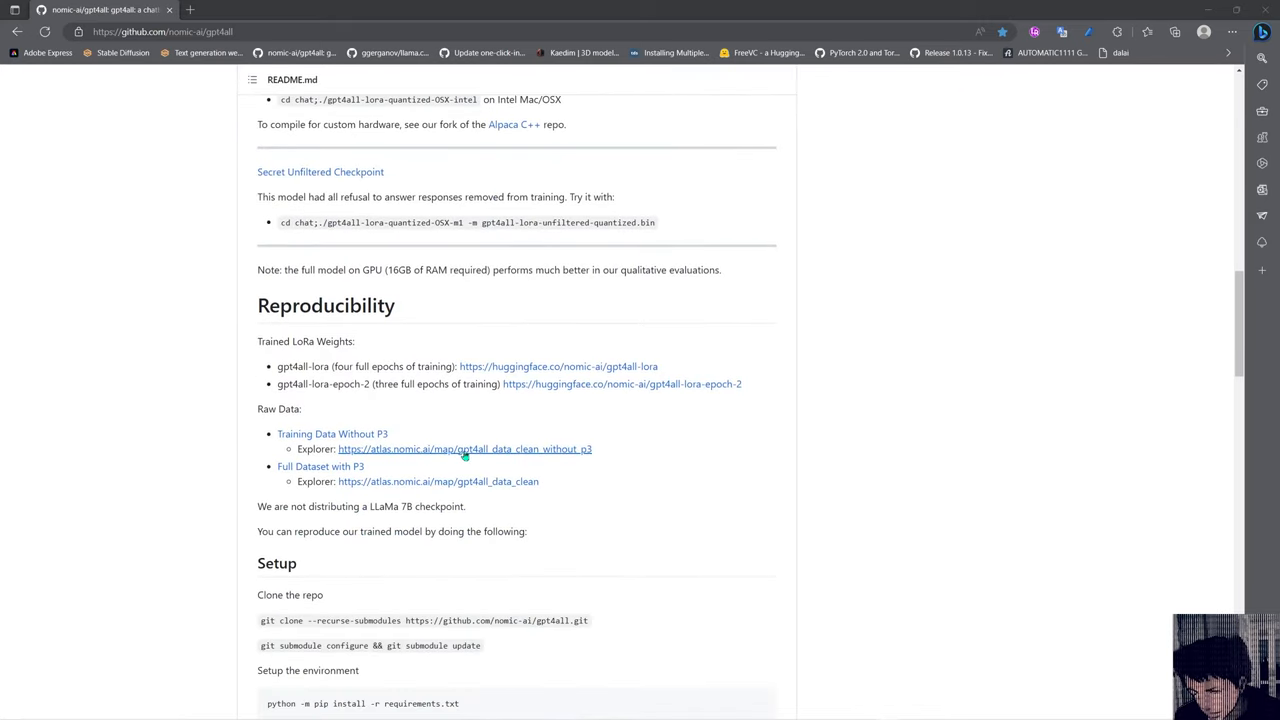
pyautogui.click(464, 448)
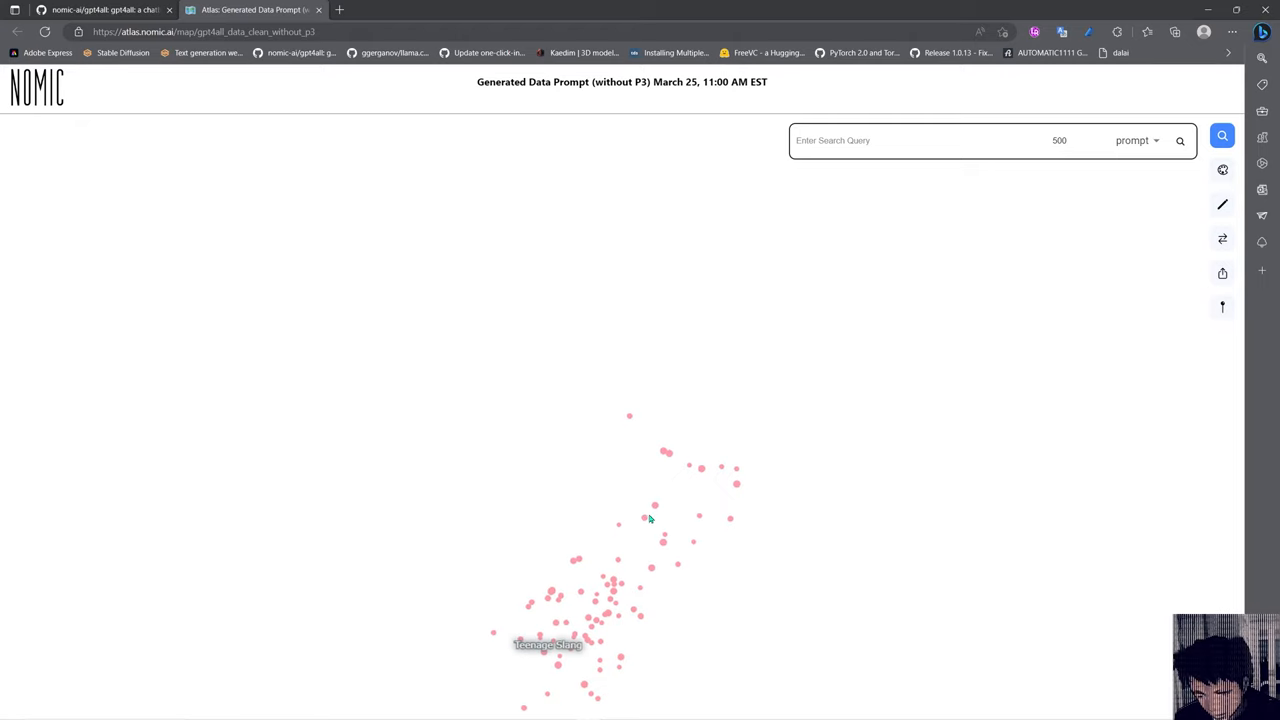
# View one data point's slang-words prompt and response, then return to the GitHub tab
pyautogui.click(654, 504)
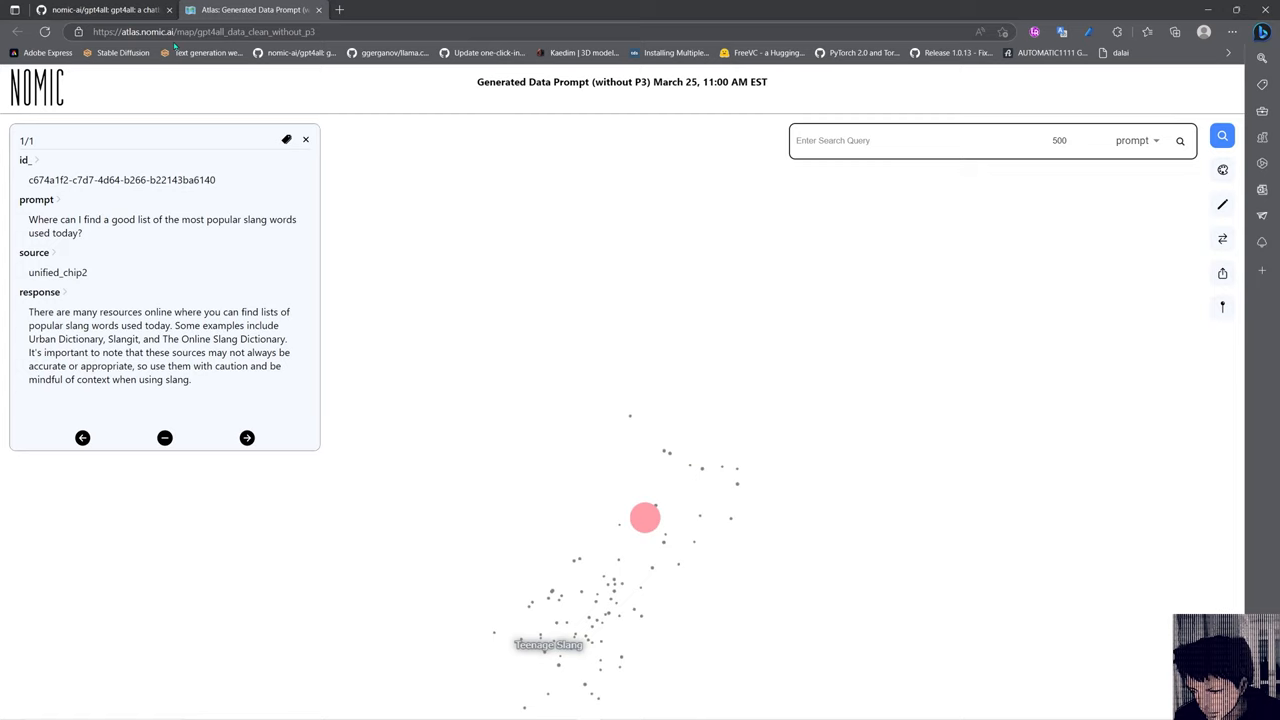
pyautogui.click(100, 10)
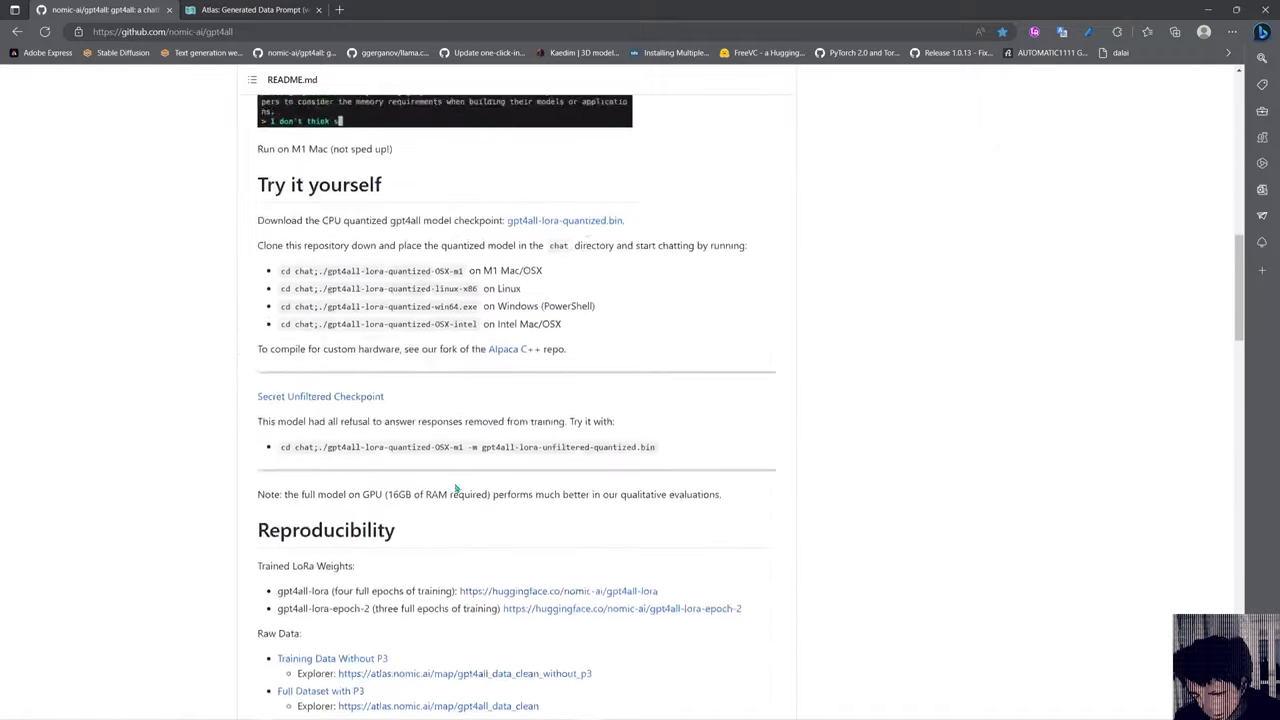
# Scroll the README down to the Alternative Download Locations with the quantized-model magnet link
pyautogui.scroll(-3)
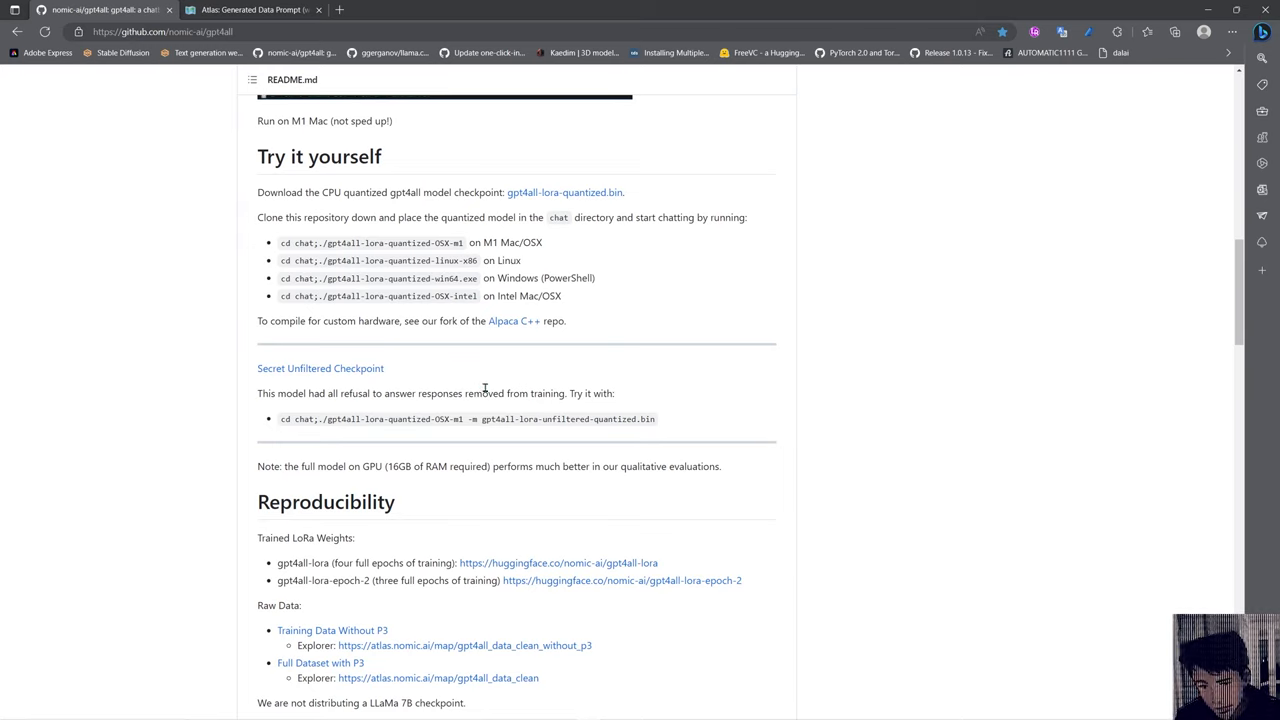
pyautogui.moveTo(476, 388)
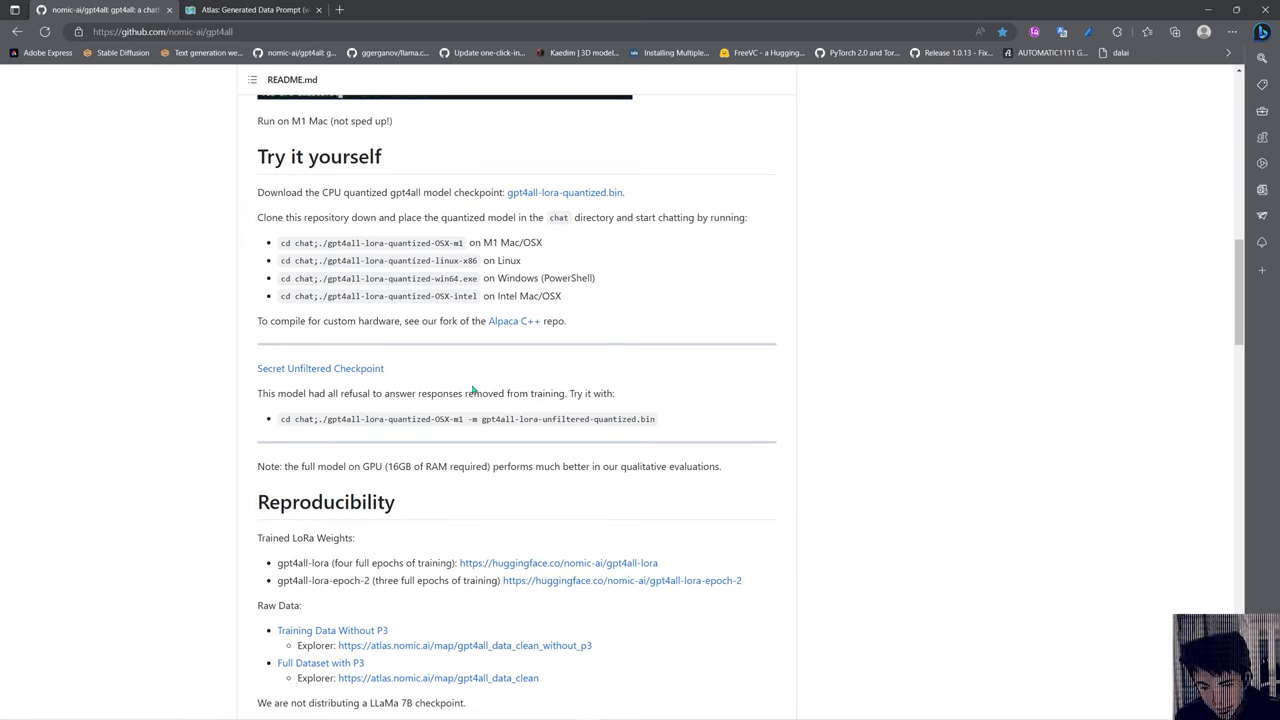
pyautogui.moveTo(320, 368)
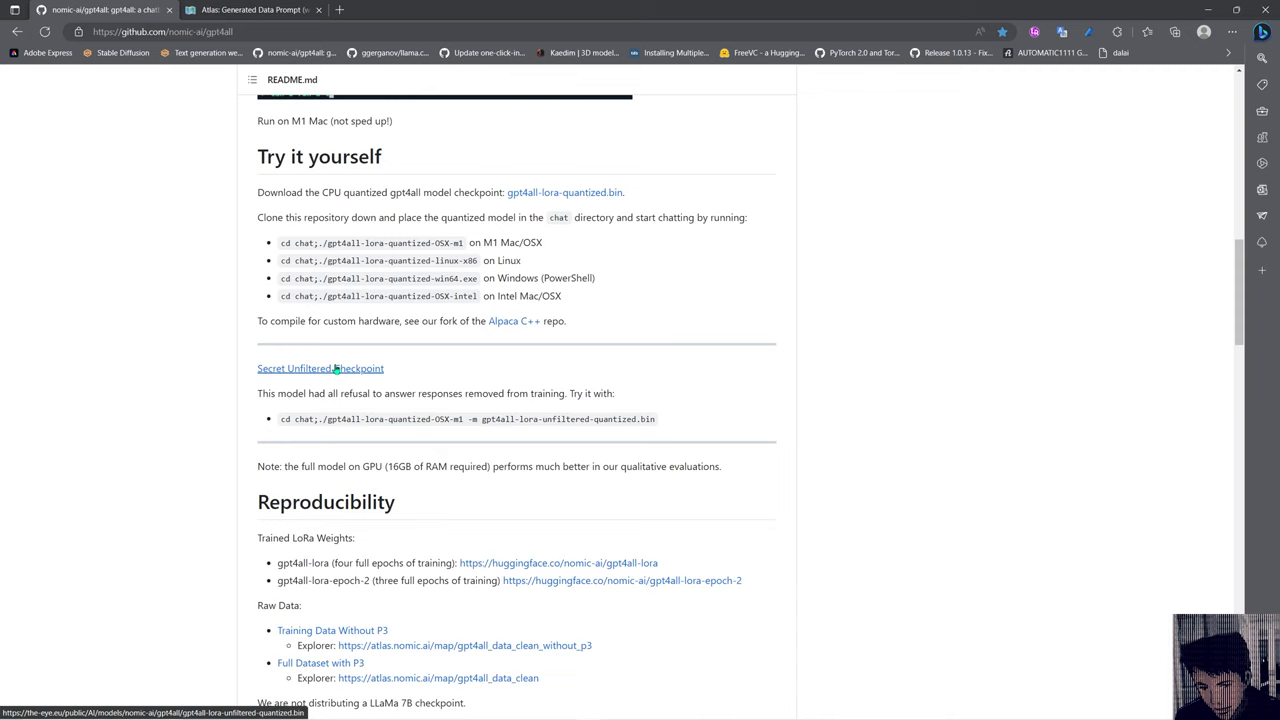
pyautogui.scroll(-3)
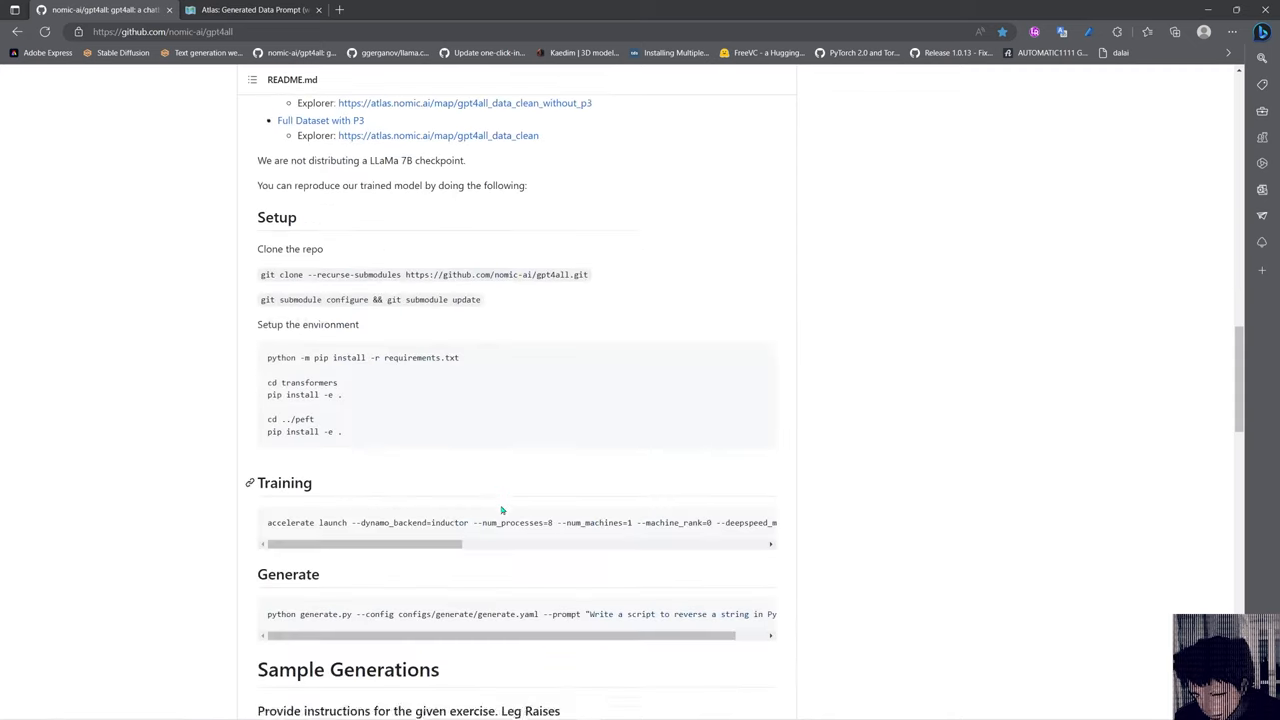
pyautogui.scroll(-3)
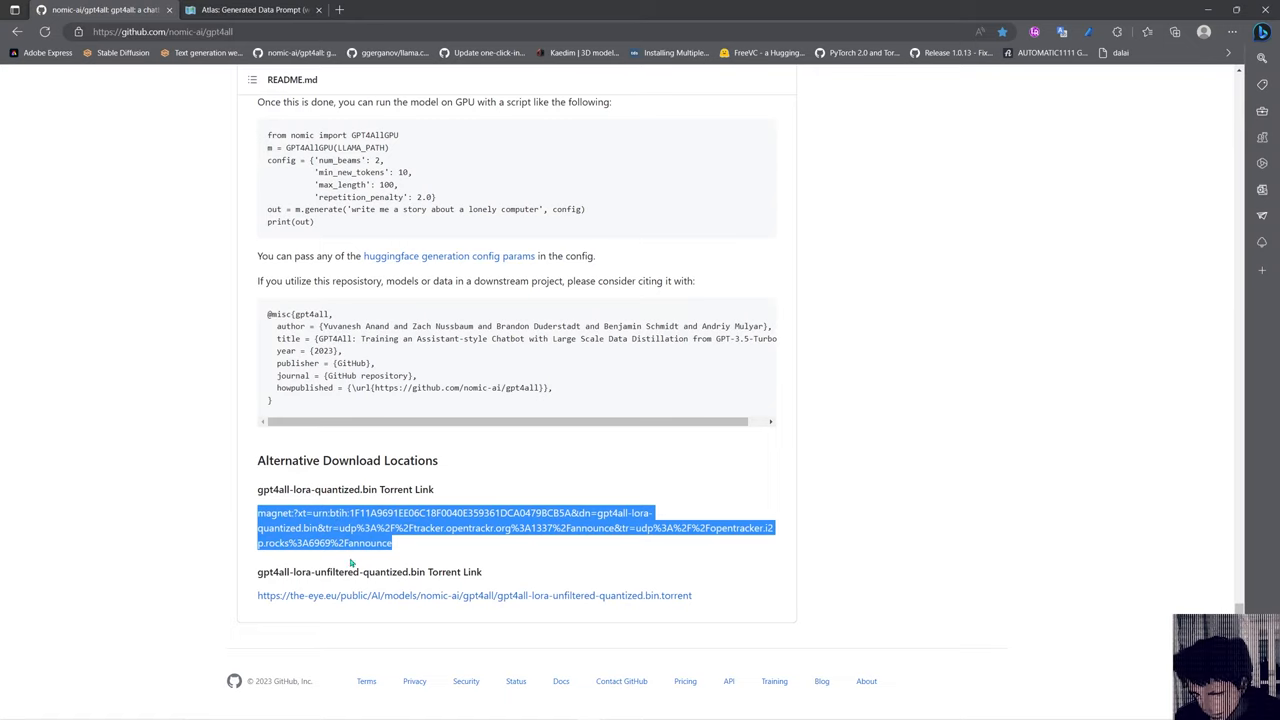
pyautogui.moveTo(428, 560)
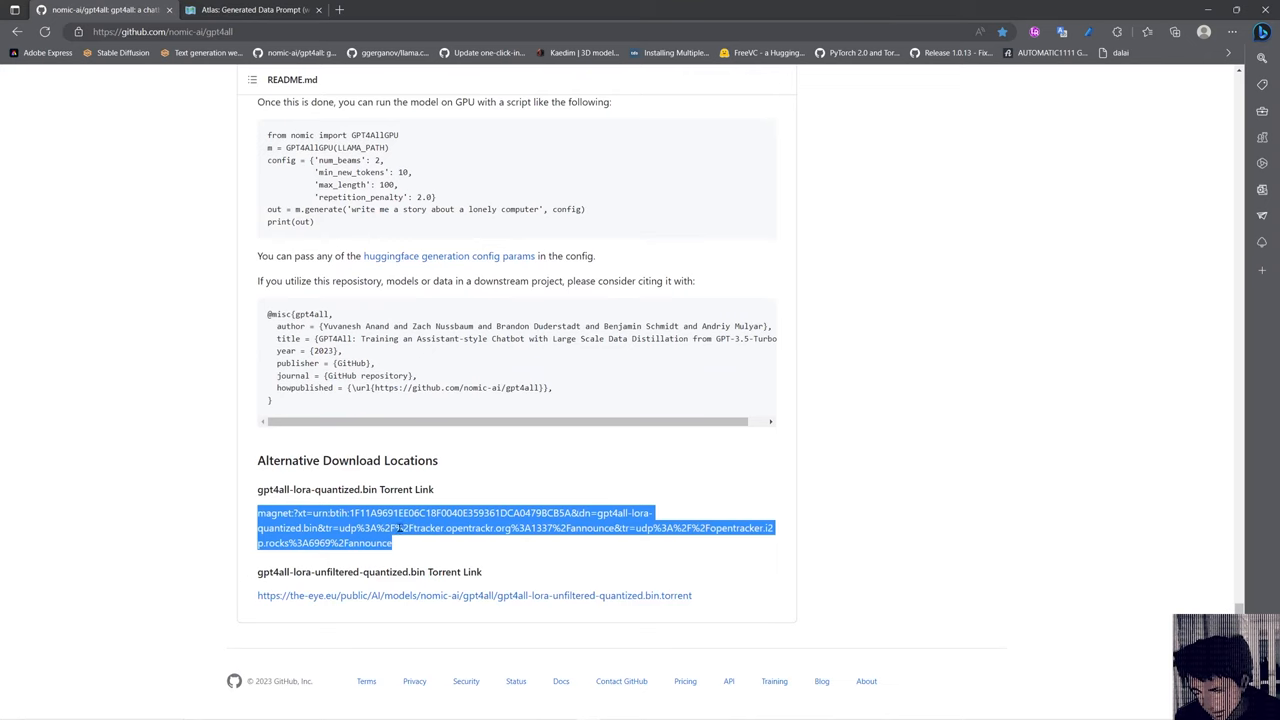
pyautogui.moveTo(448, 600)
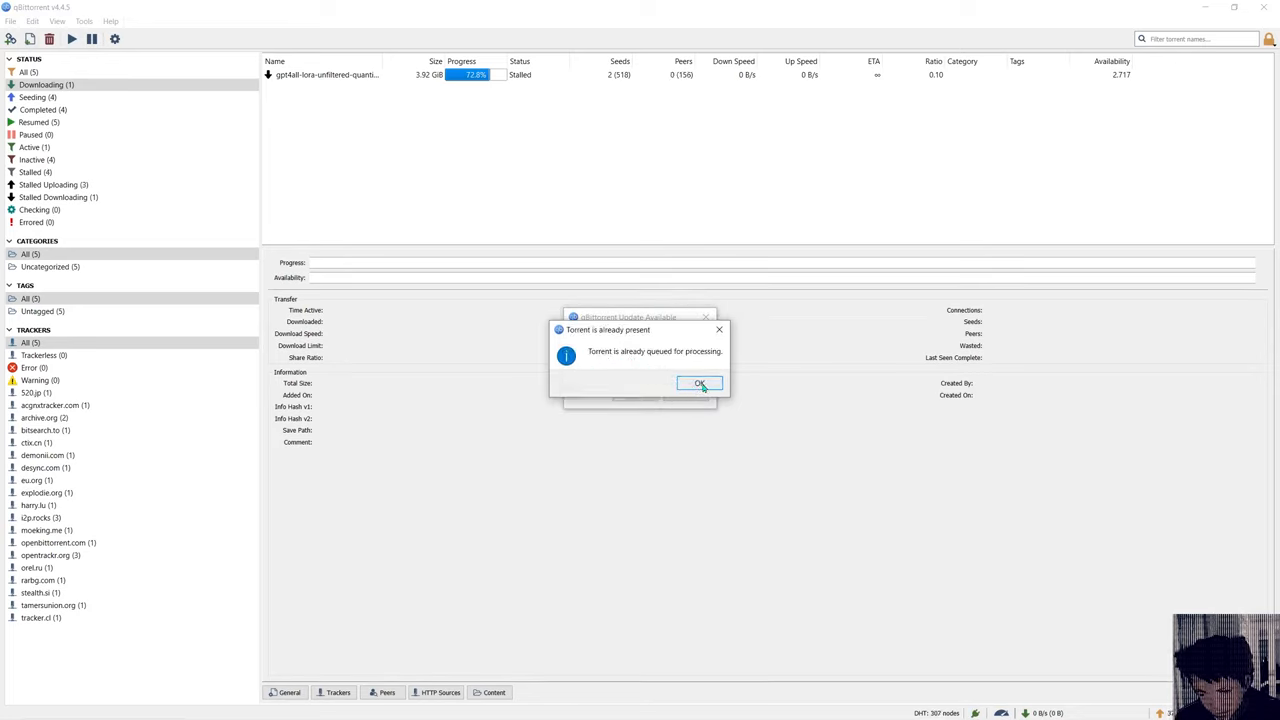
# Acknowledge the already-queued torrent notice, decline the client update, and use the File menu
pyautogui.click(700, 384)
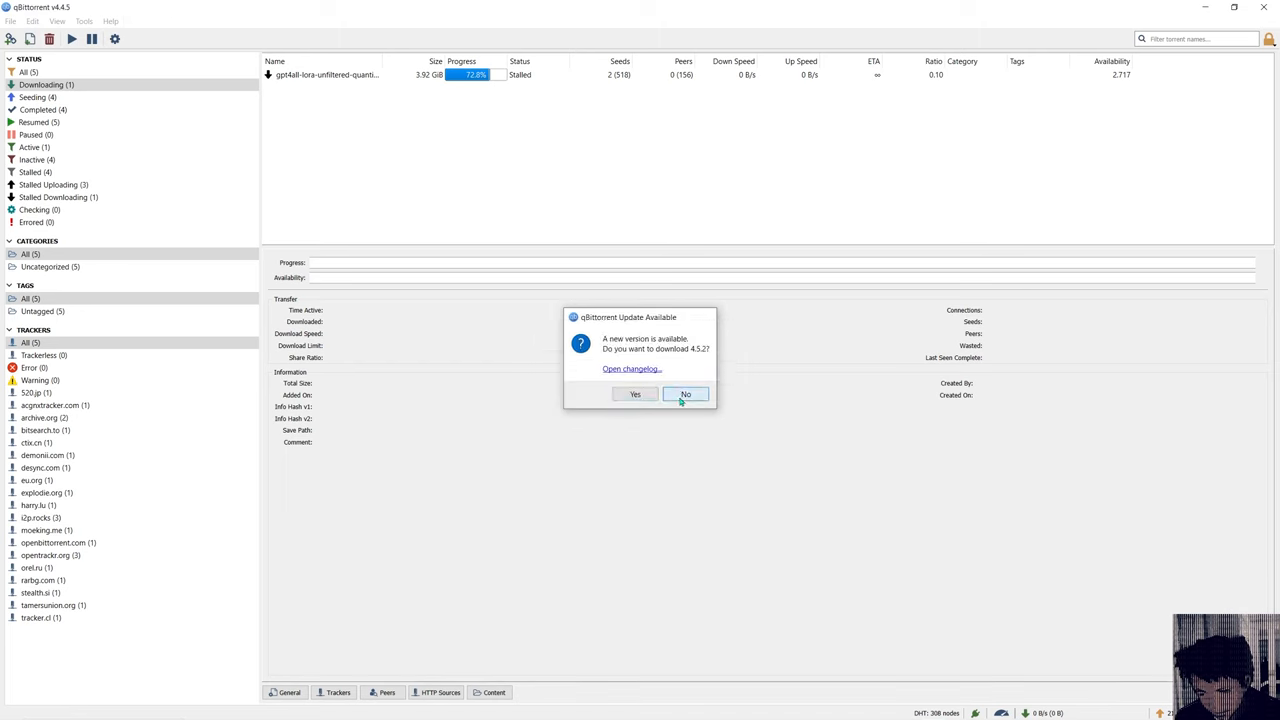
pyautogui.click(686, 392)
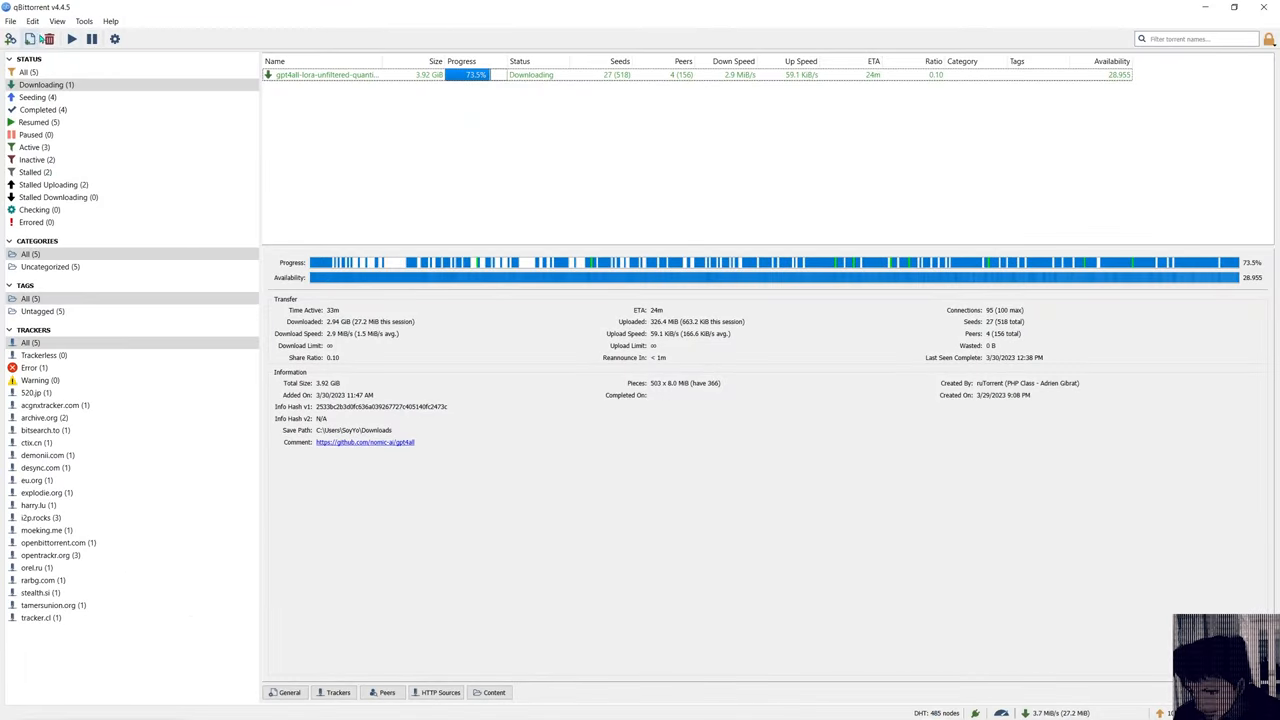
pyautogui.click(10, 20)
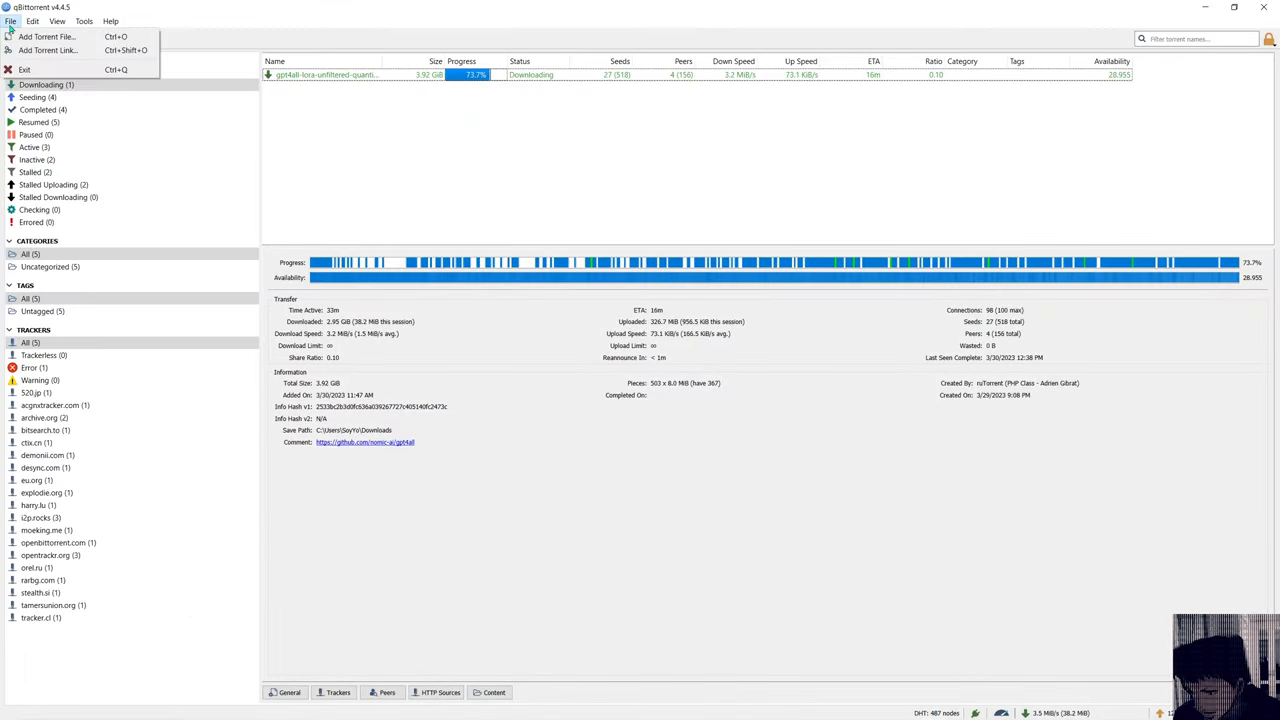
pyautogui.click(46, 50)
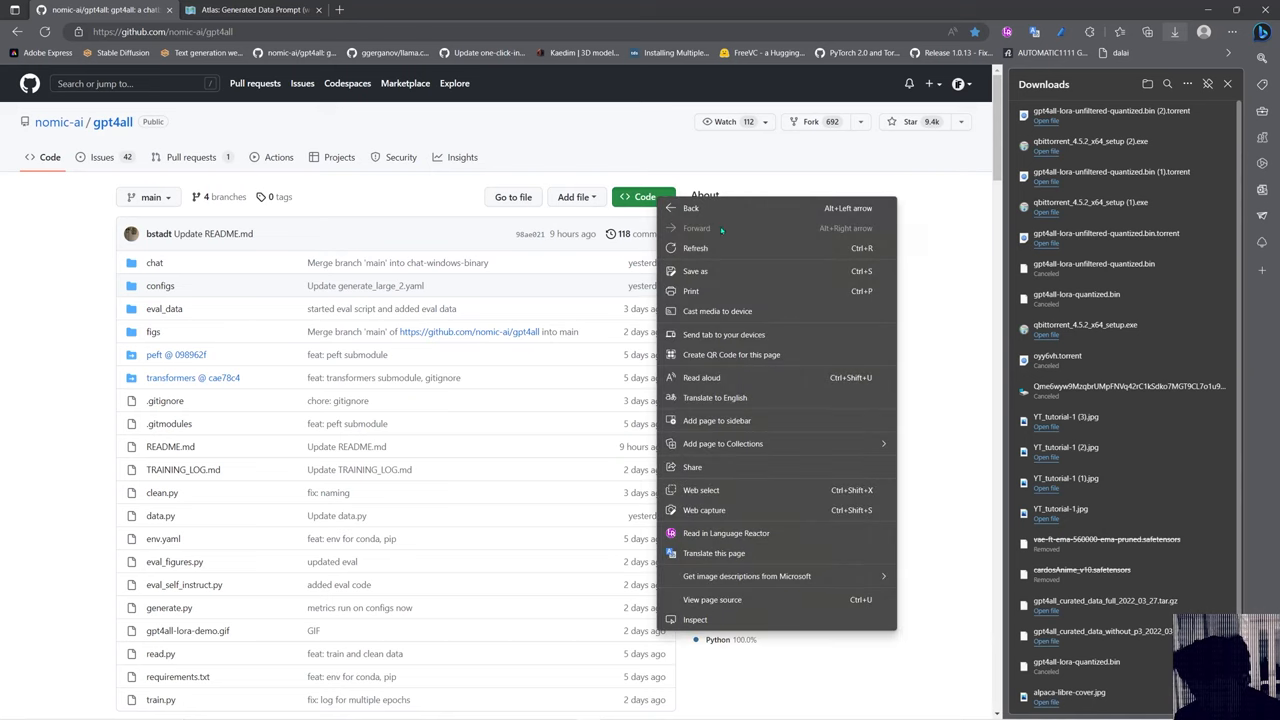
# Browse to E:\DB and start a PowerShell window in that folder
pyautogui.click(644, 196)
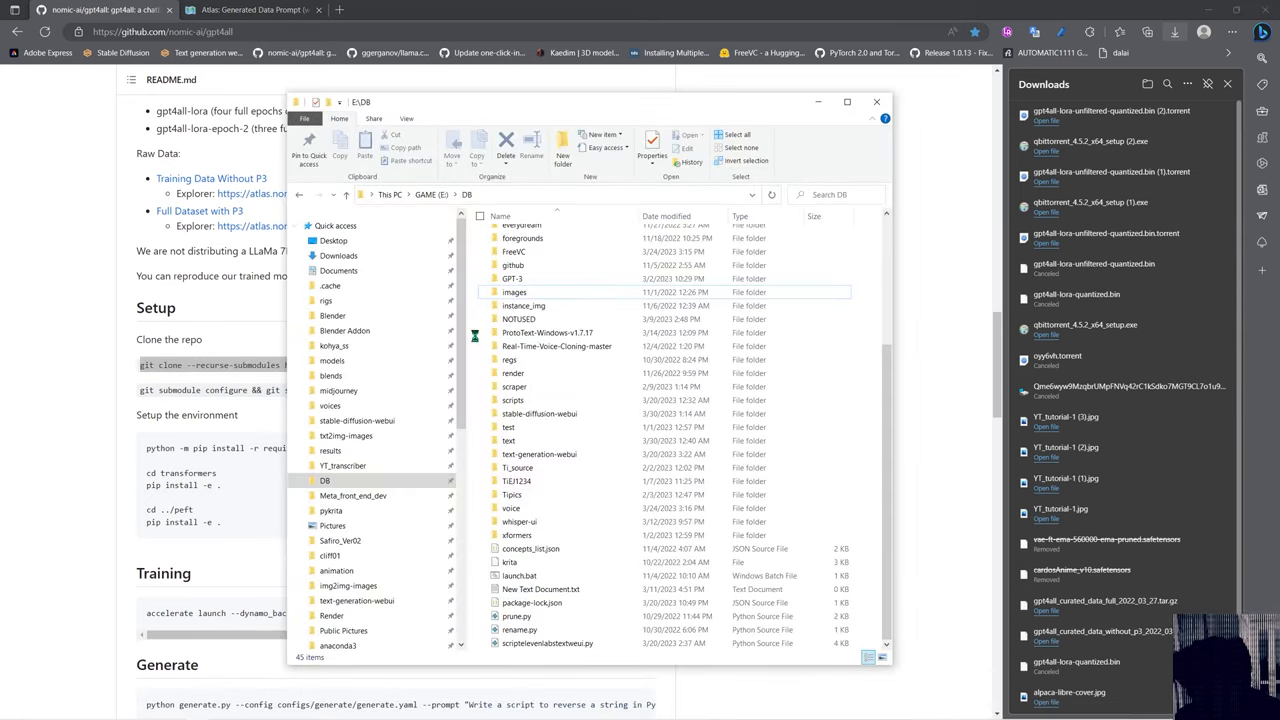
pyautogui.rightClick(476, 336)
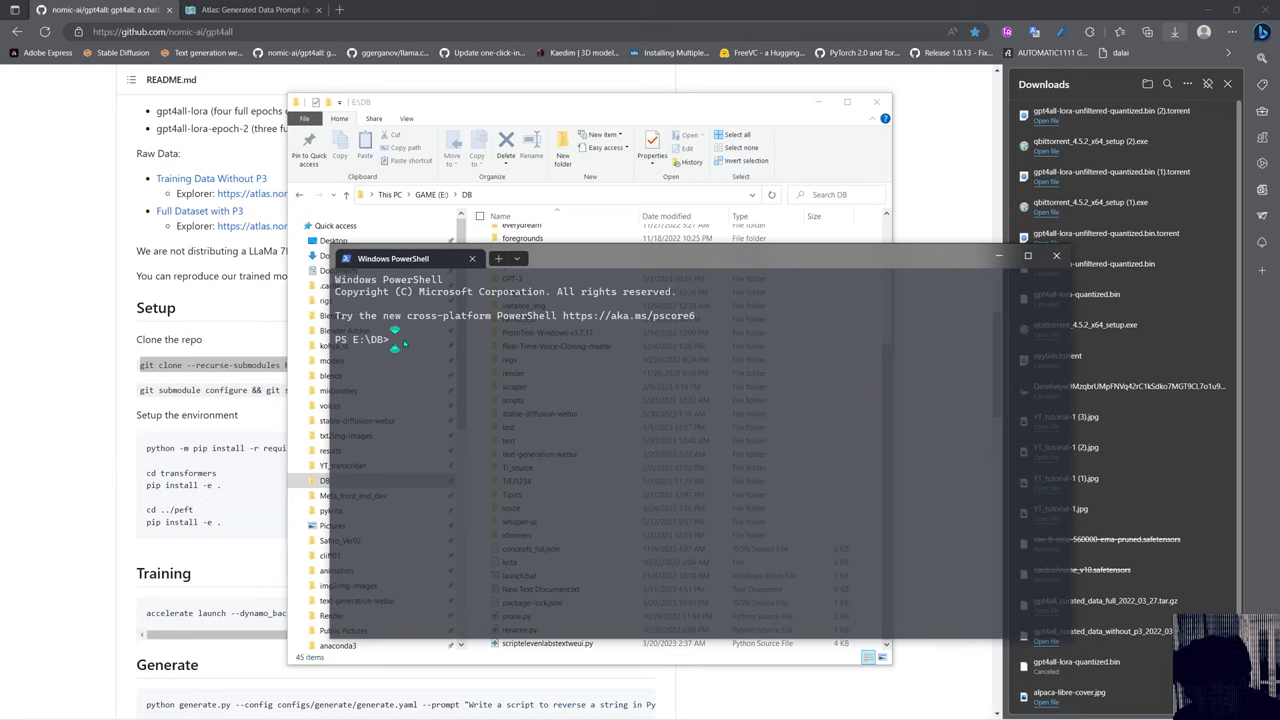
# Git clone nomic-ai/gpt4all with submodules, cd into gpt4all, and select the README install commands
pyautogui.write('git clone https://github.com/nomic-ai/gpt4all.git')
pyautogui.write('cd')
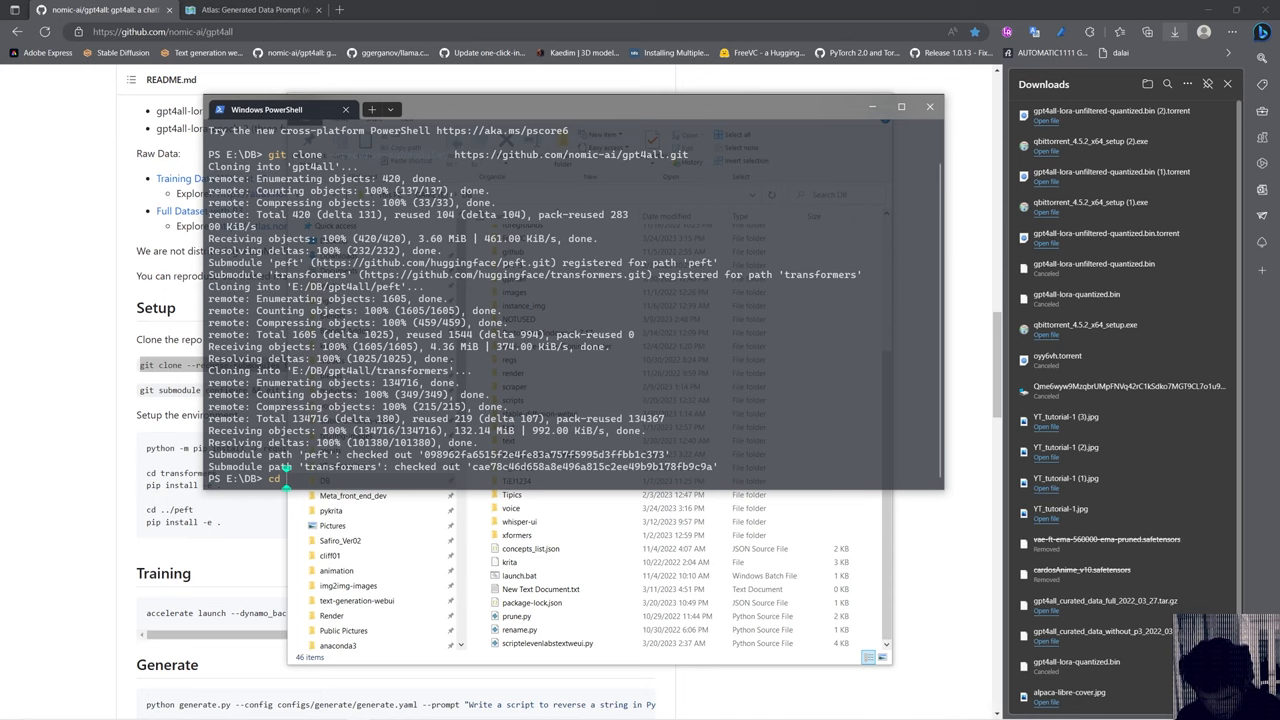
pyautogui.write('gpt4all')
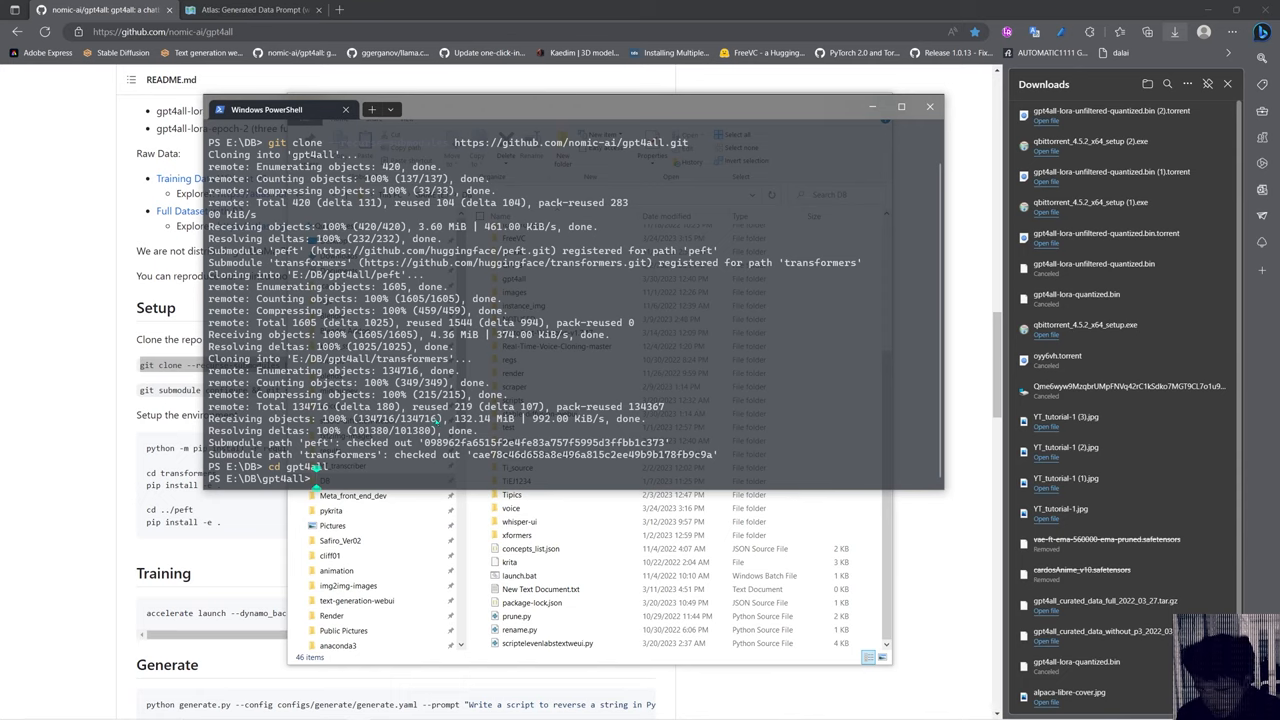
pyautogui.click(348, 584)
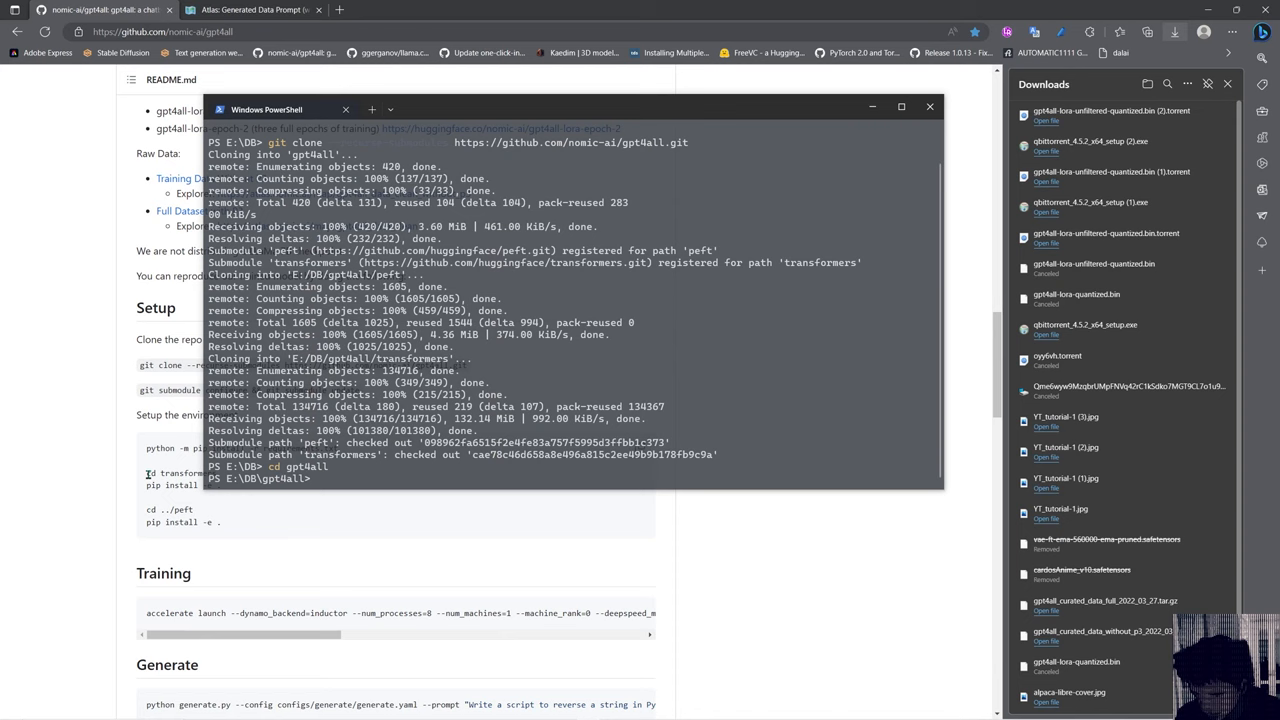
pyautogui.moveTo(146, 472); pyautogui.dragTo(200, 488)
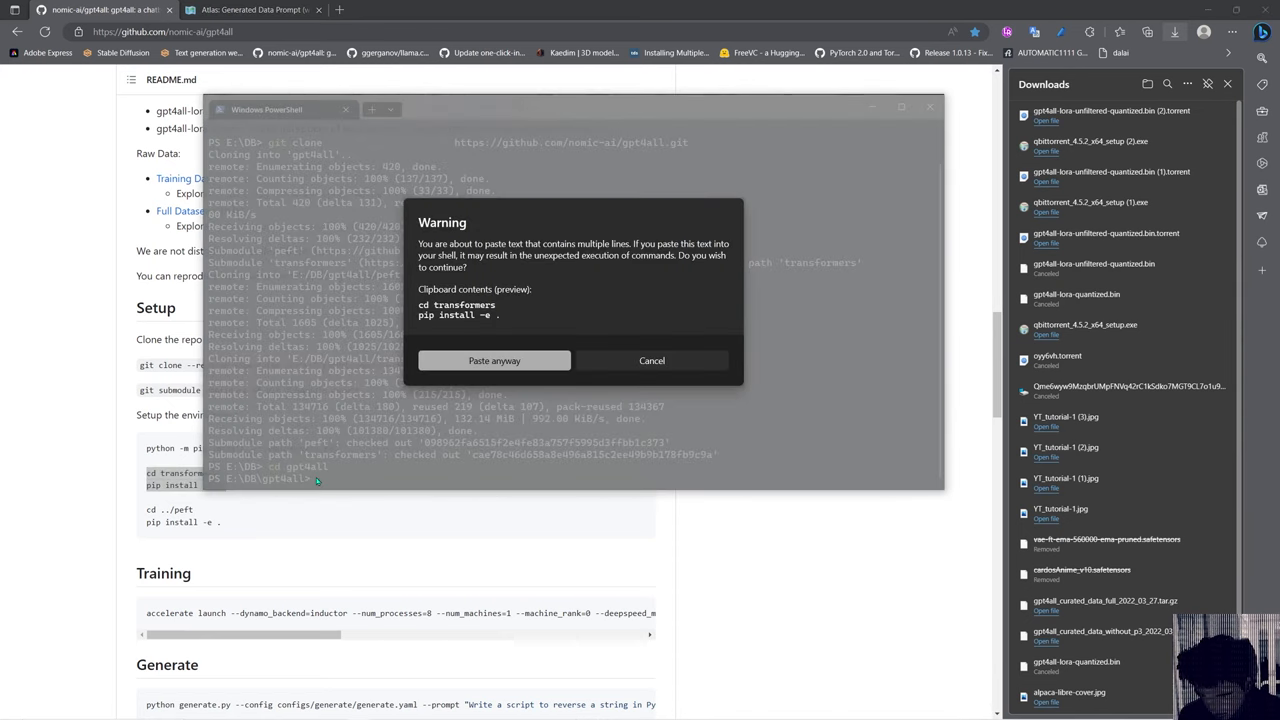
# Confirm the multi-line paste to pip install peft and accelerate, then grab the Windows run command from the README
pyautogui.click(494, 360)
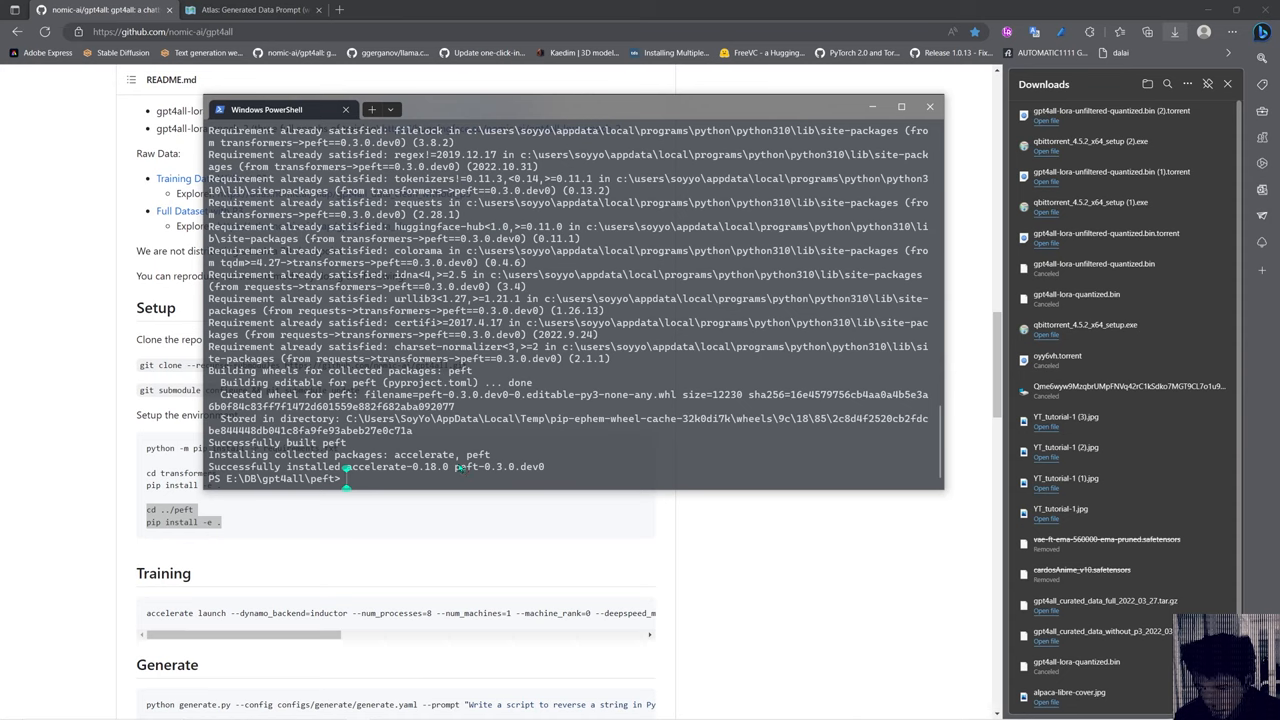
pyautogui.moveTo(296, 608)
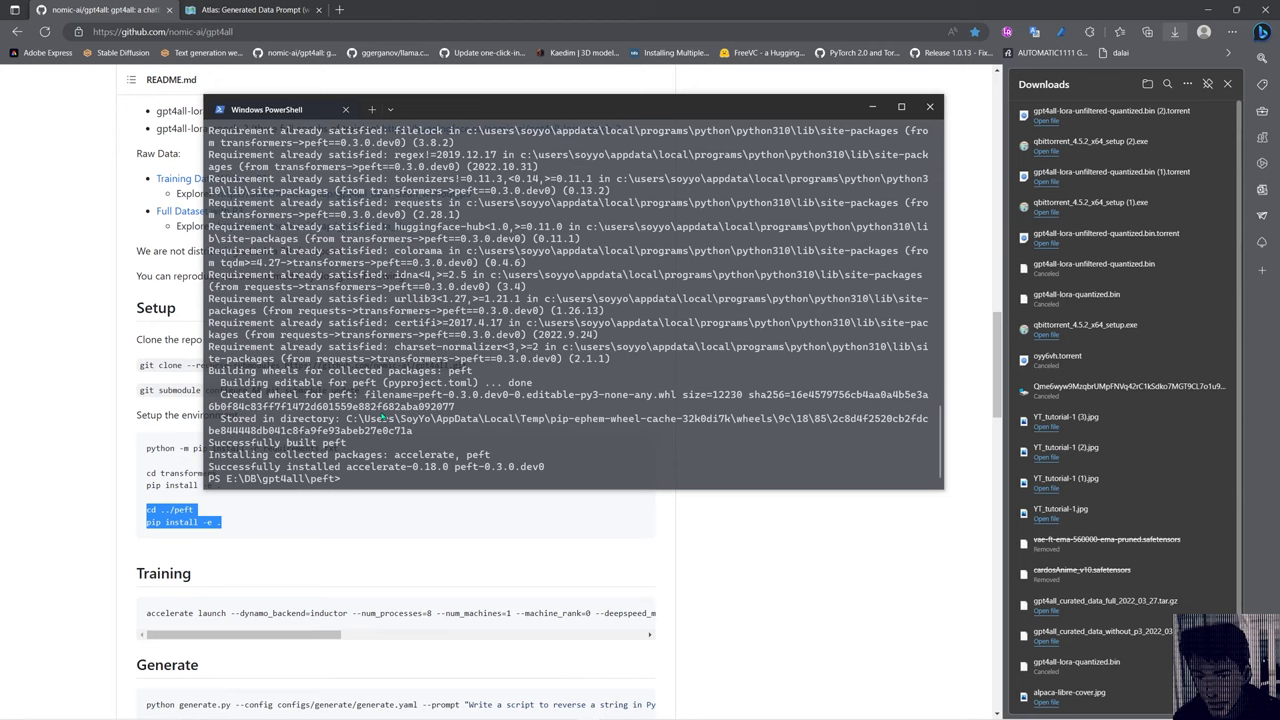
pyautogui.moveTo(386, 478)
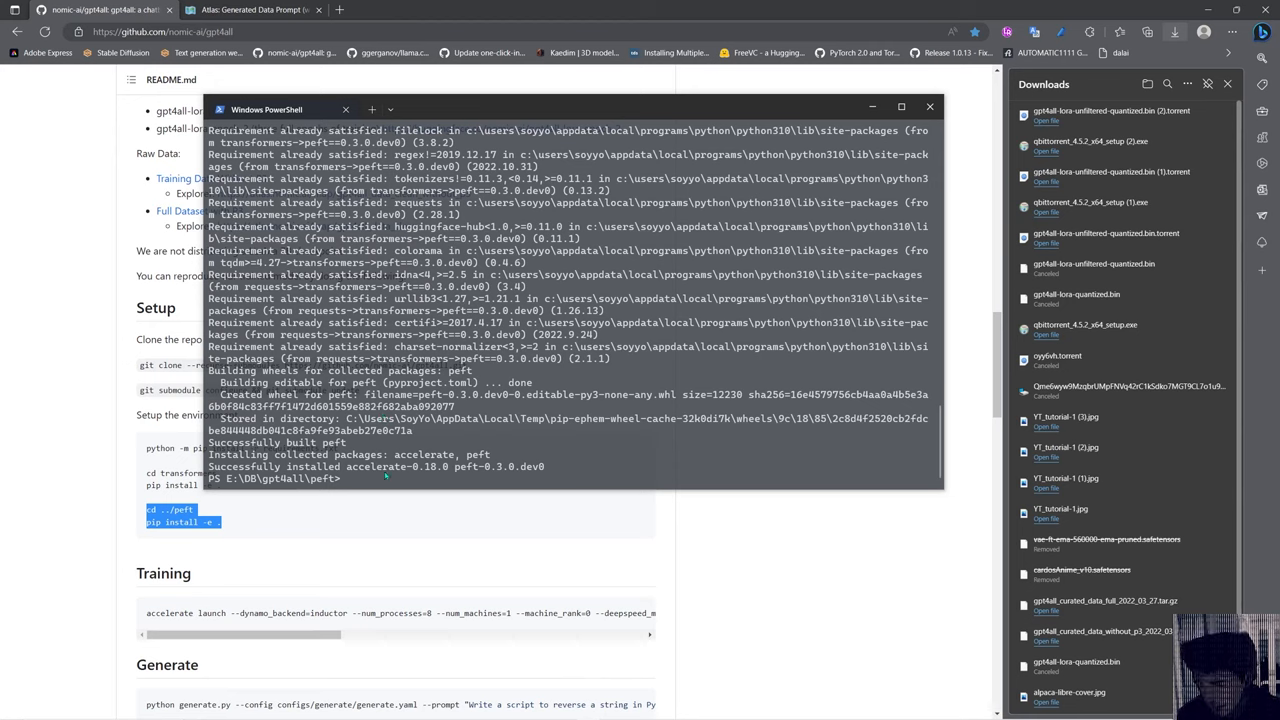
pyautogui.moveTo(328, 568)
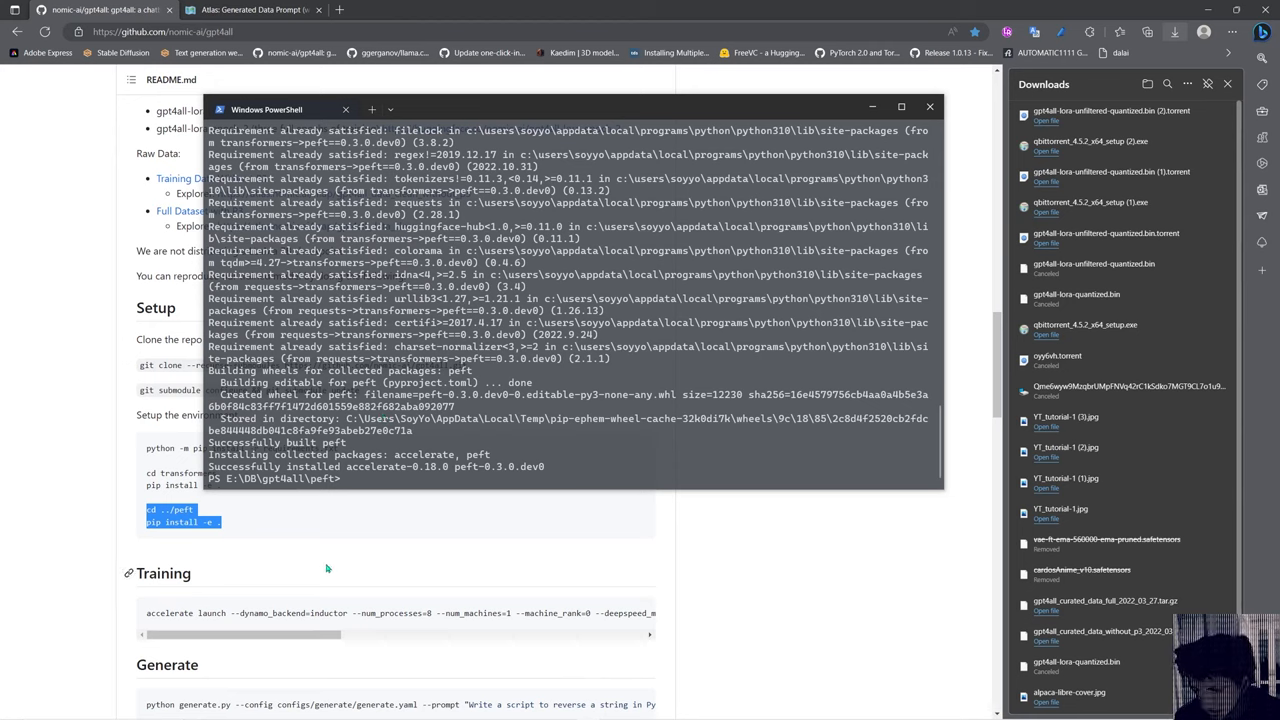
pyautogui.scroll(-3)
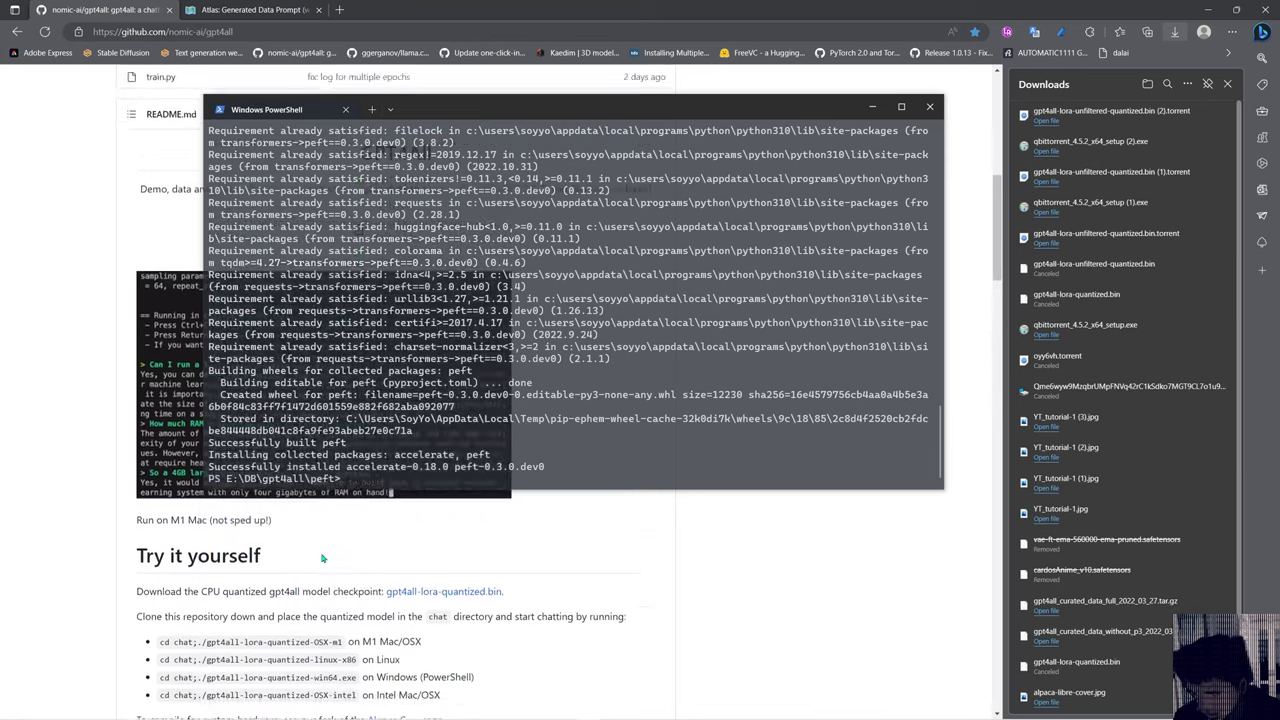
pyautogui.scroll(-3)
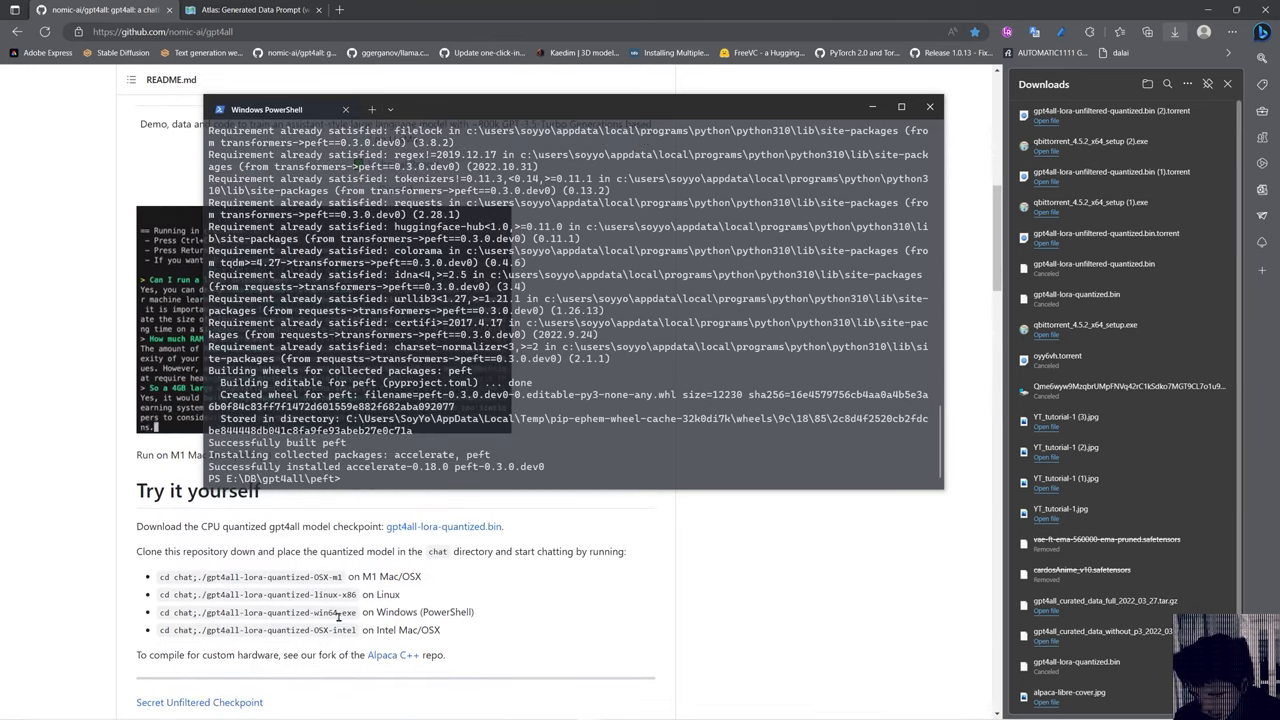
pyautogui.doubleClick(278, 612)
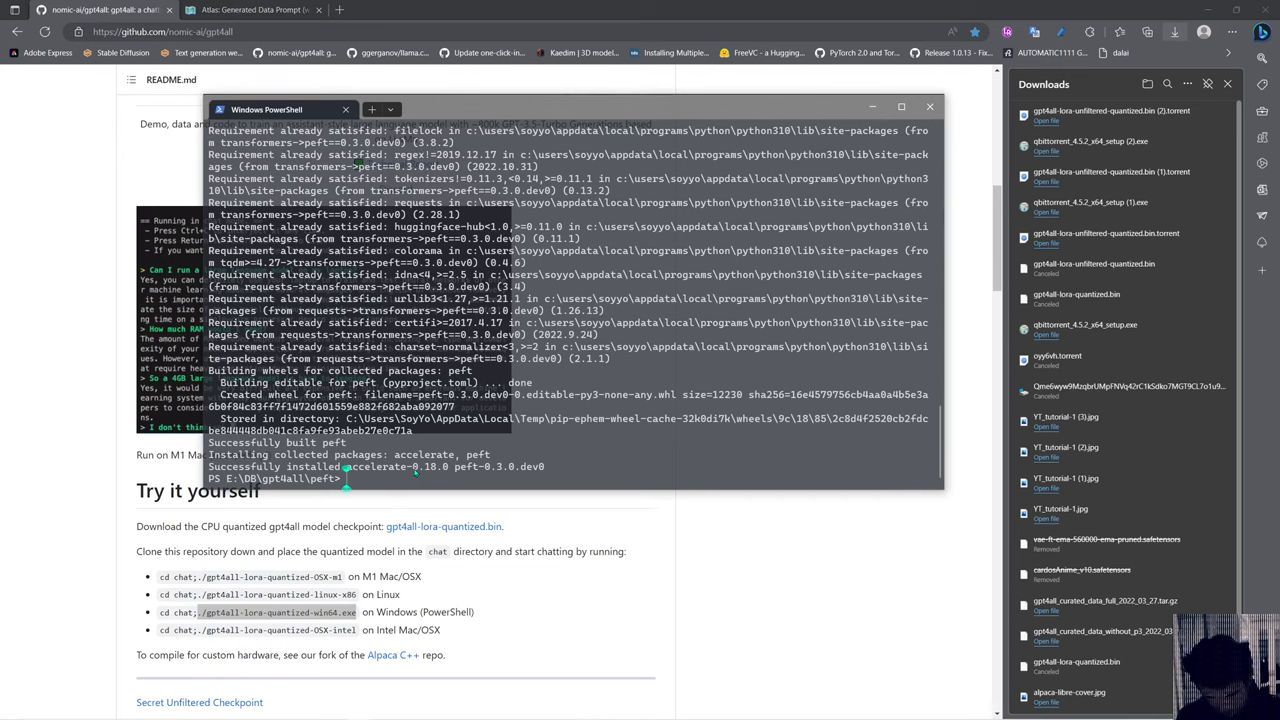
pyautogui.write('cd')
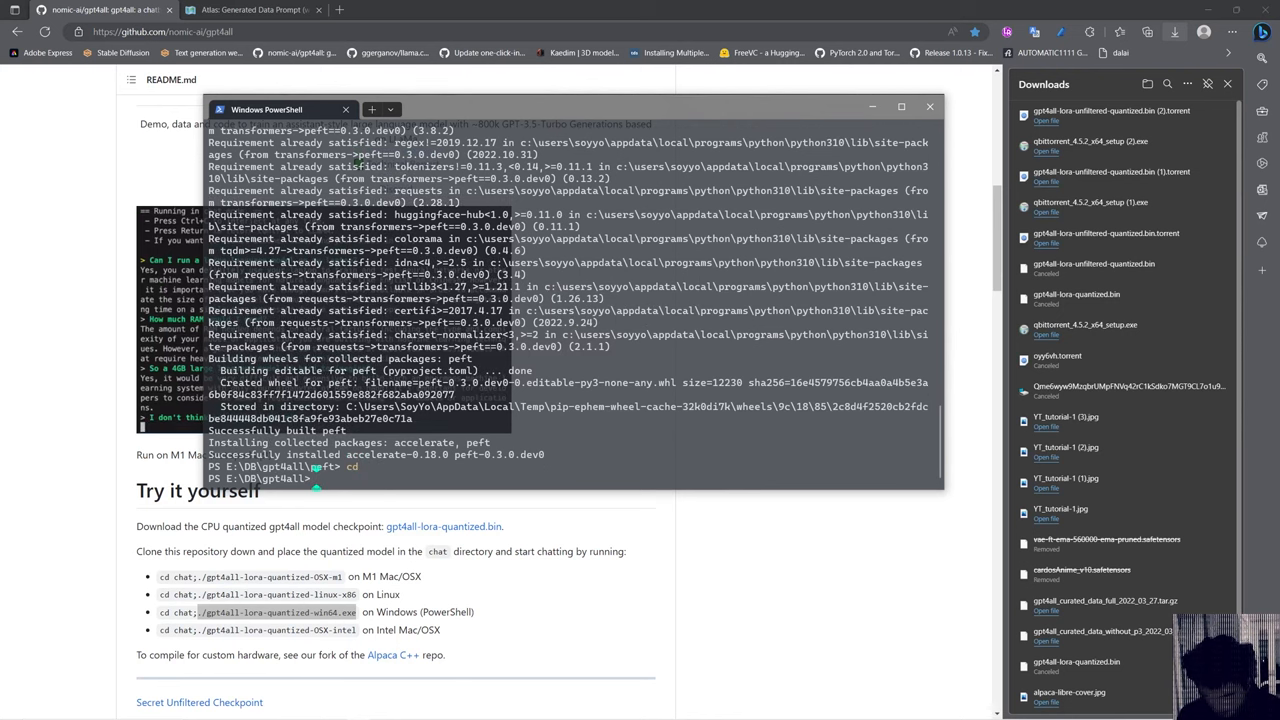
# cd into the chat folder, copy the win64 executable name from the README, and minimize the terminal
pyautogui.write('cd')
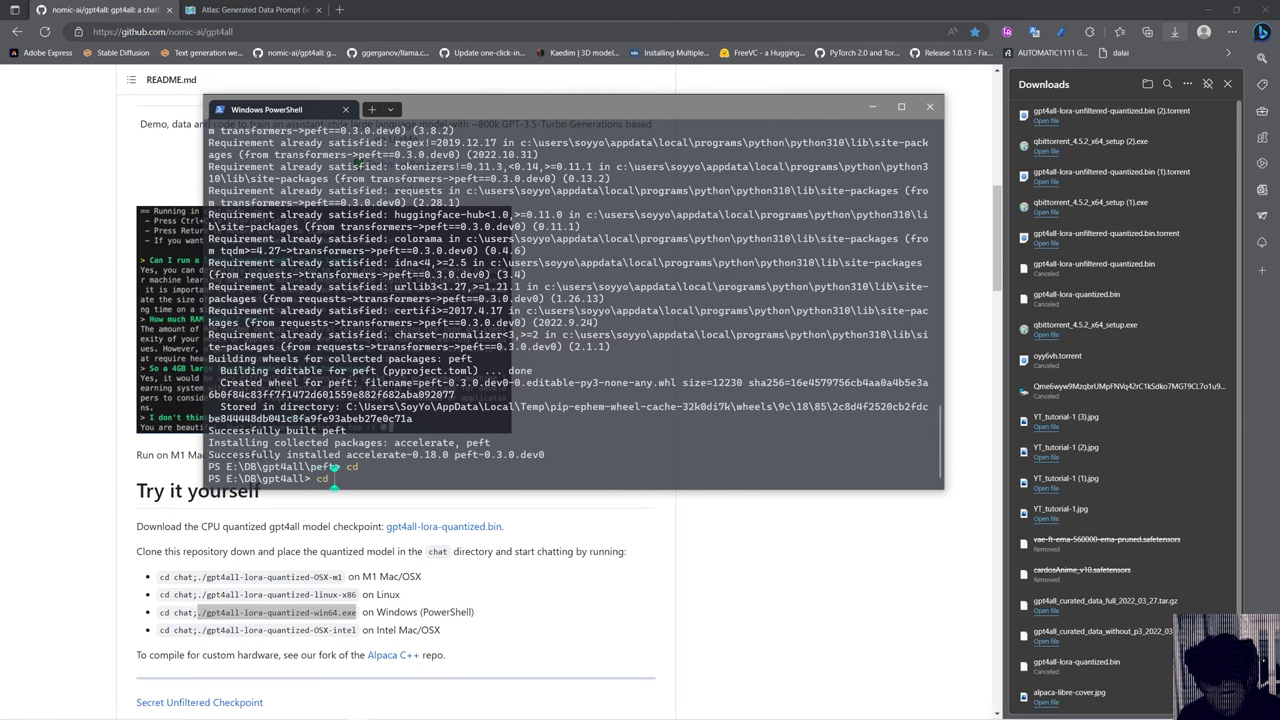
pyautogui.write('chat')
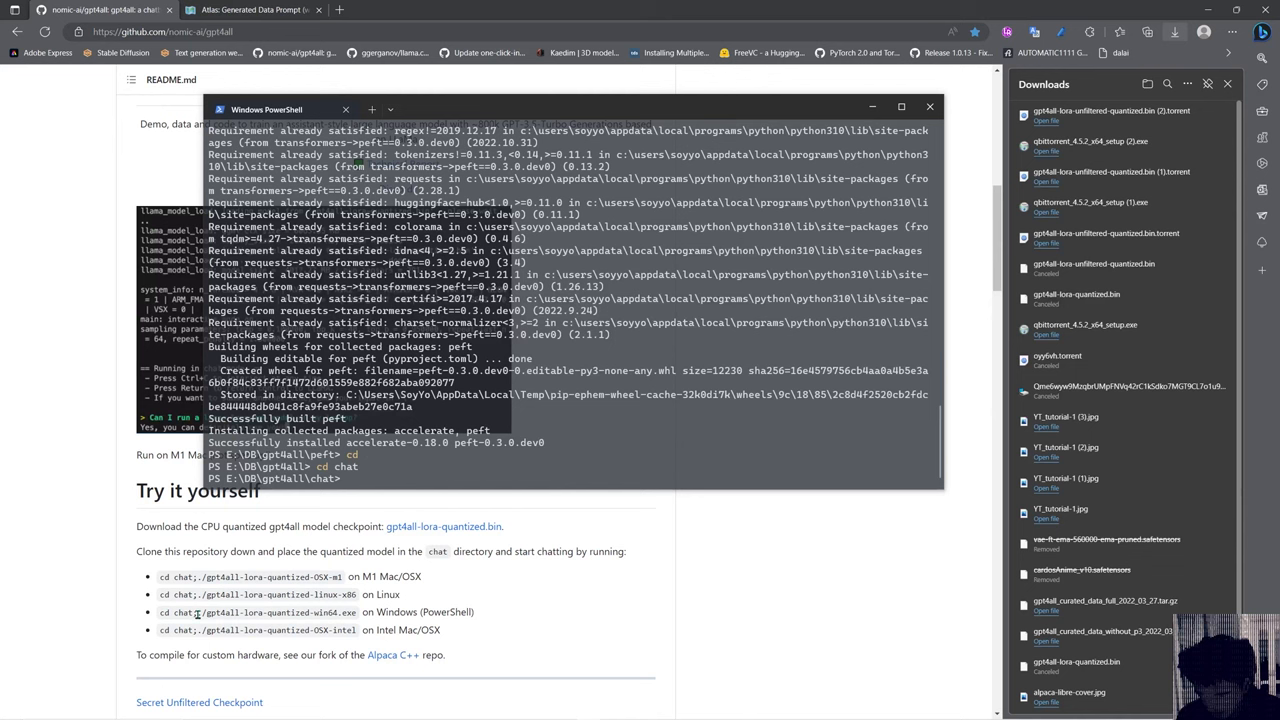
pyautogui.doubleClick(230, 612)
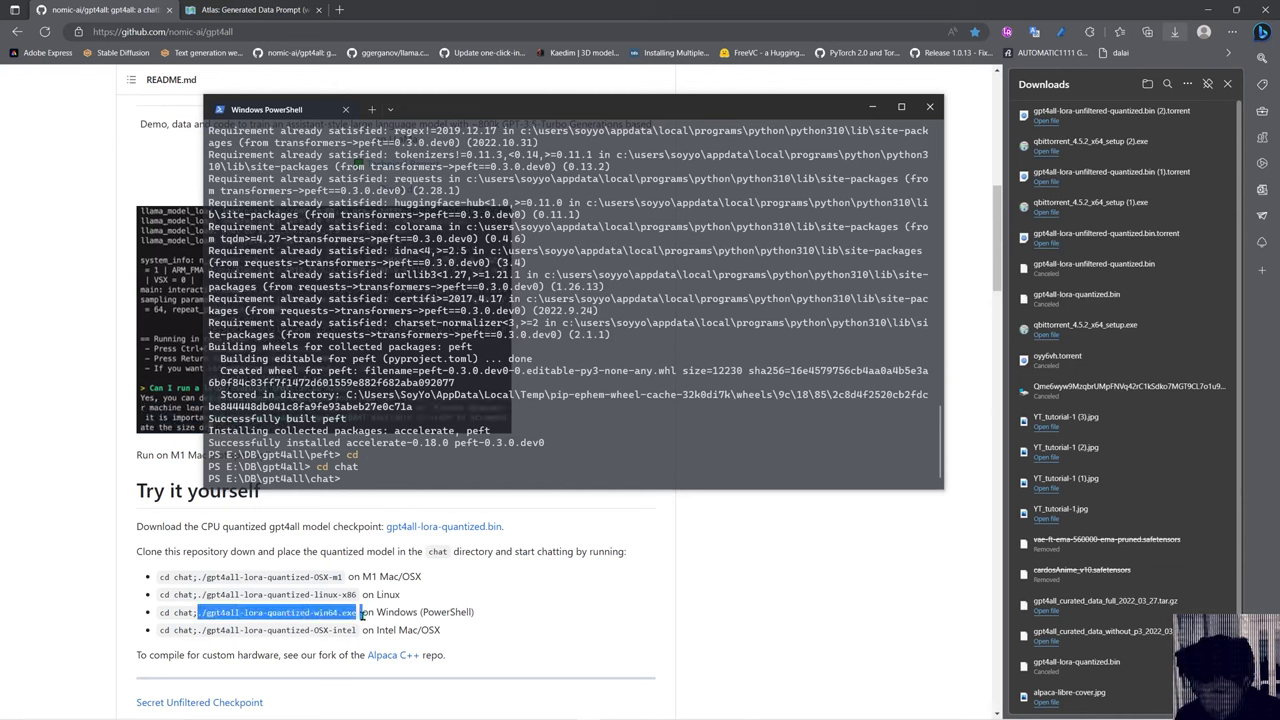
pyautogui.rightClick(276, 612)
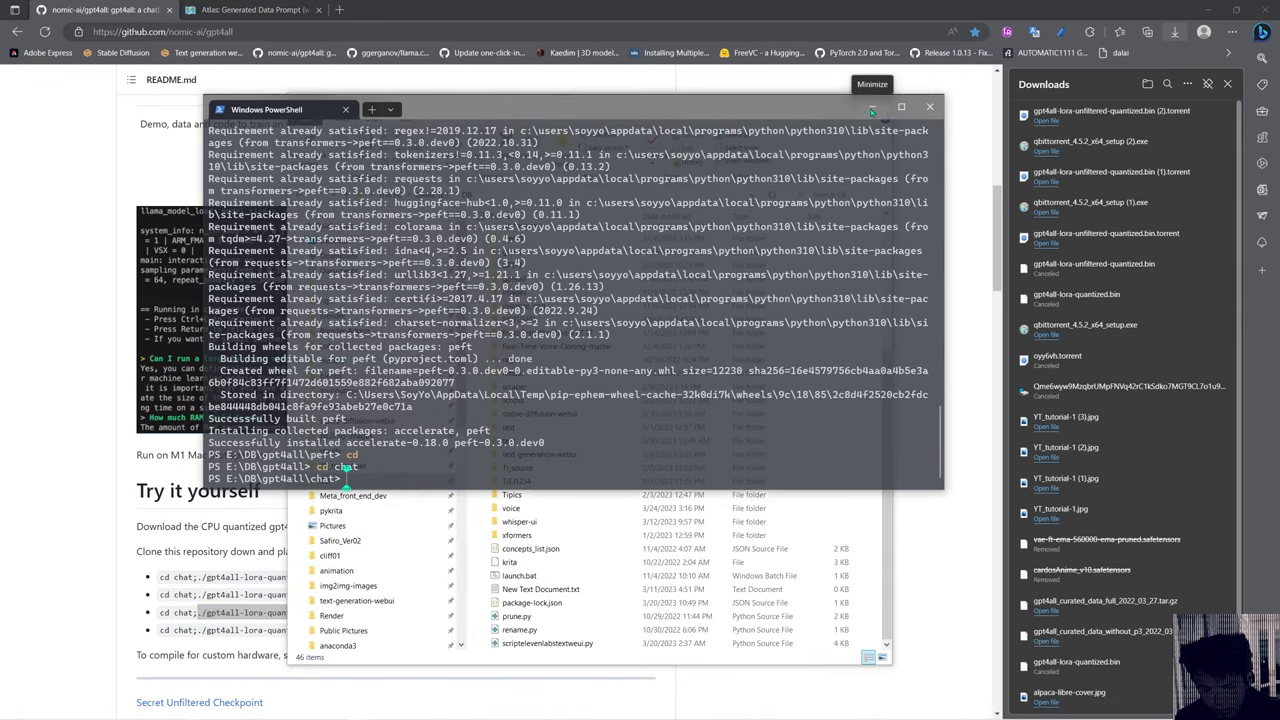
pyautogui.click(872, 108)
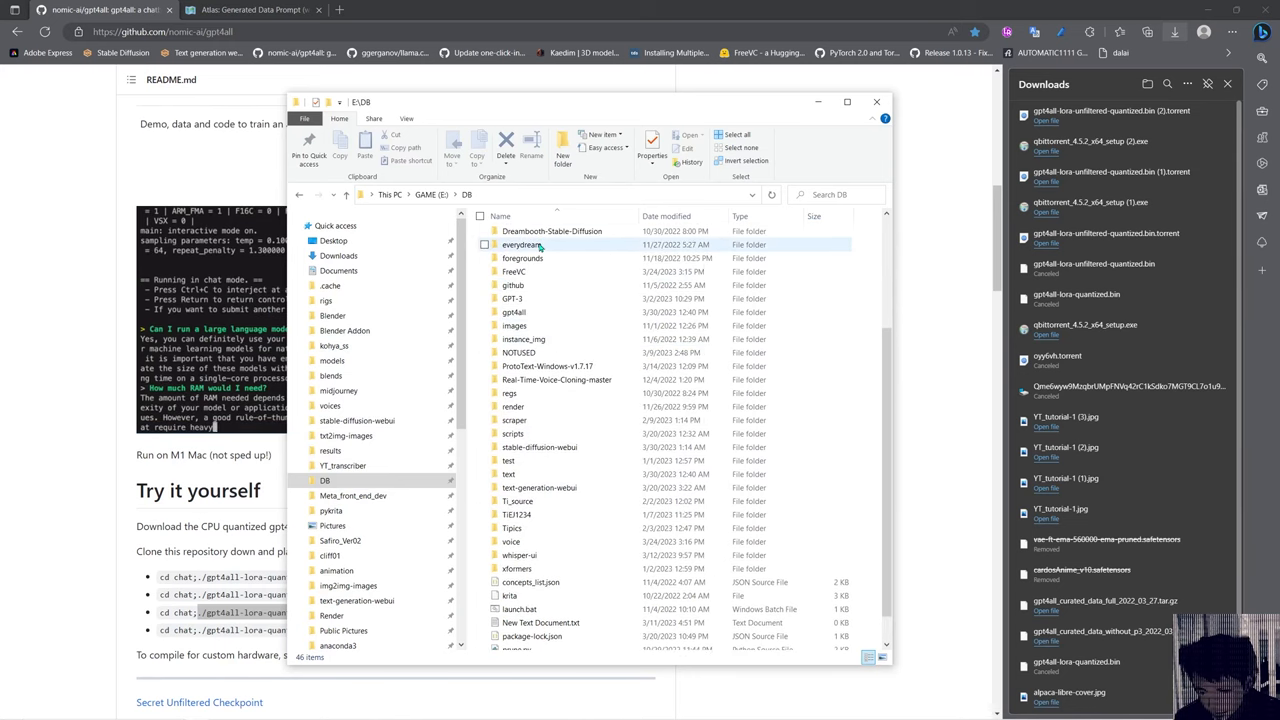
# Cut gpt4all-lora-quantized.bin from alpaca.cpp and move into the gpt4all folder to paste it
pyautogui.click(552, 232)
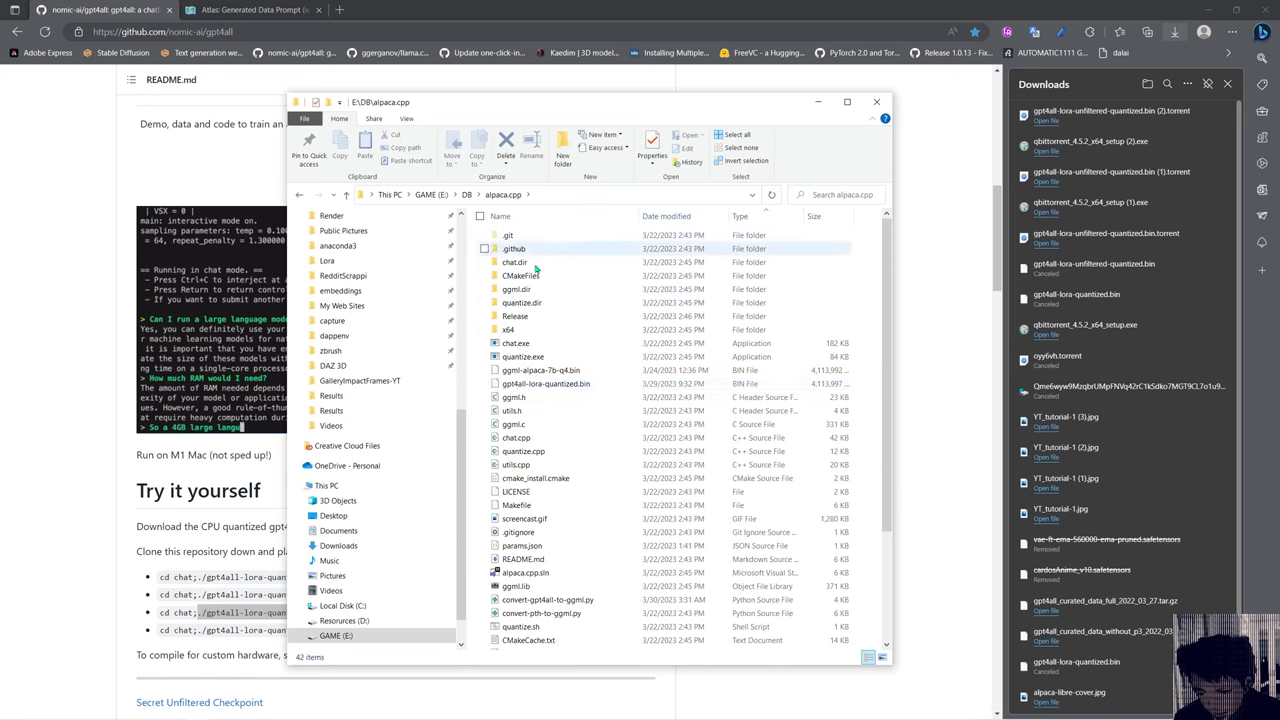
pyautogui.click(544, 384)
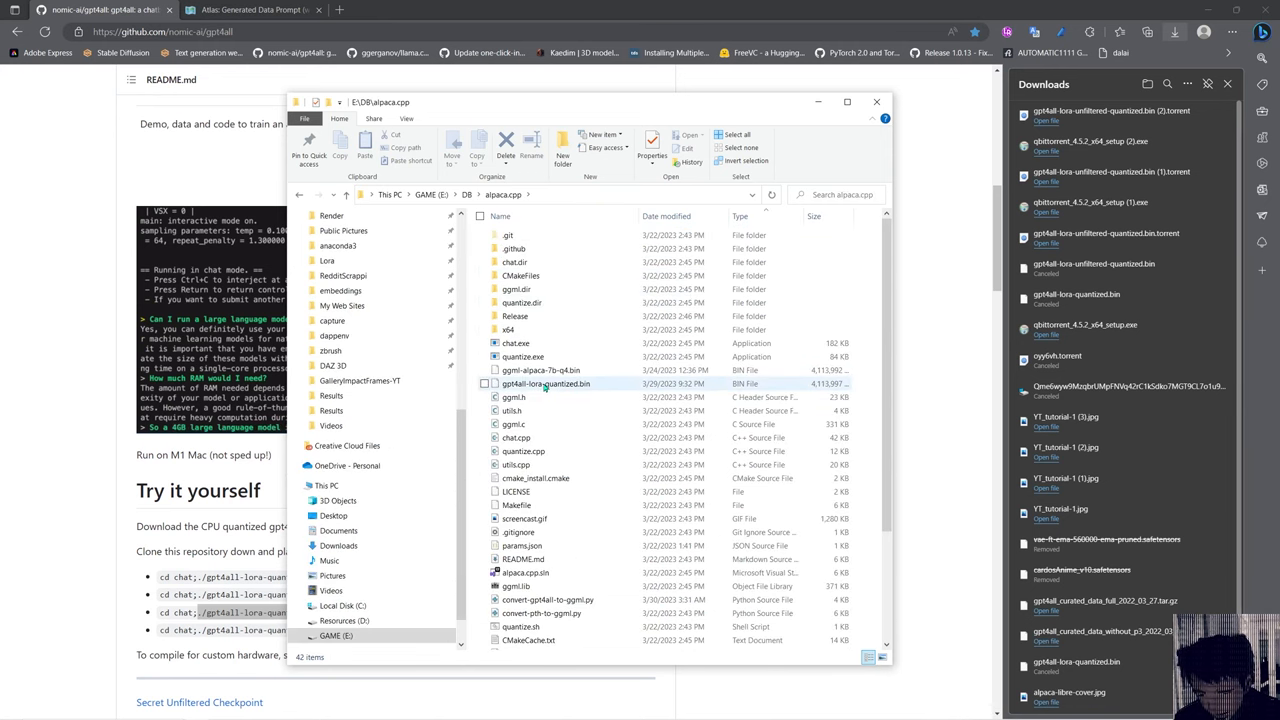
pyautogui.rightClick(546, 384)
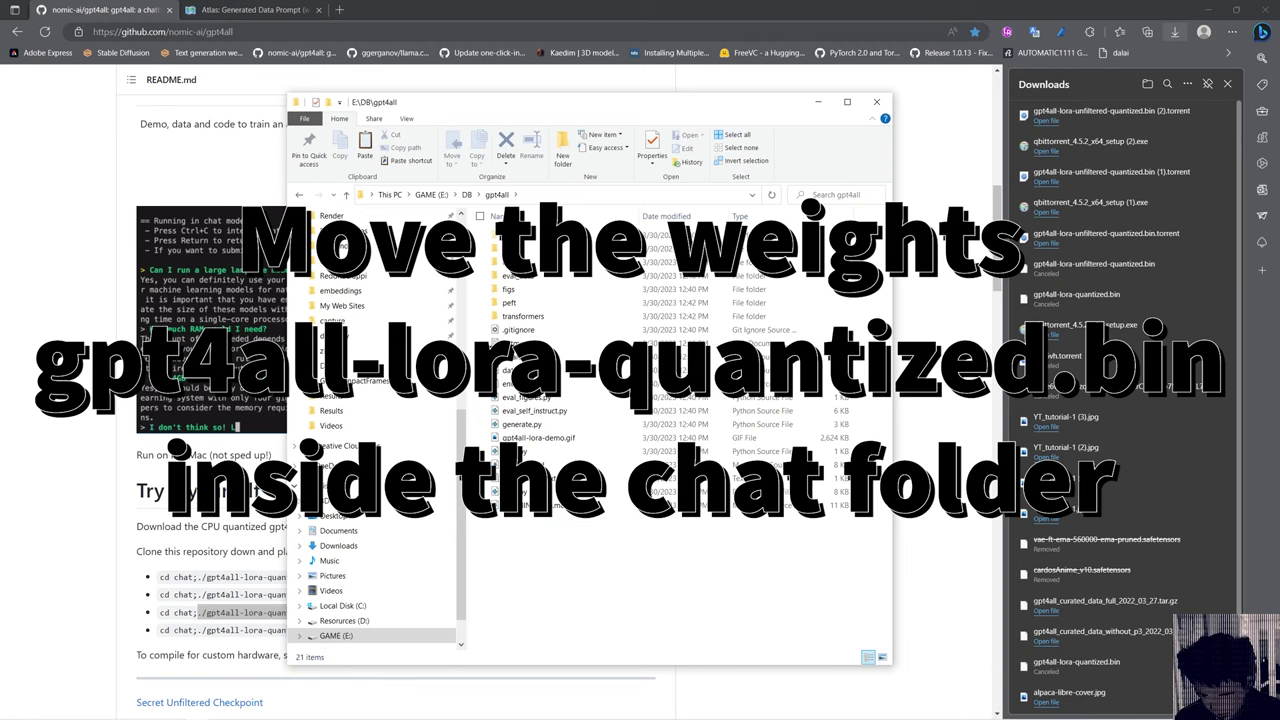
pyautogui.click(560, 452)
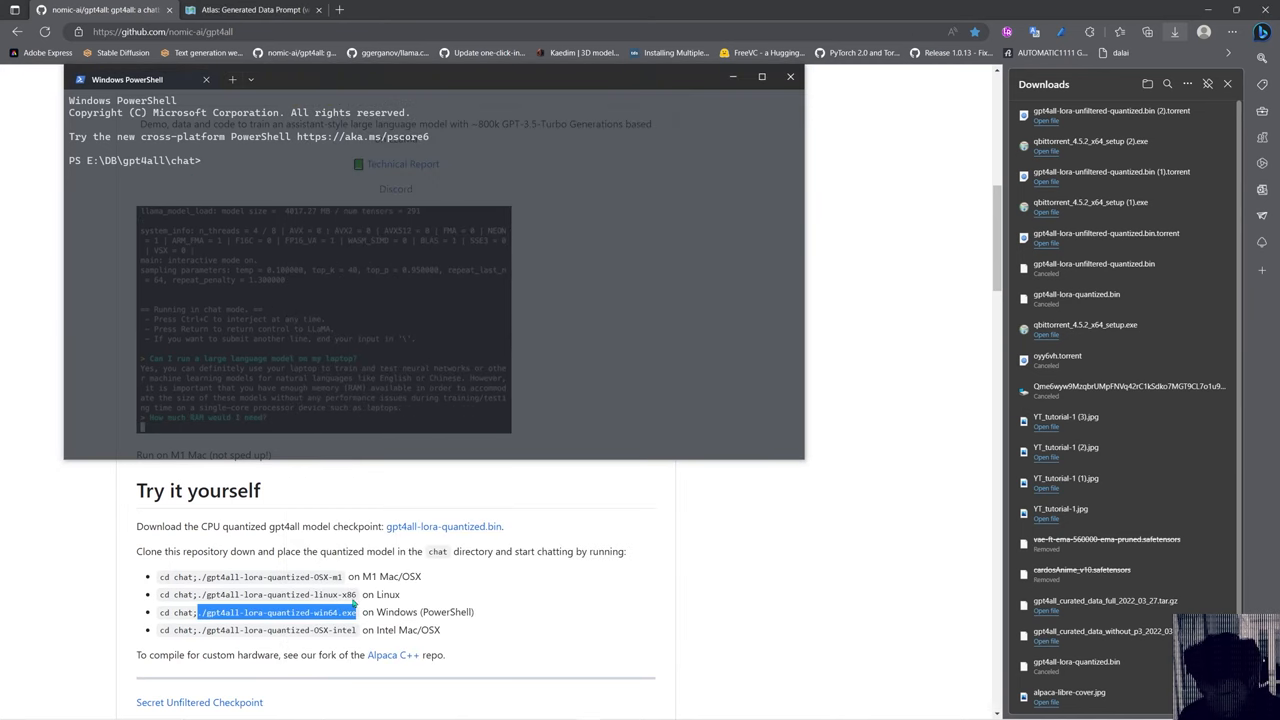
# Run ./gpt4all-lora-quantized-win64.exe so the model loads into interactive chat mode
pyautogui.write('./gpt4all-lora-quantized-win64.exe')
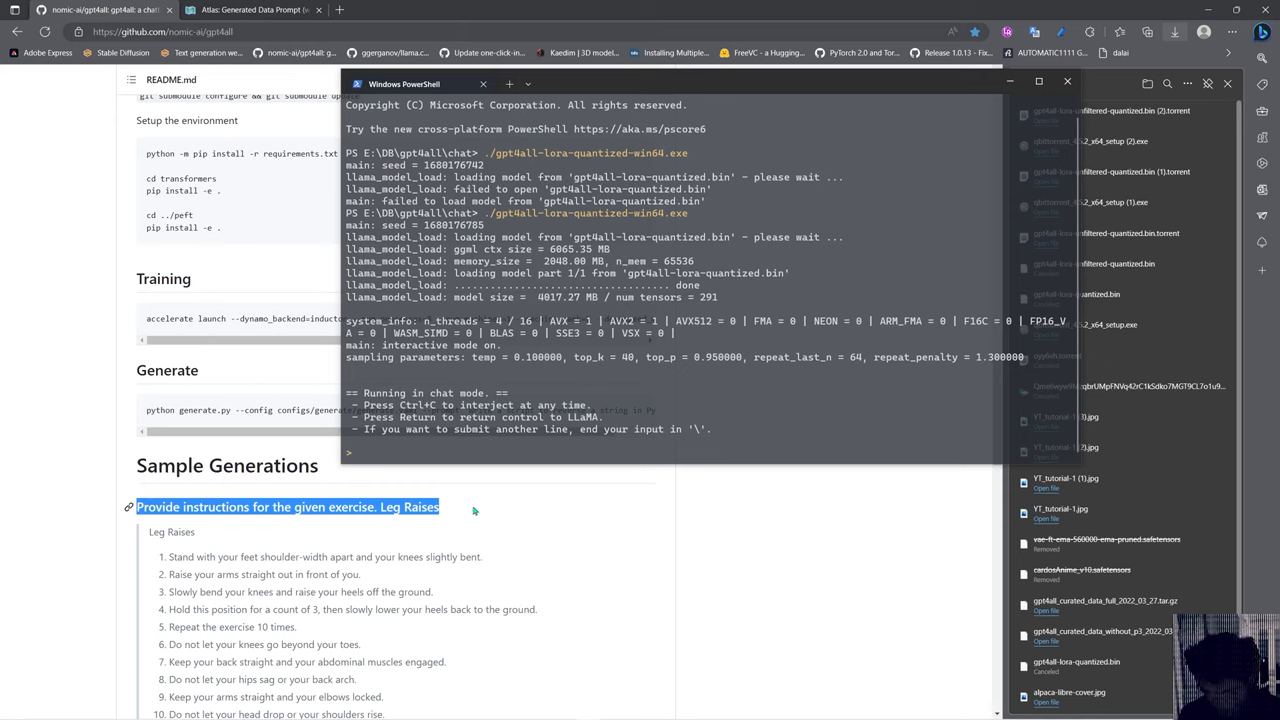
# Ask GPT4All 'Provide instructions for the given exercise. Leg Raises' and read its answer
pyautogui.write('Provide instructions for the given exercise. Leg Raises')
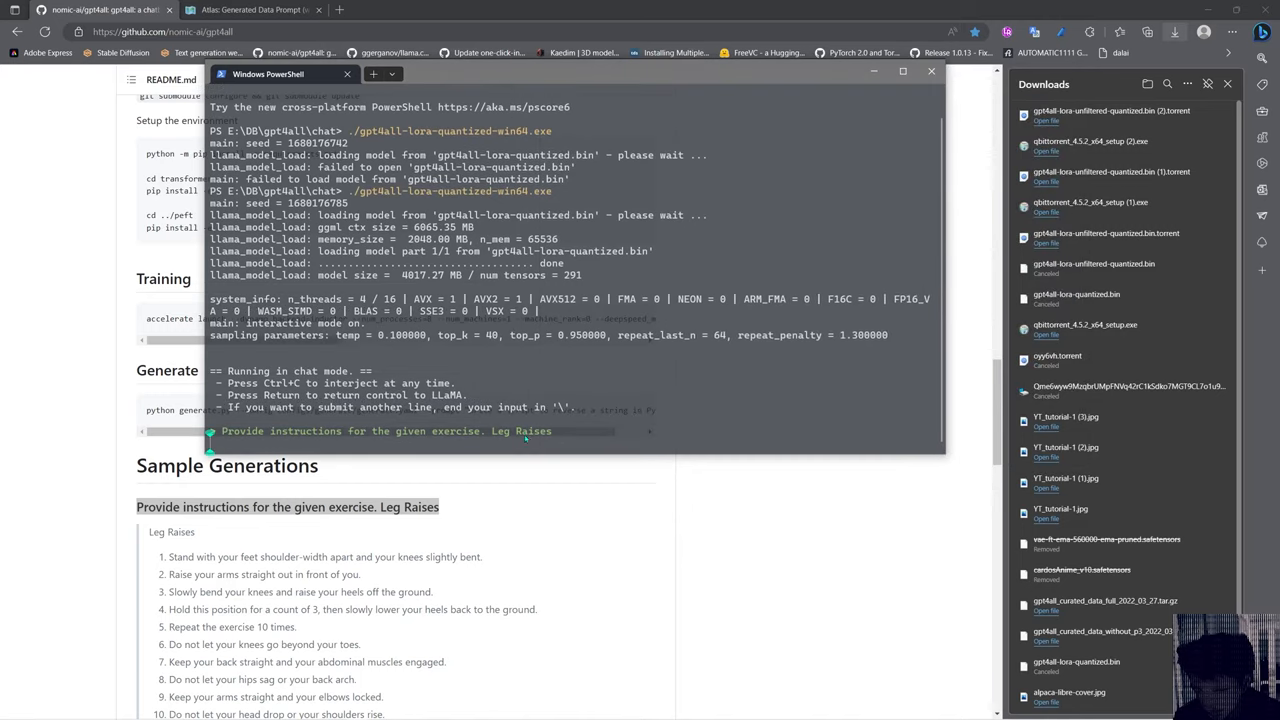
pyautogui.moveTo(444, 466)
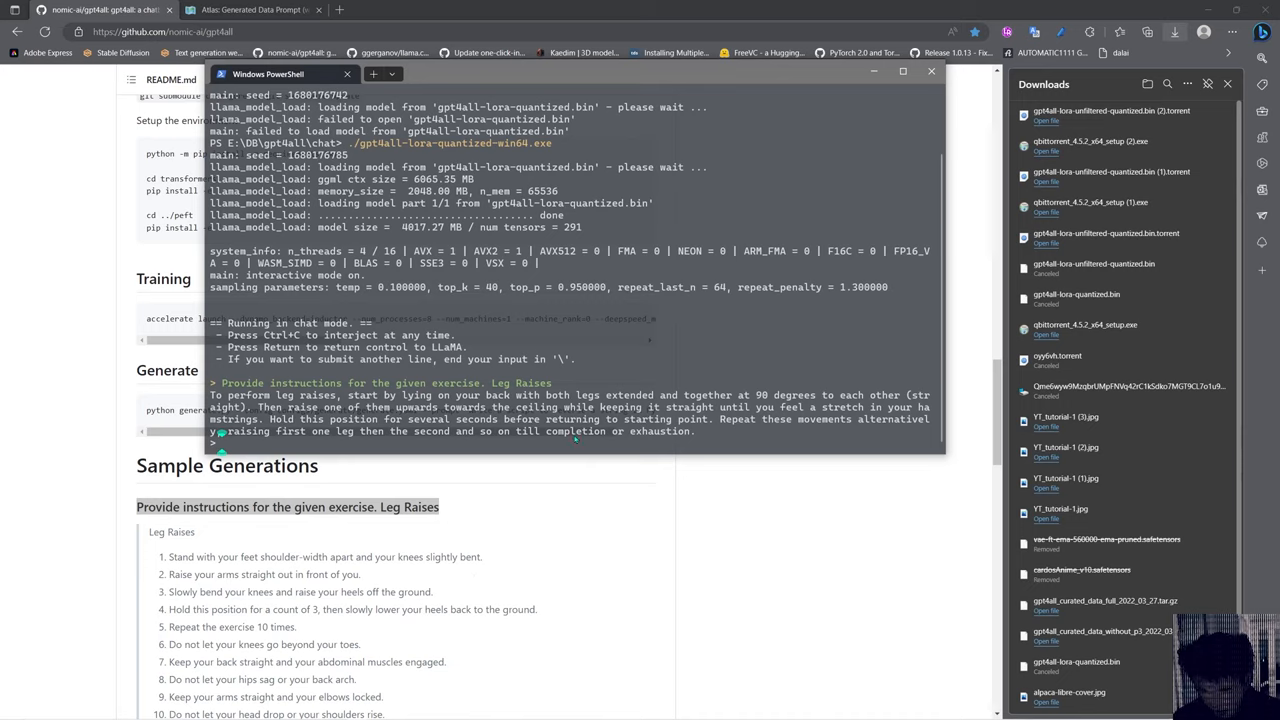
pyautogui.scroll(-3)
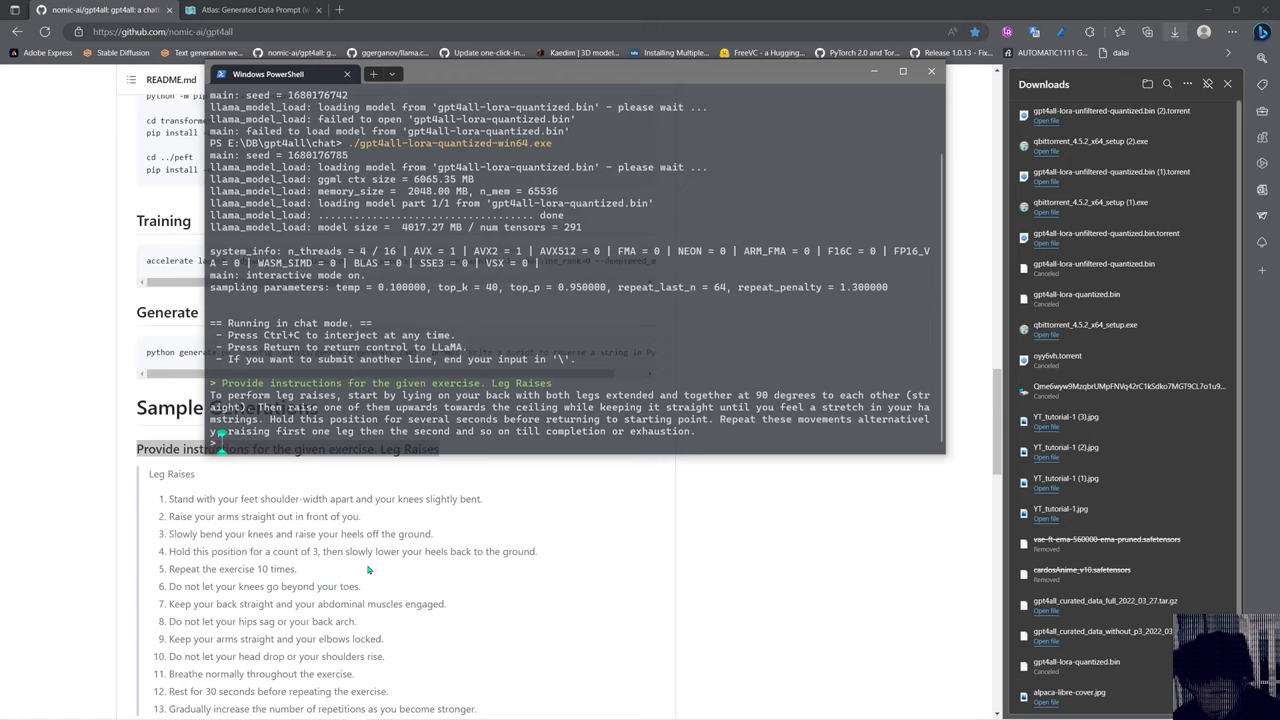
pyautogui.scroll(-3)
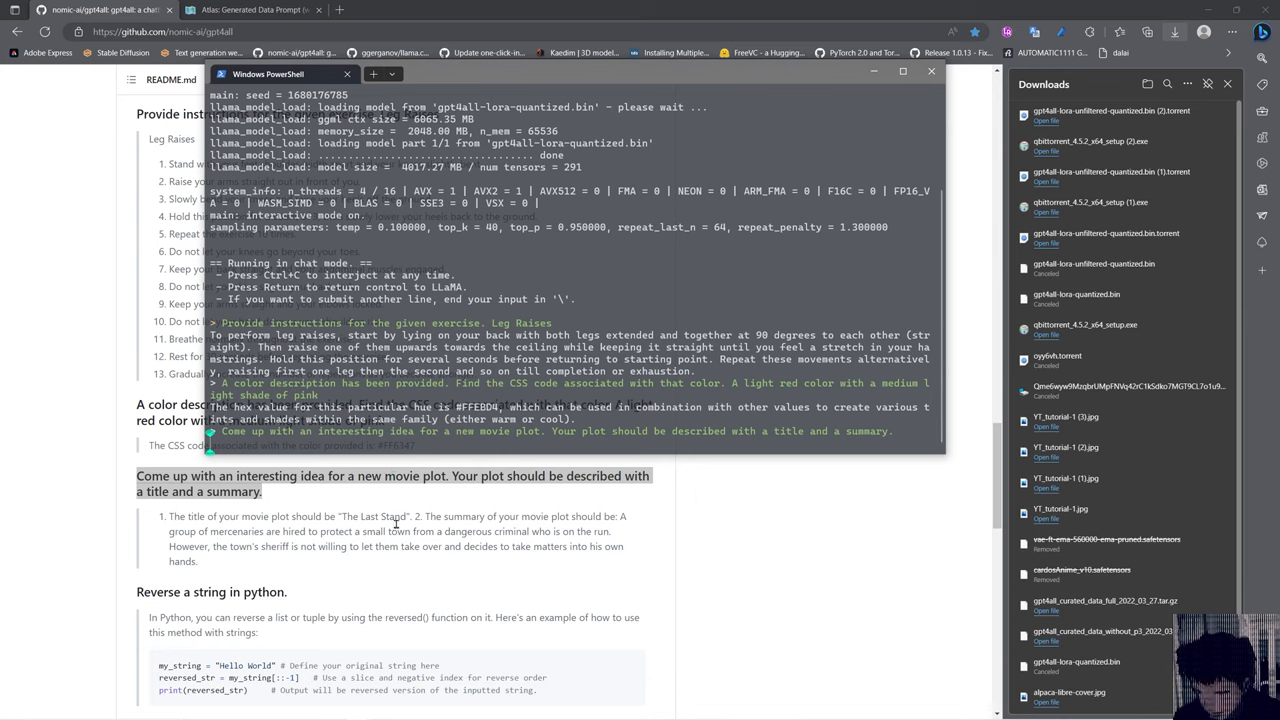
pyautogui.moveTo(392, 528)
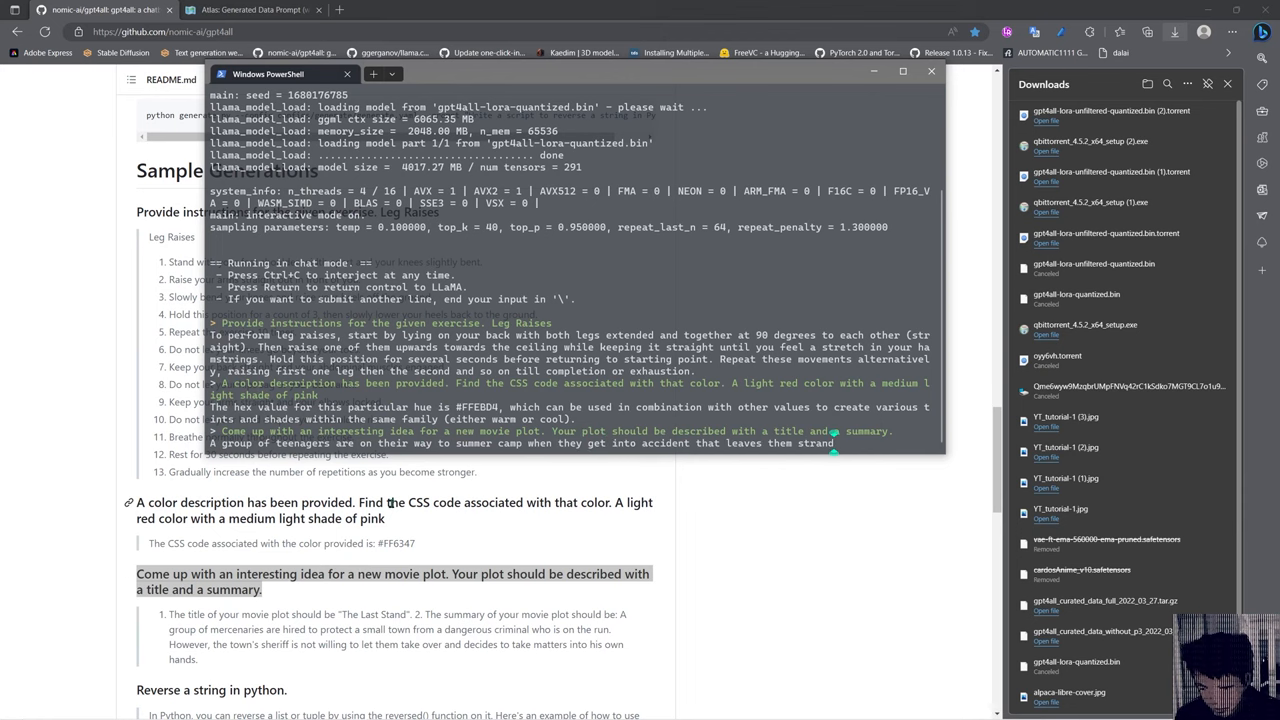
# Enter the README's Python string-reversal prompt and get GPT4All's 'To reverse a string' answer
pyautogui.scroll(-3)
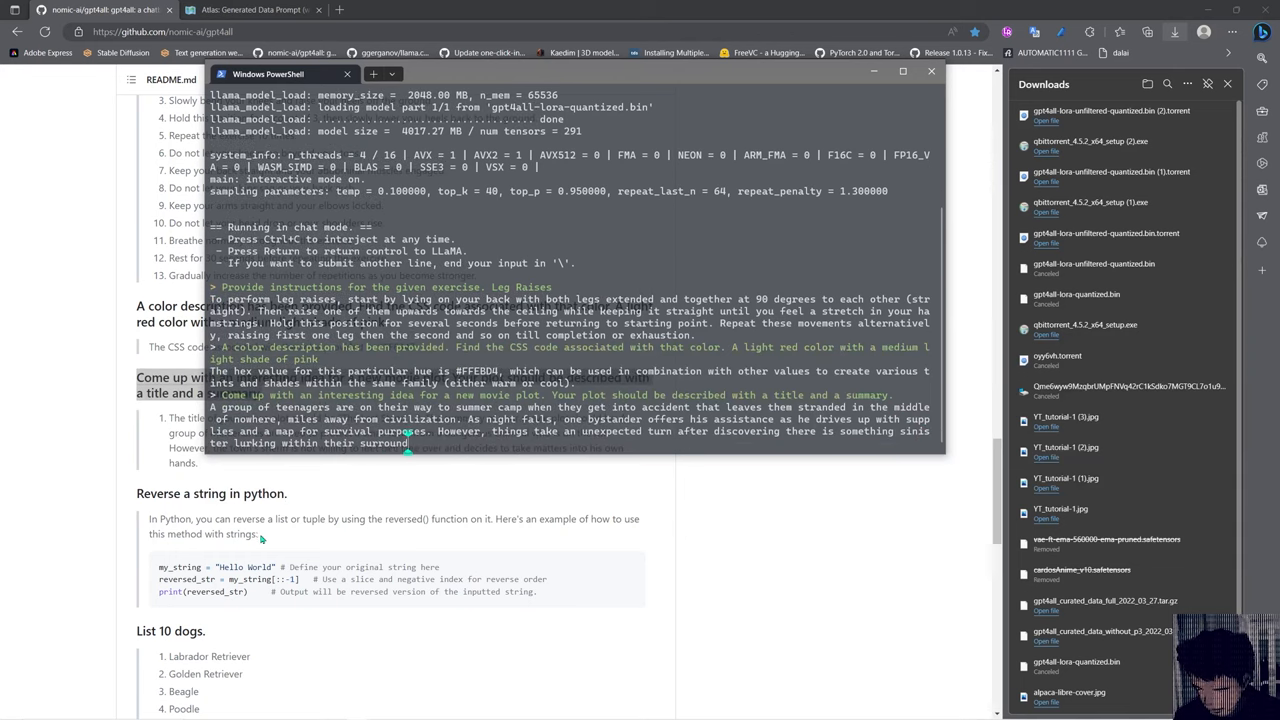
pyautogui.moveTo(148, 518); pyautogui.dragTo(256, 532)
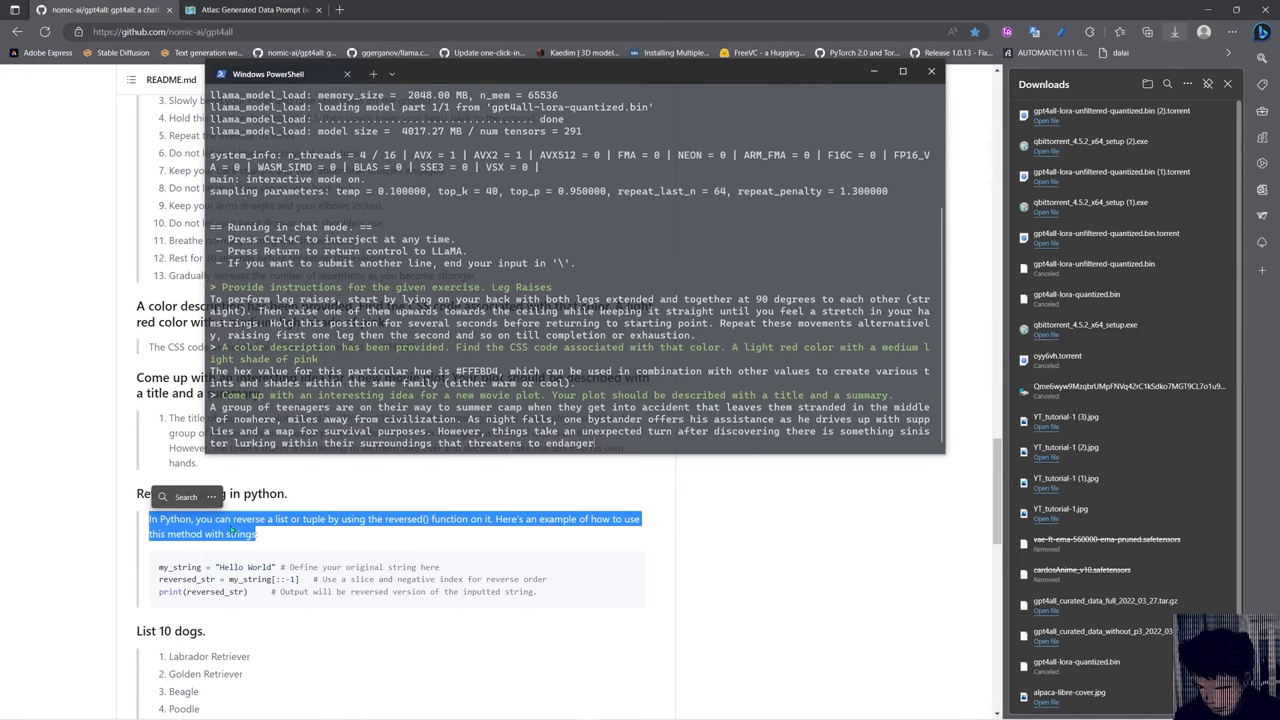
pyautogui.scroll(-3)
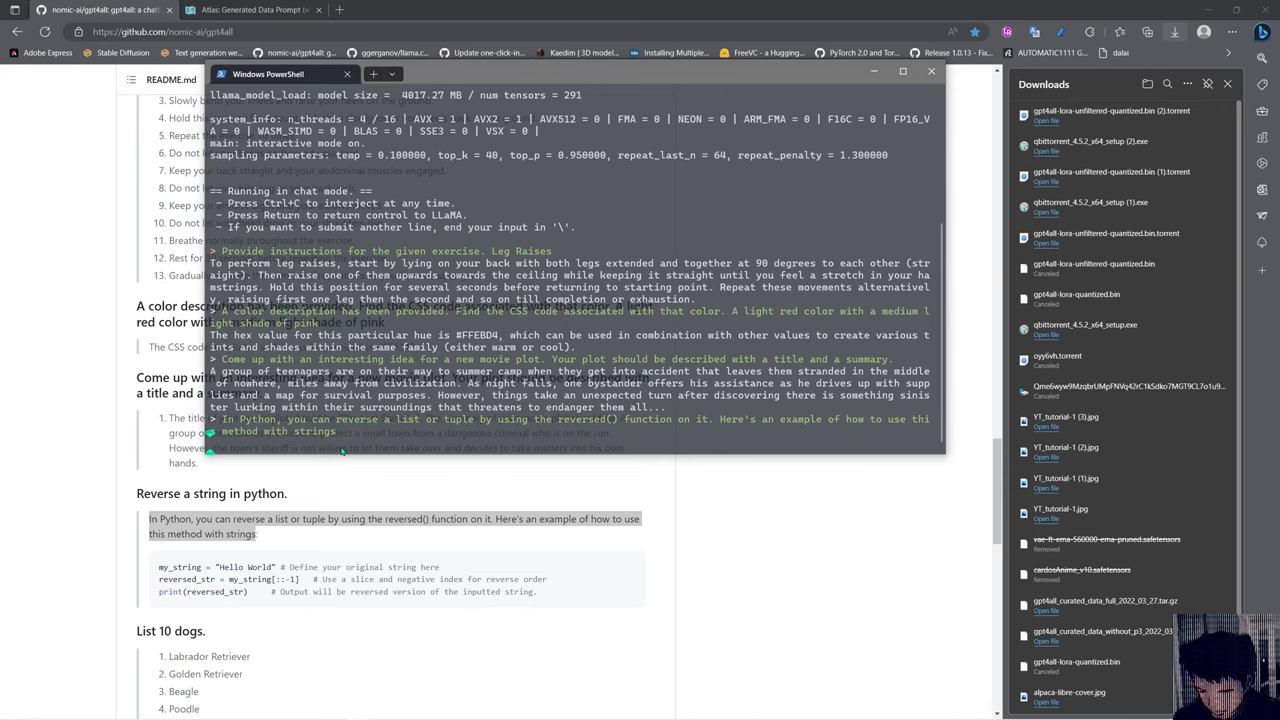
pyautogui.write('To reverse a string')
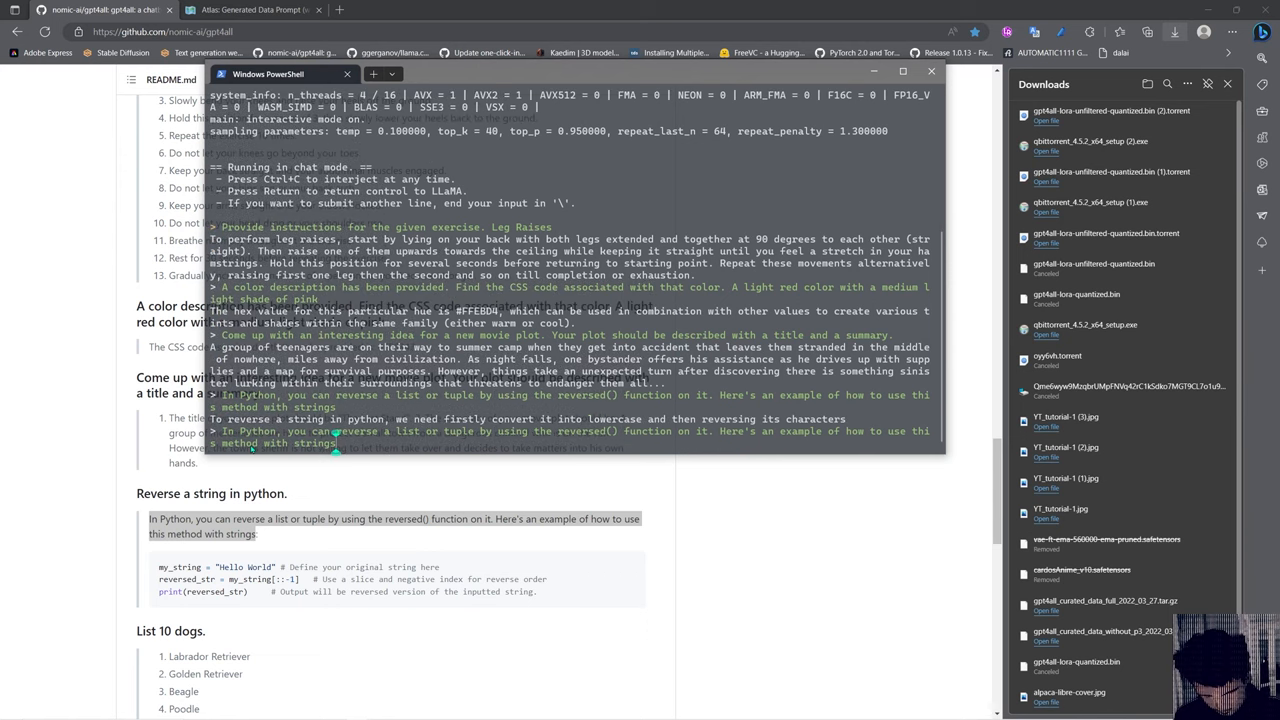
pyautogui.write('-f')
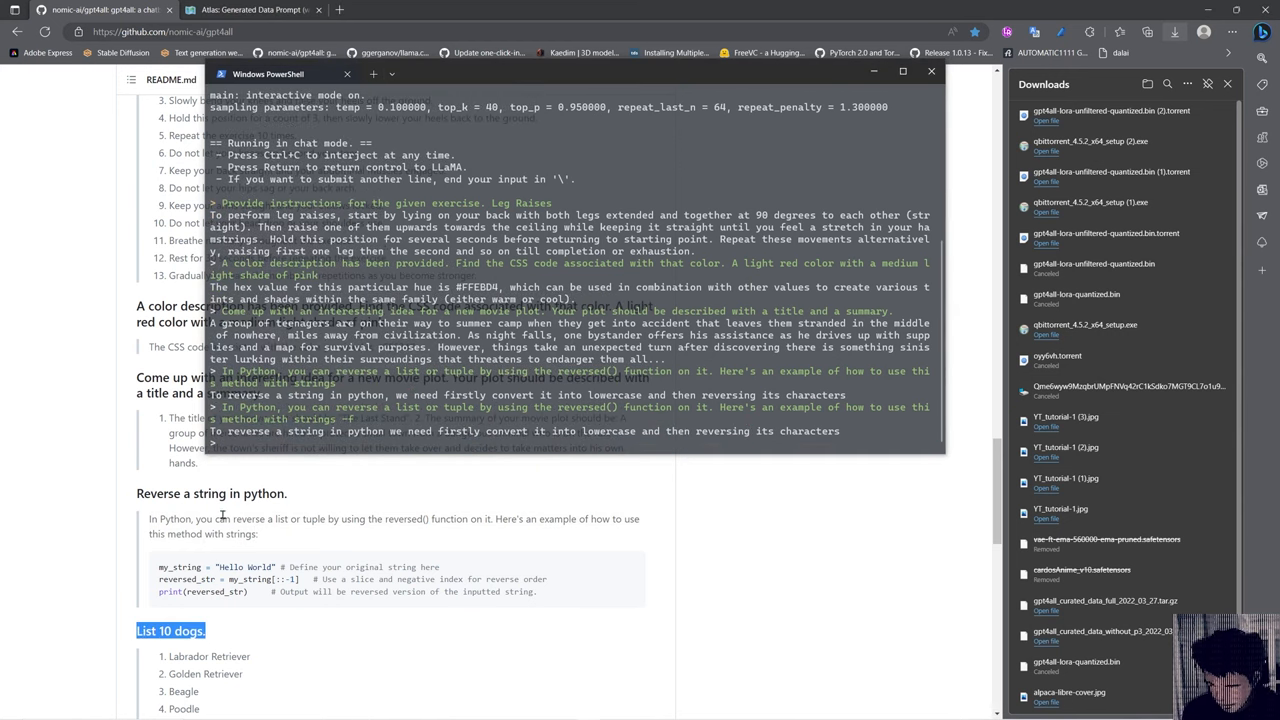
# Ask 'List 10 dogs.' and receive a Python list starting dogs = ['Spot', 'Rex'
pyautogui.write('List 10 dogs.')
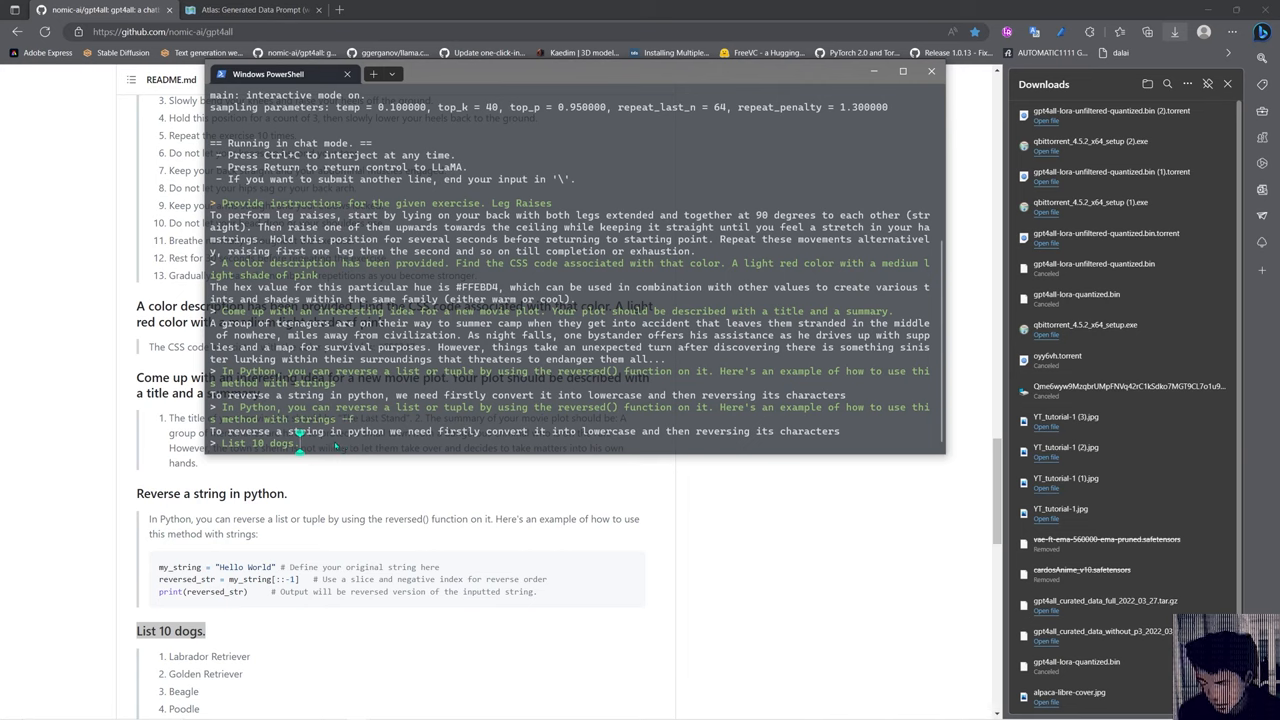
pyautogui.moveTo(336, 448)
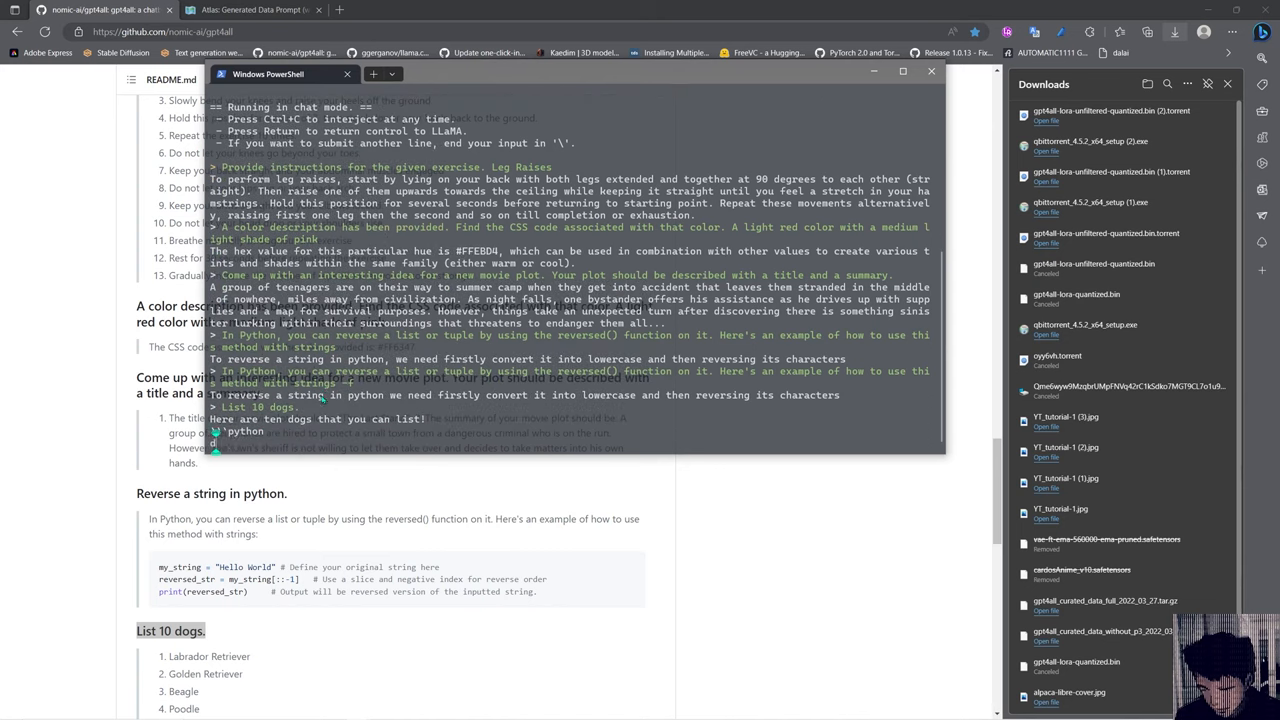
pyautogui.write("dogs = ['Spot', 'Rex'")
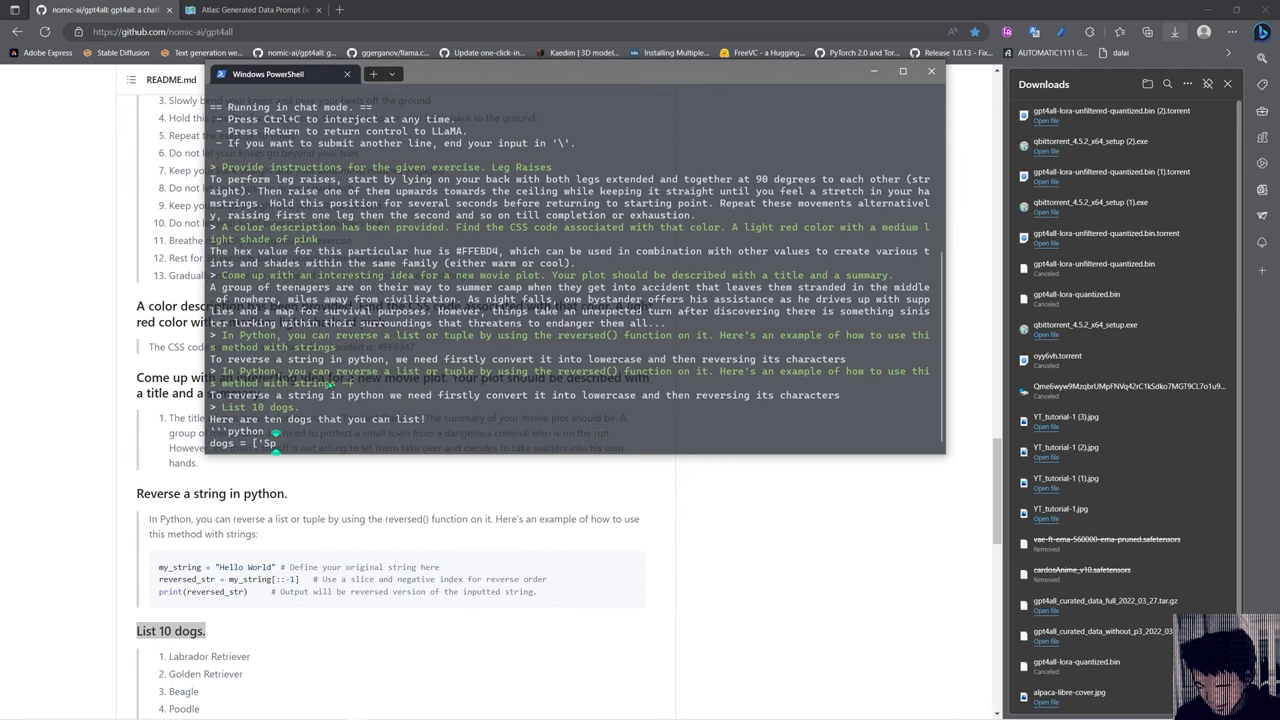
pyautogui.write("'Spot', 'Rex', 'Buddy")
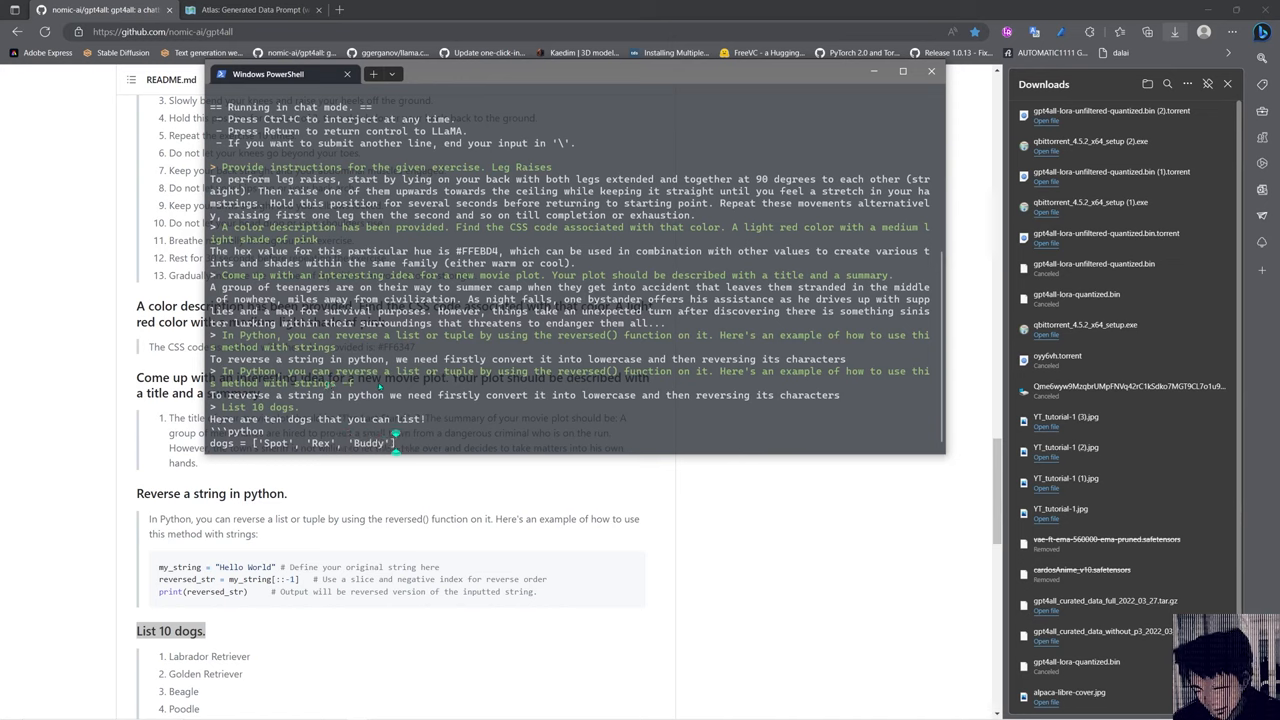
pyautogui.write('# List of D')
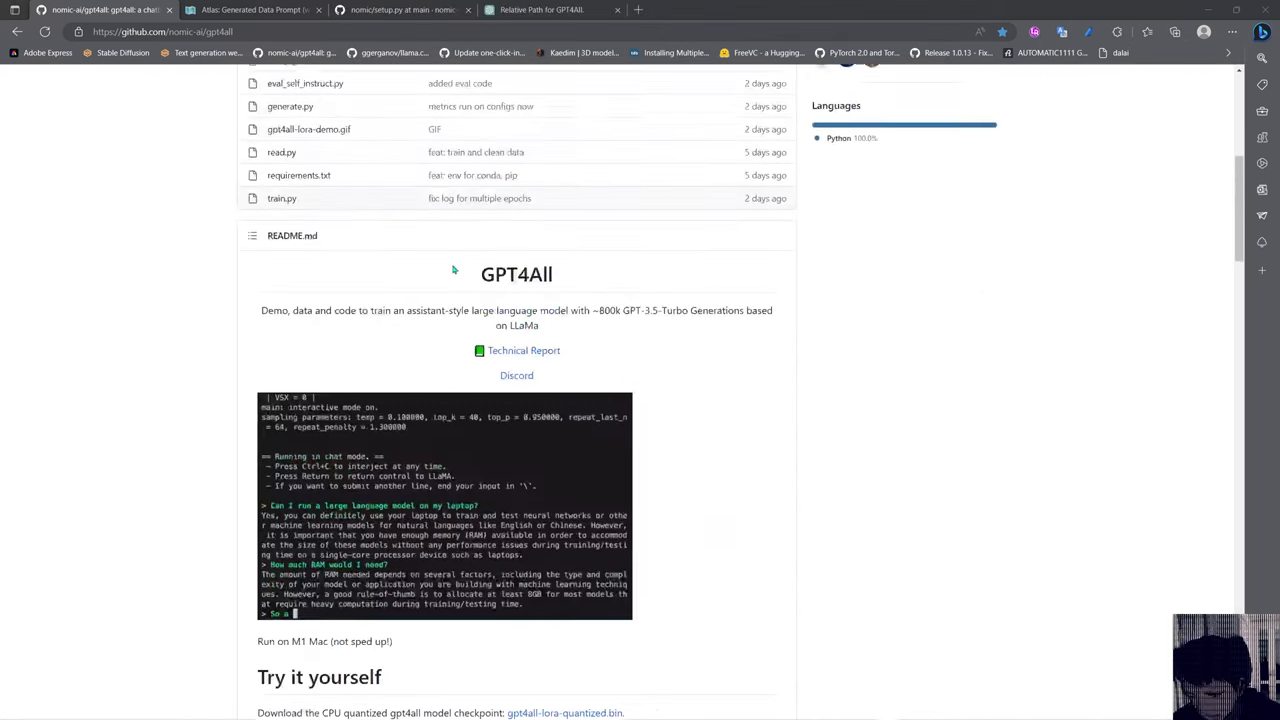
# Scroll the README's sample generations down to the GPU Interface Python example
pyautogui.scroll(-3)
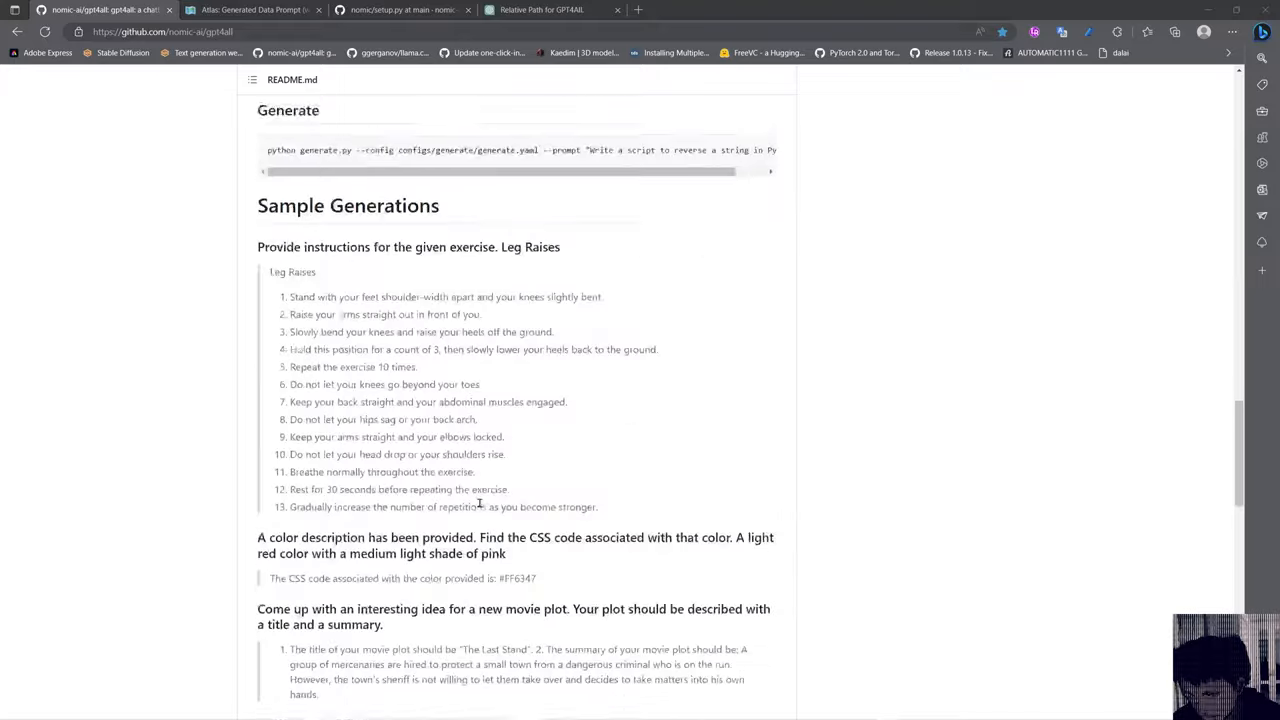
pyautogui.scroll(-3)
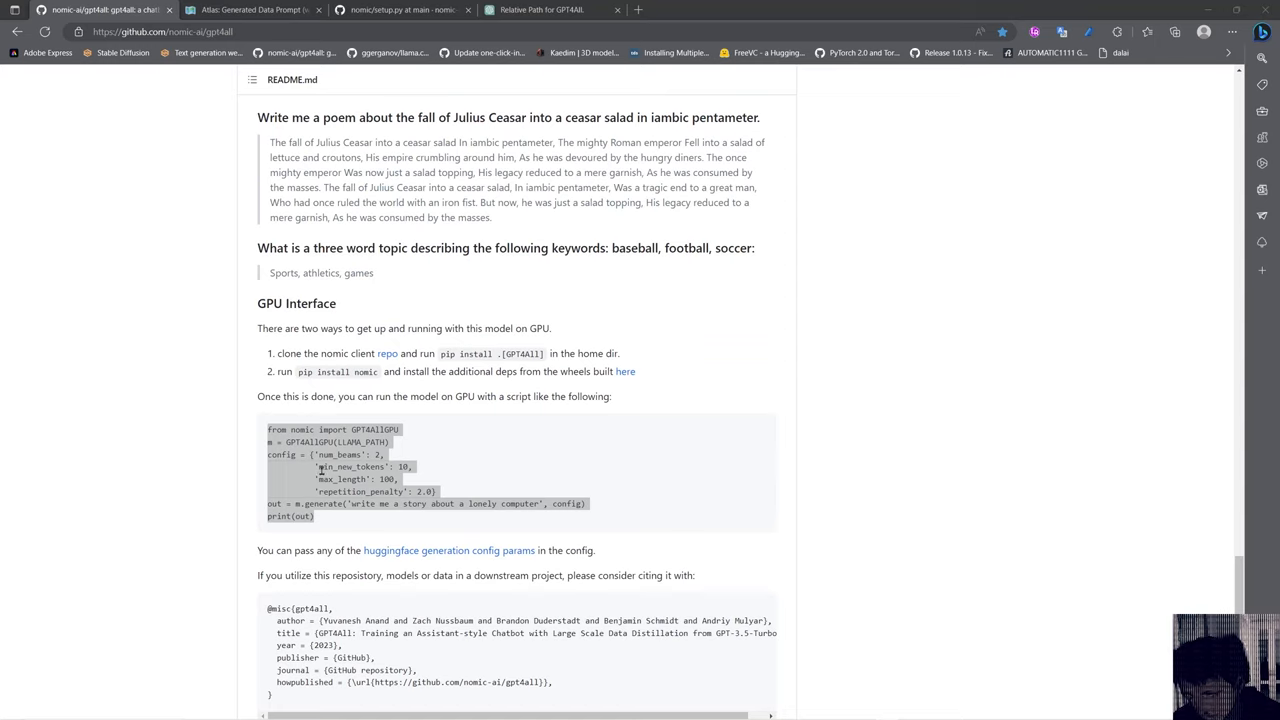
pyautogui.moveTo(432, 454)
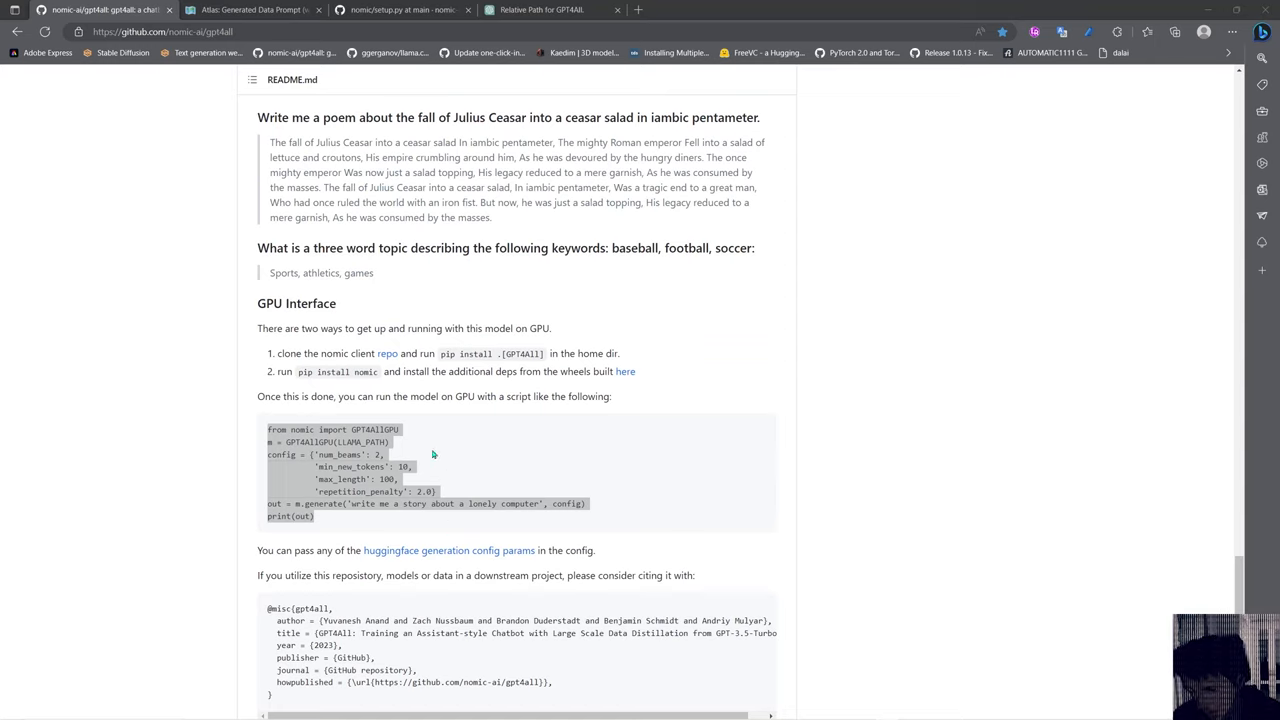
pyautogui.moveTo(380, 428)
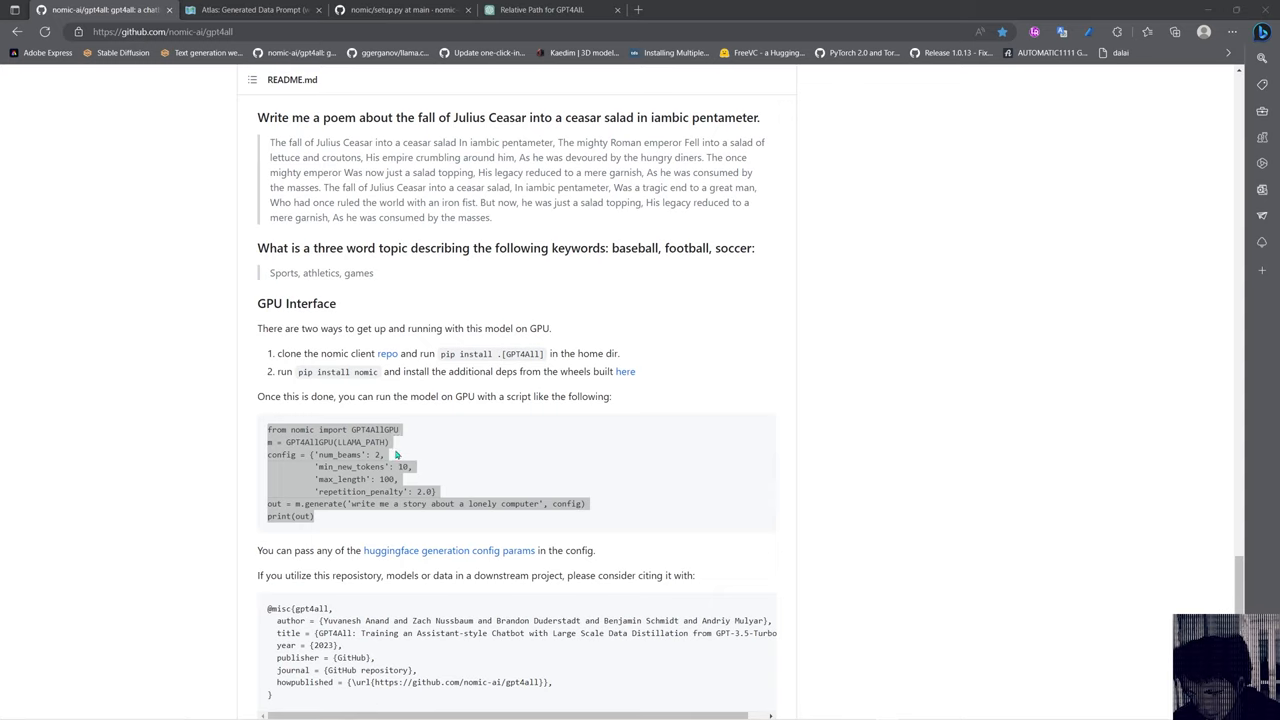
pyautogui.moveTo(384, 442)
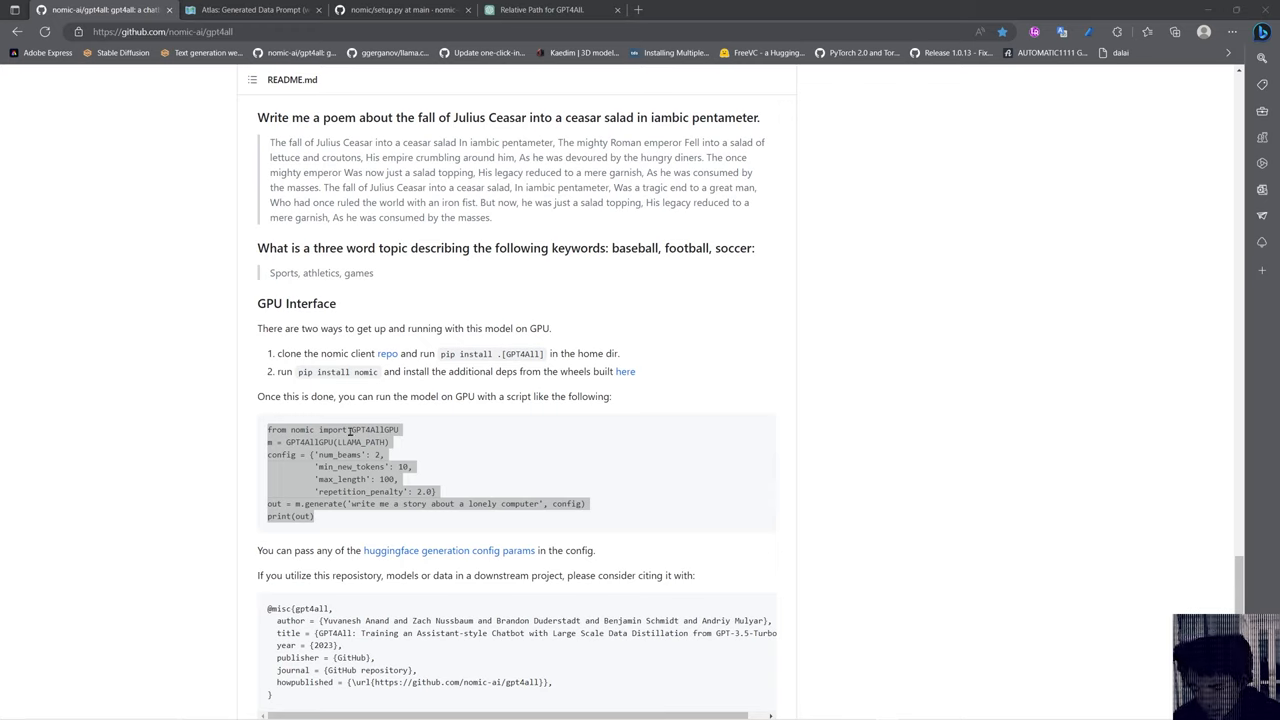
pyautogui.moveTo(472, 450)
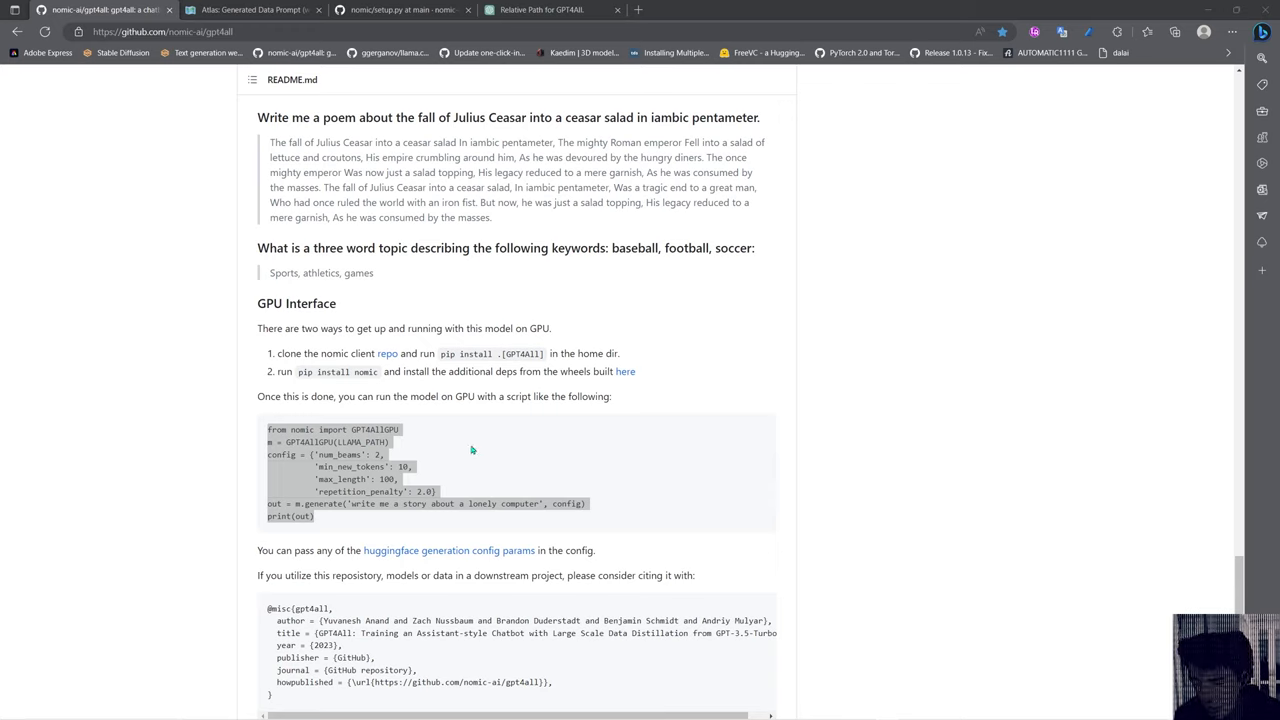
pyautogui.moveTo(416, 442)
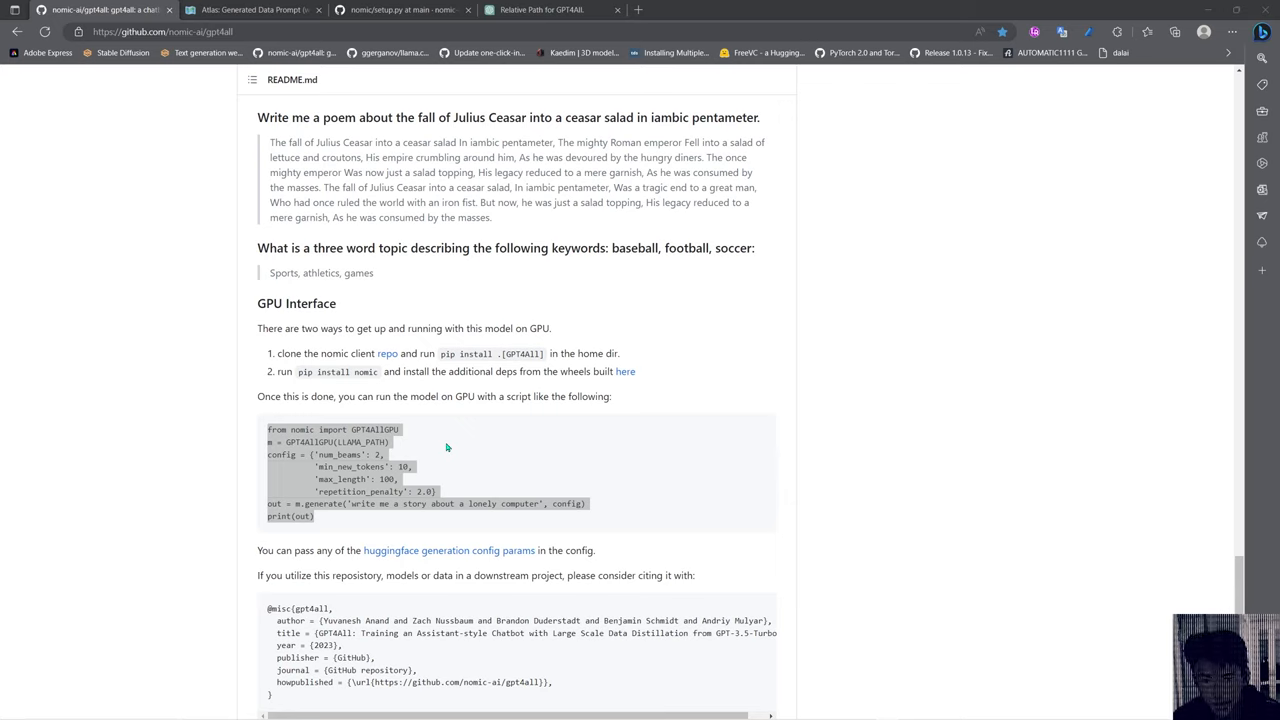
pyautogui.moveTo(512, 472)
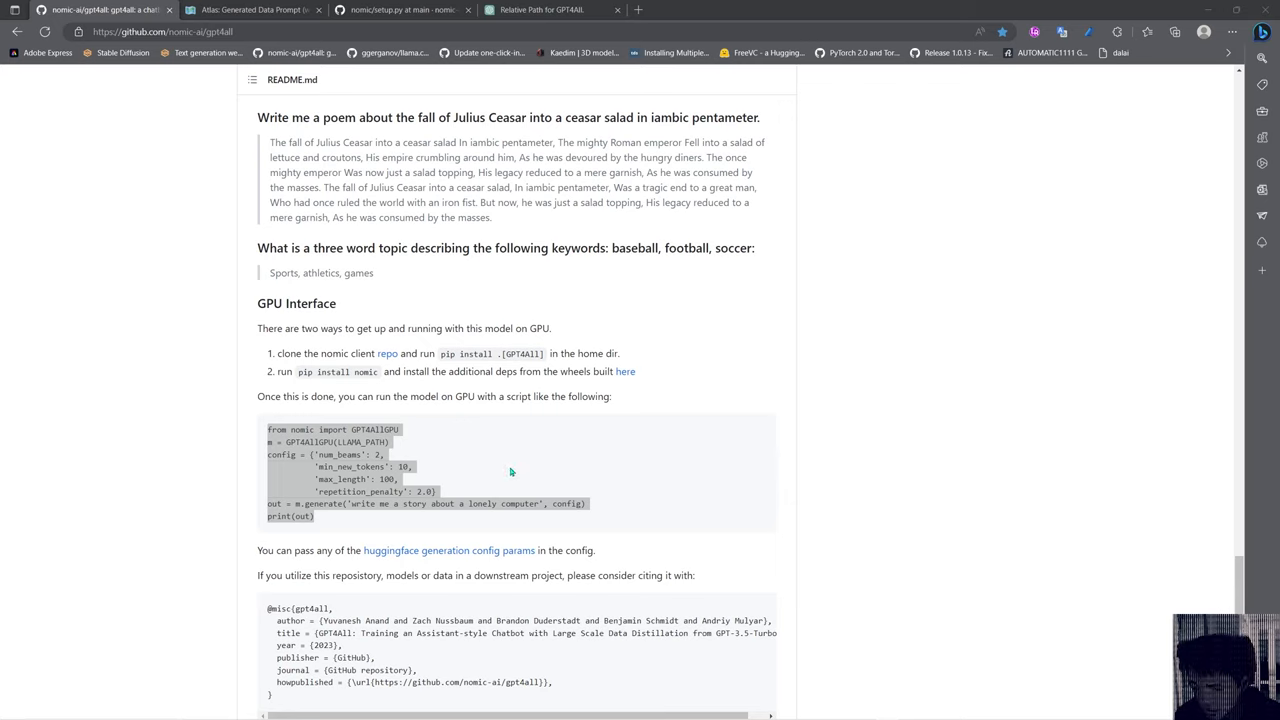
pyautogui.moveTo(578, 436)
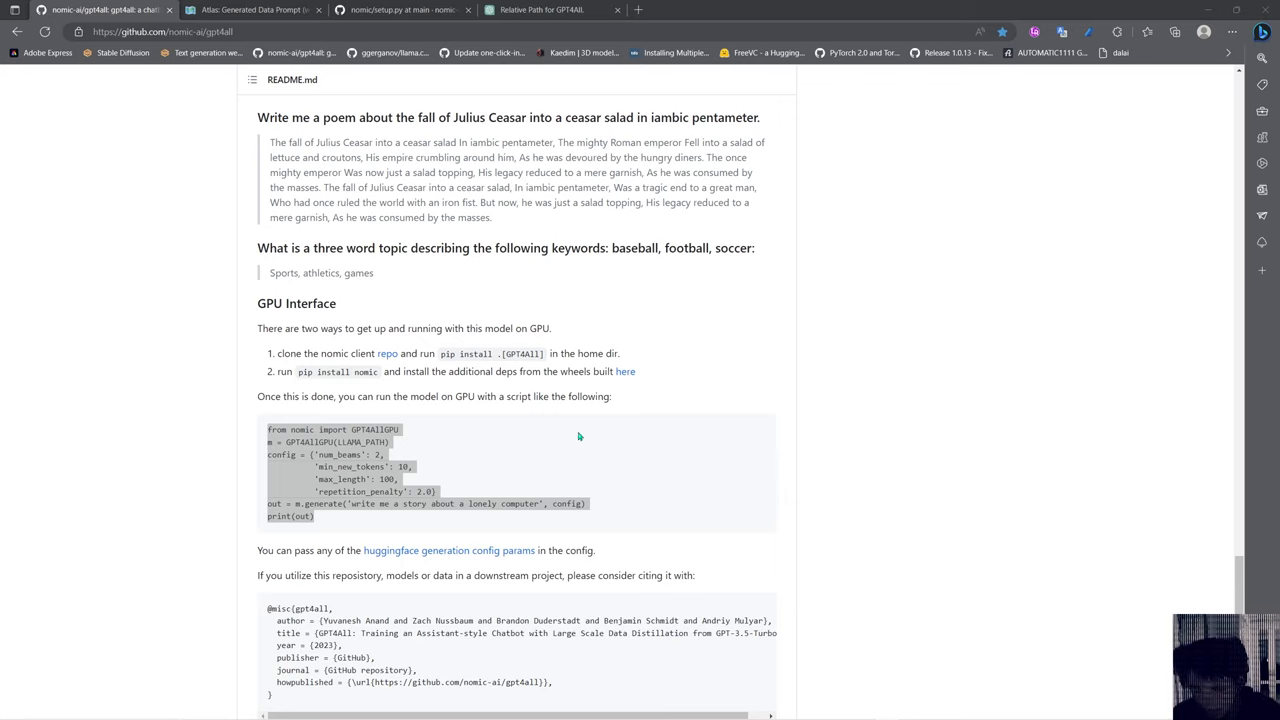
pyautogui.moveTo(564, 460)
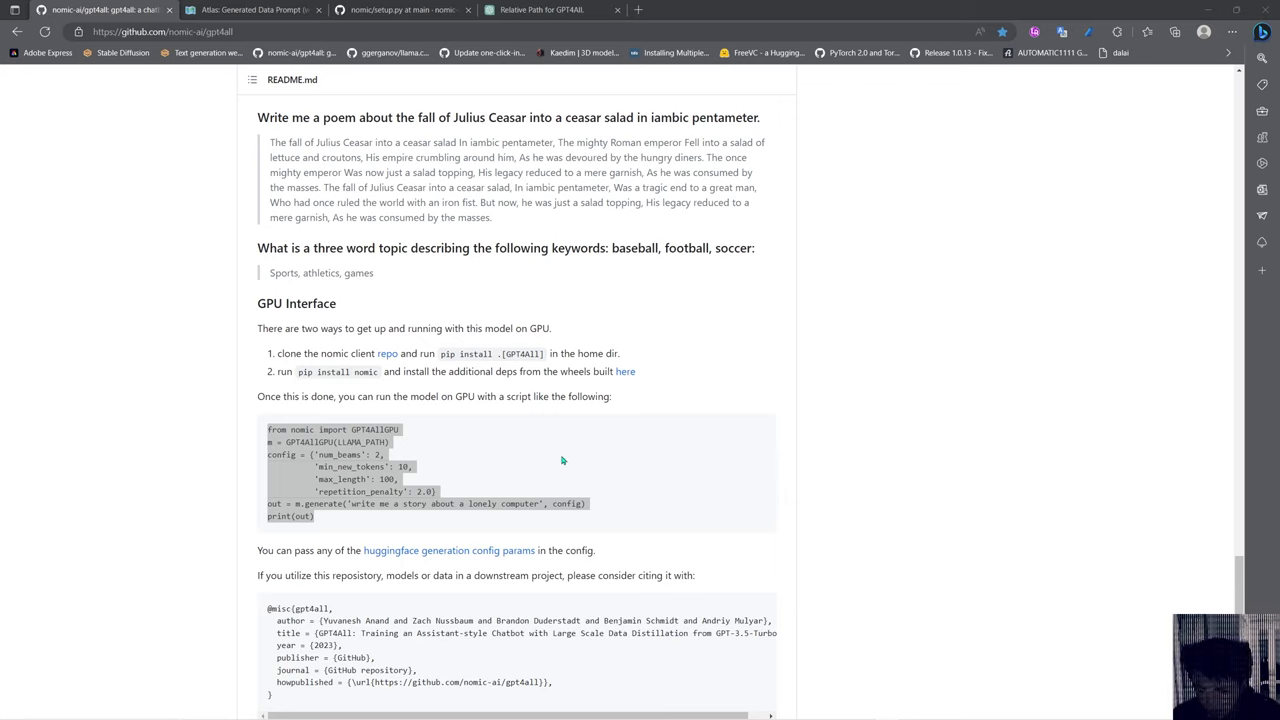
pyautogui.moveTo(540, 462)
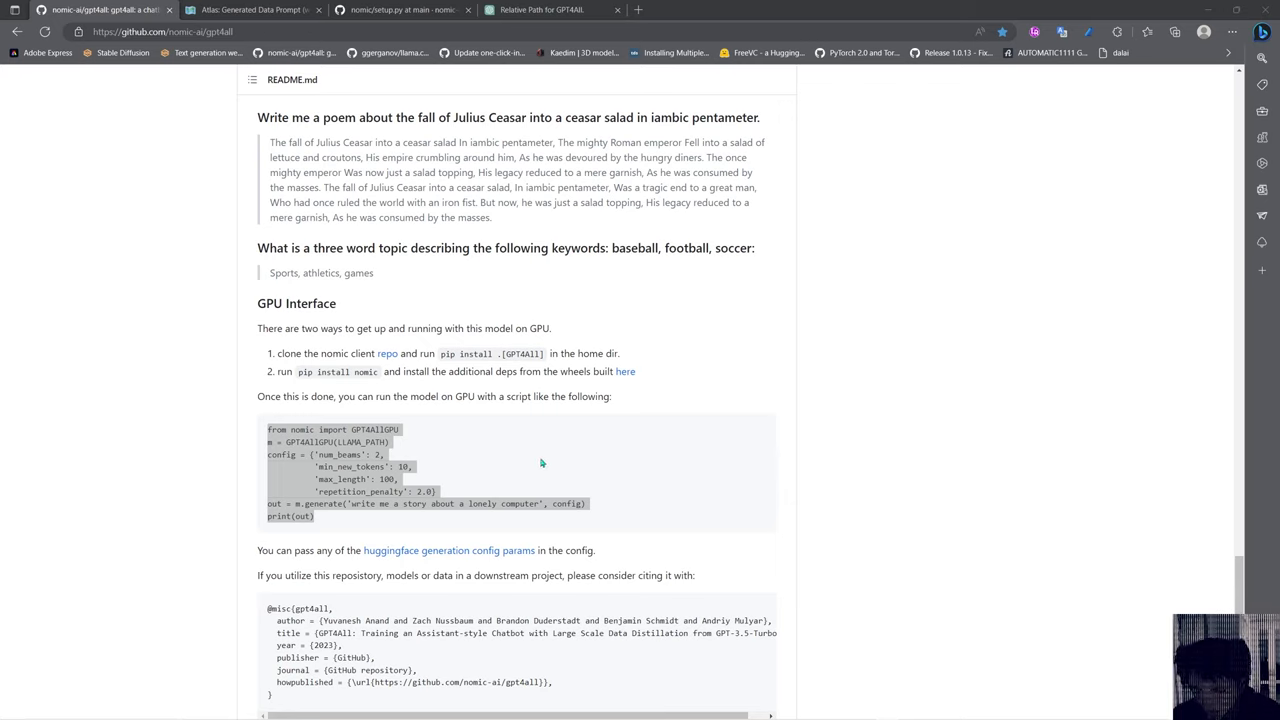
pyautogui.moveTo(564, 436)
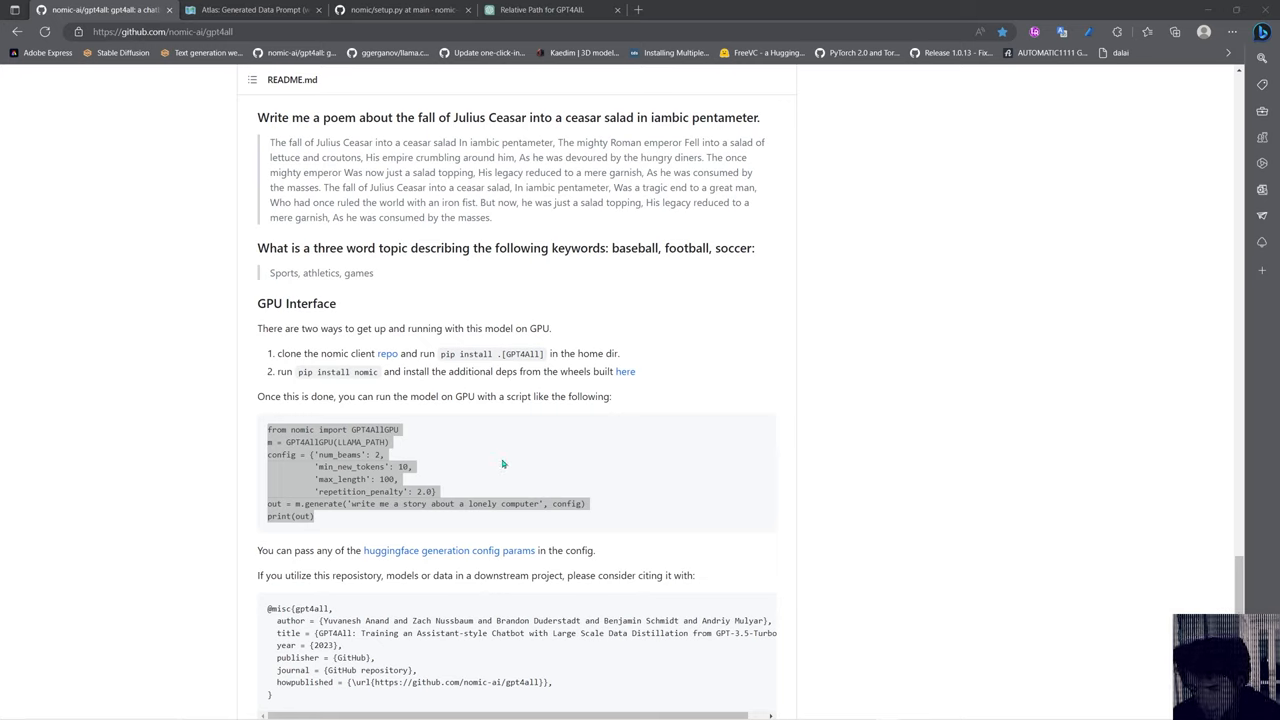
pyautogui.moveTo(504, 458)
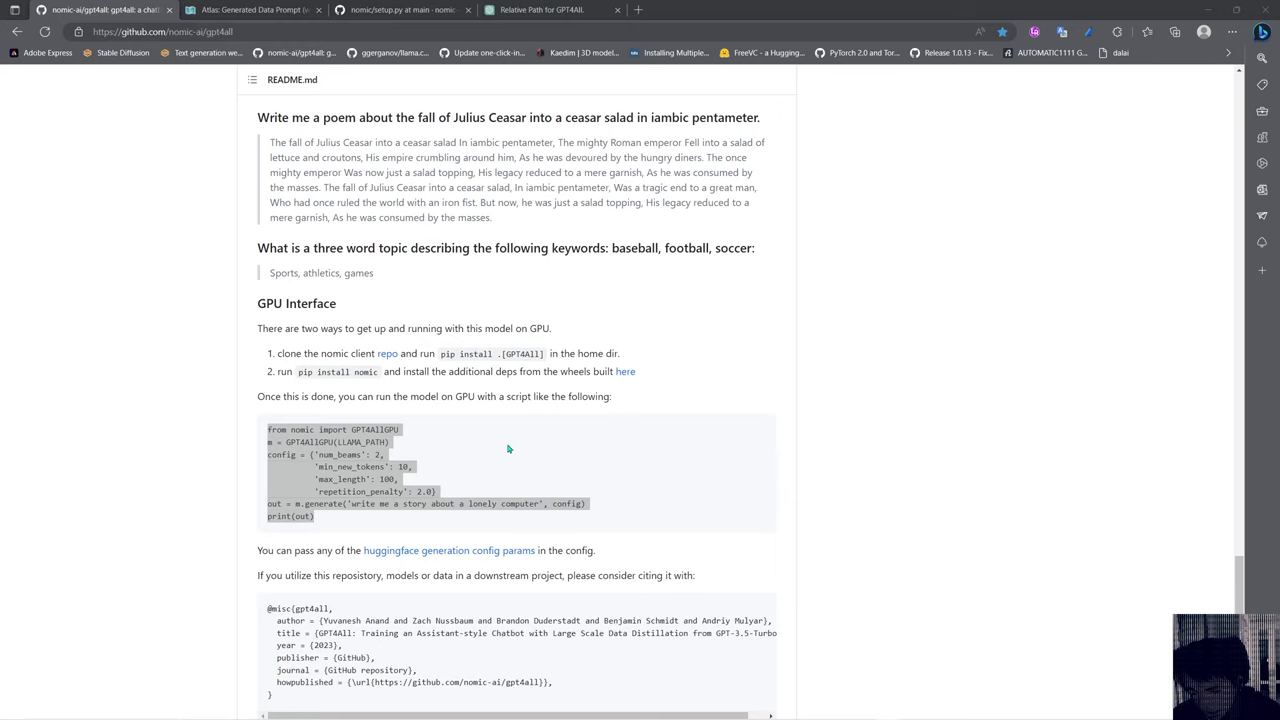
pyautogui.moveTo(600, 328)
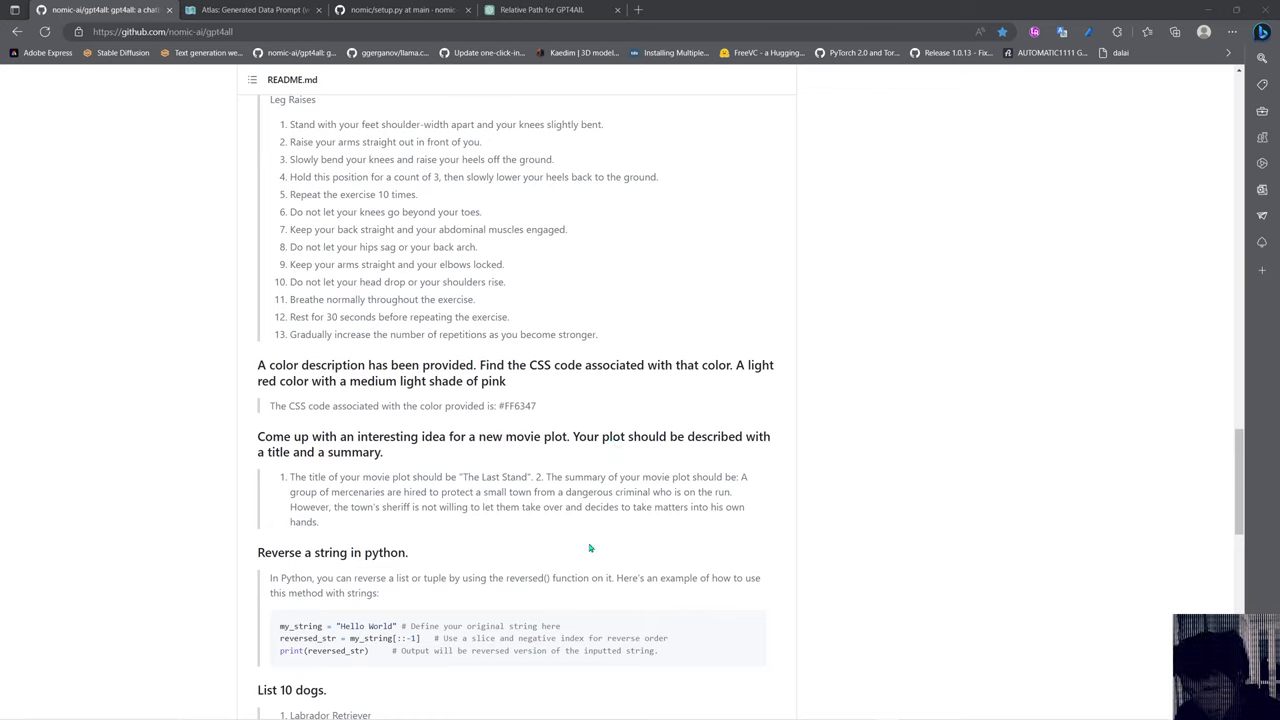
pyautogui.moveTo(524, 398)
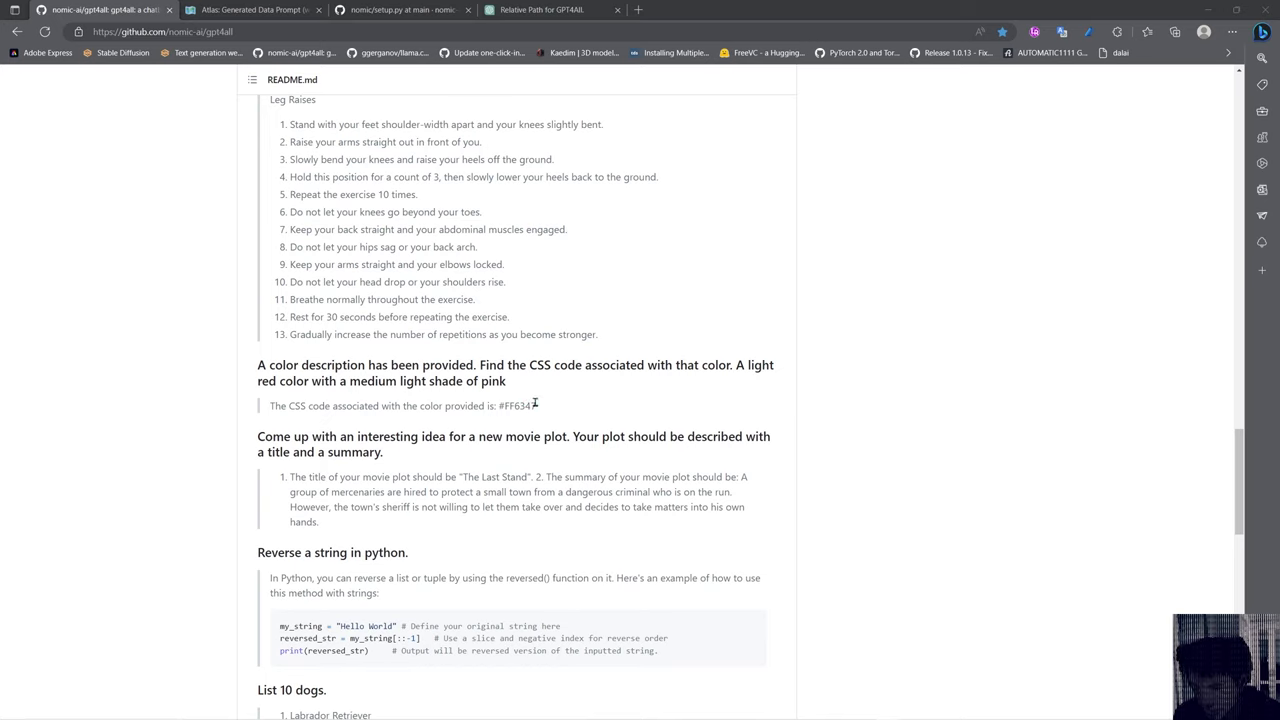
pyautogui.moveTo(540, 402)
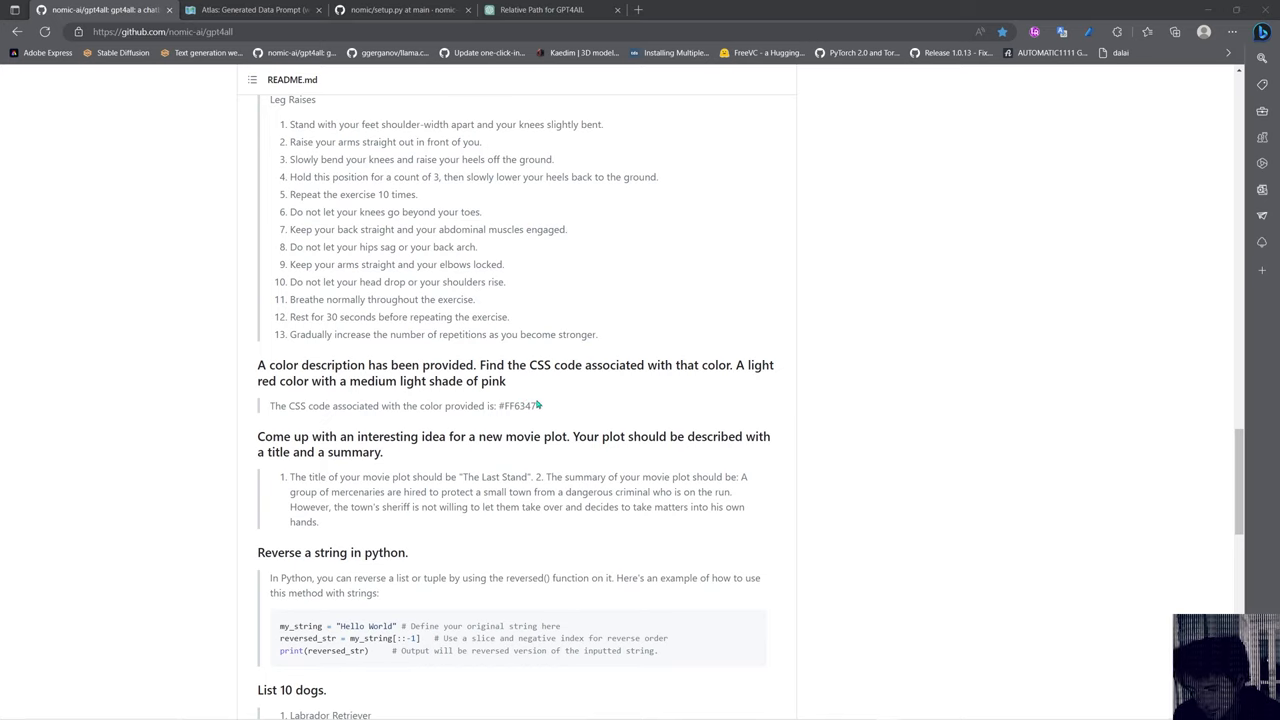
# Scroll the README up past Reproducibility and Setup to the GPT4All title and demo
pyautogui.scroll(3)
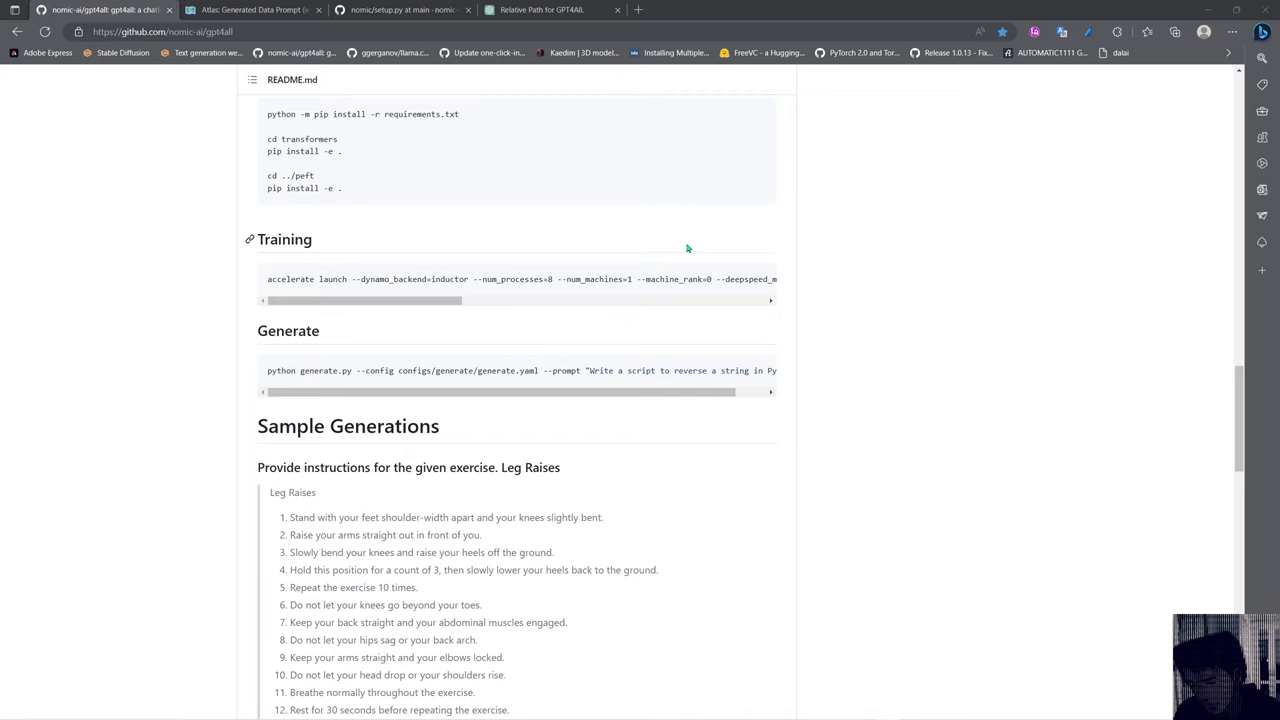
pyautogui.scroll(3)
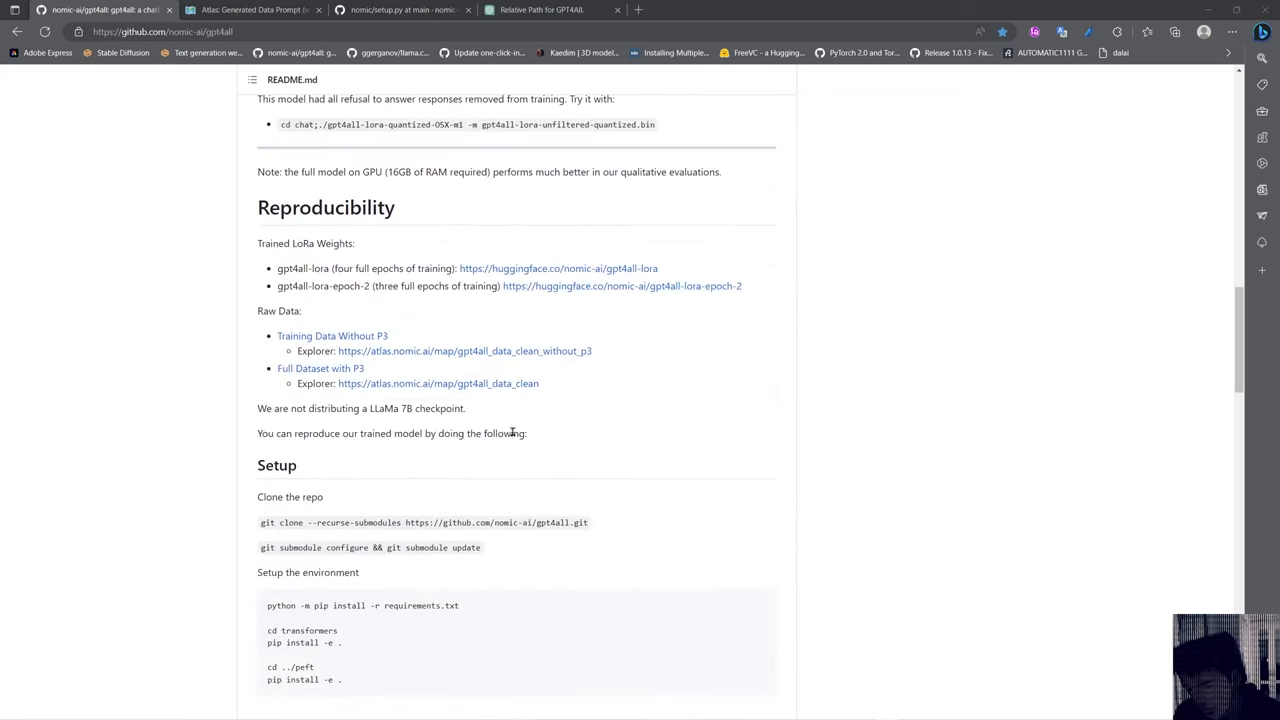
pyautogui.moveTo(528, 556)
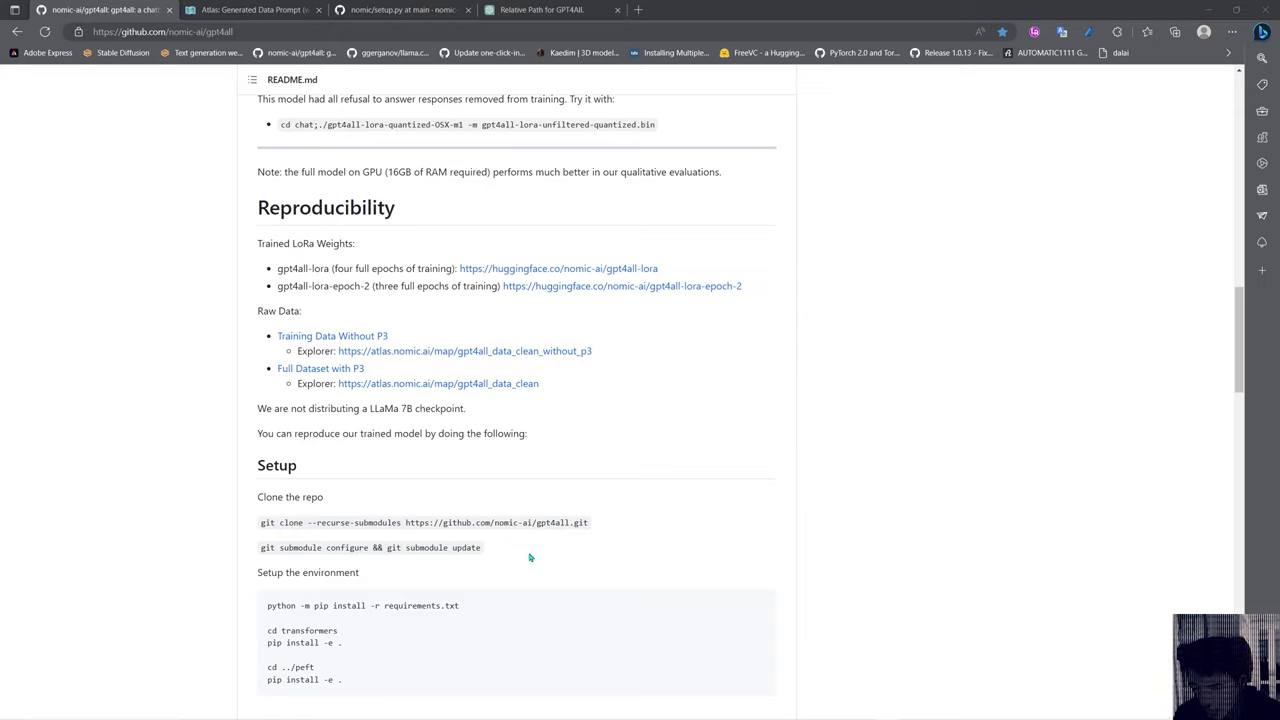
pyautogui.moveTo(596, 494)
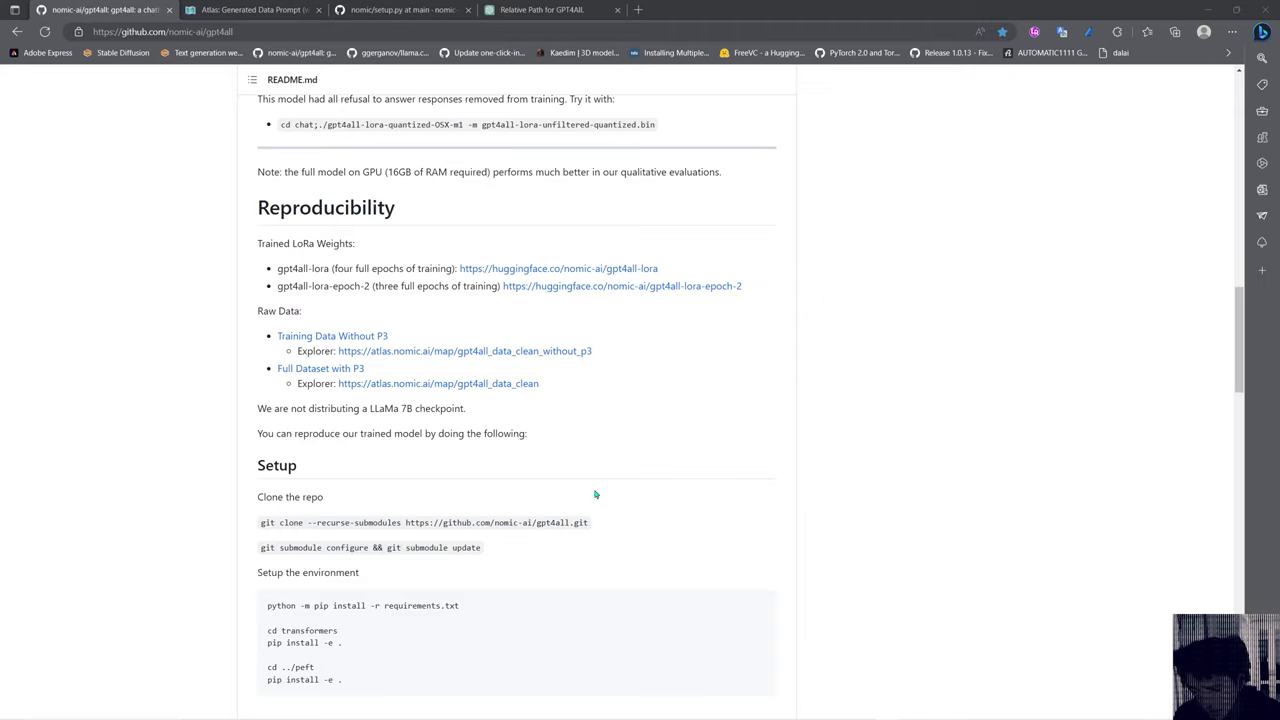
pyautogui.moveTo(658, 492)
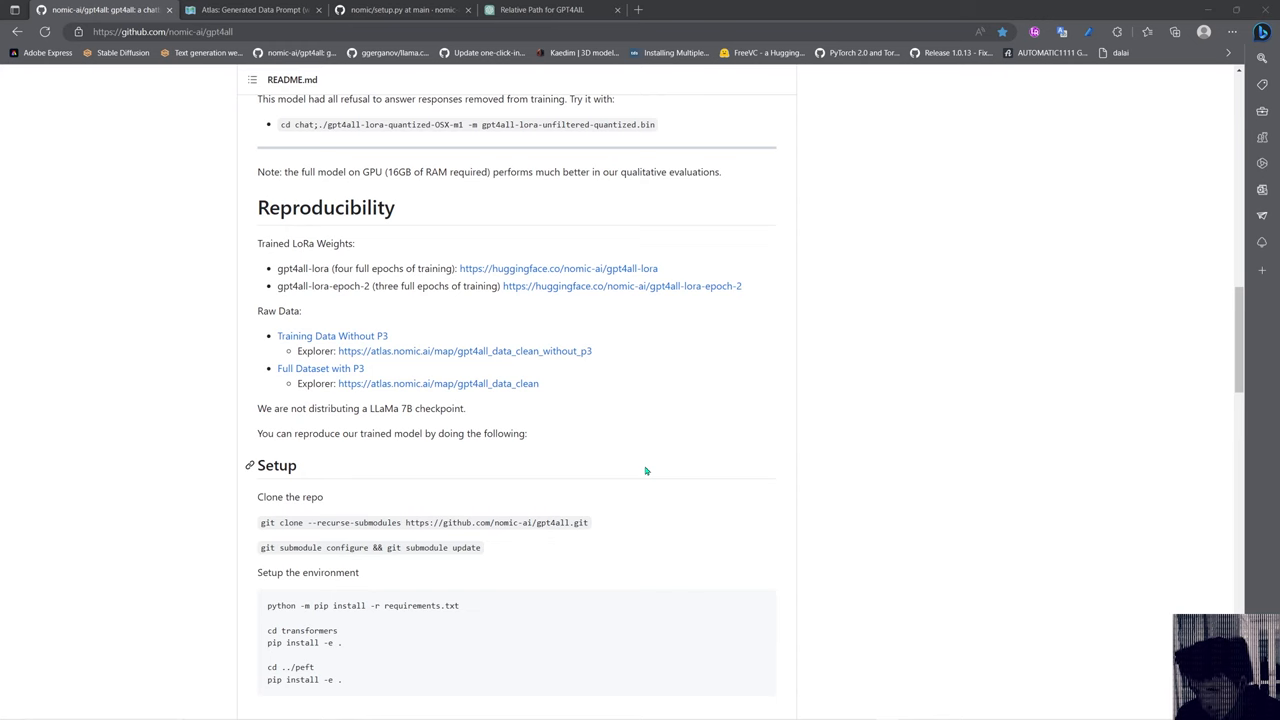
pyautogui.moveTo(686, 376)
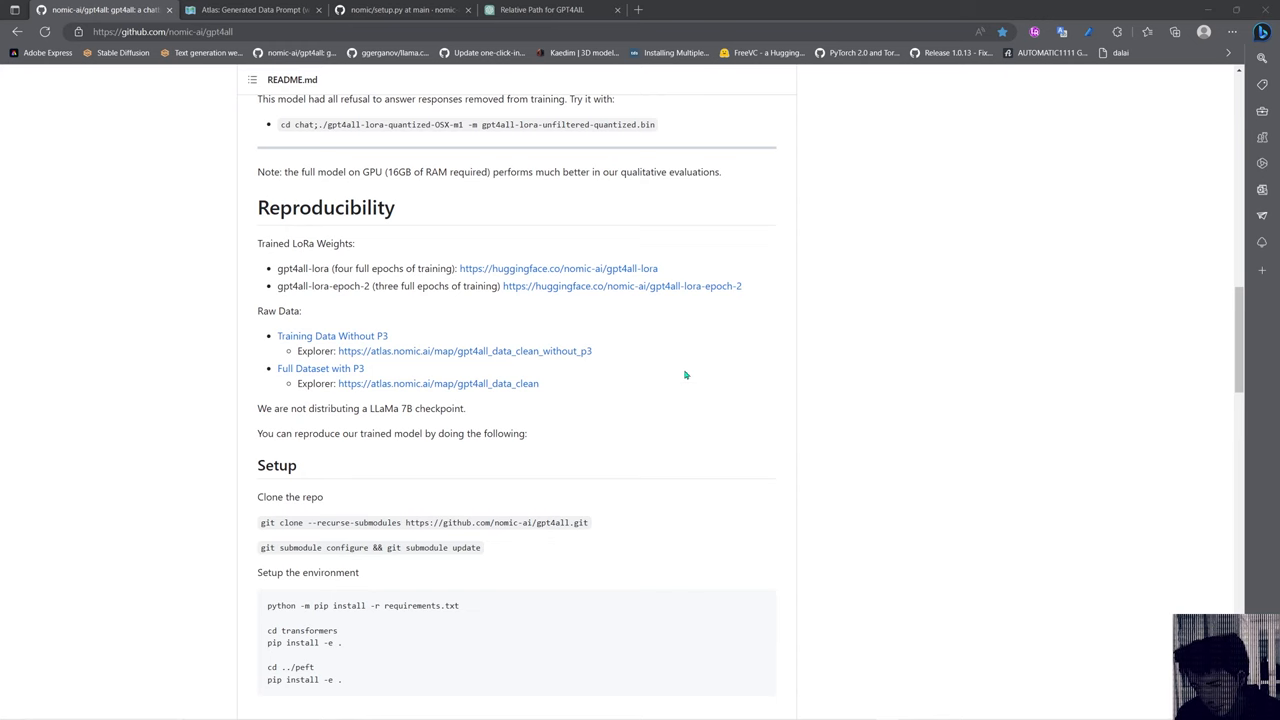
pyautogui.scroll(3)
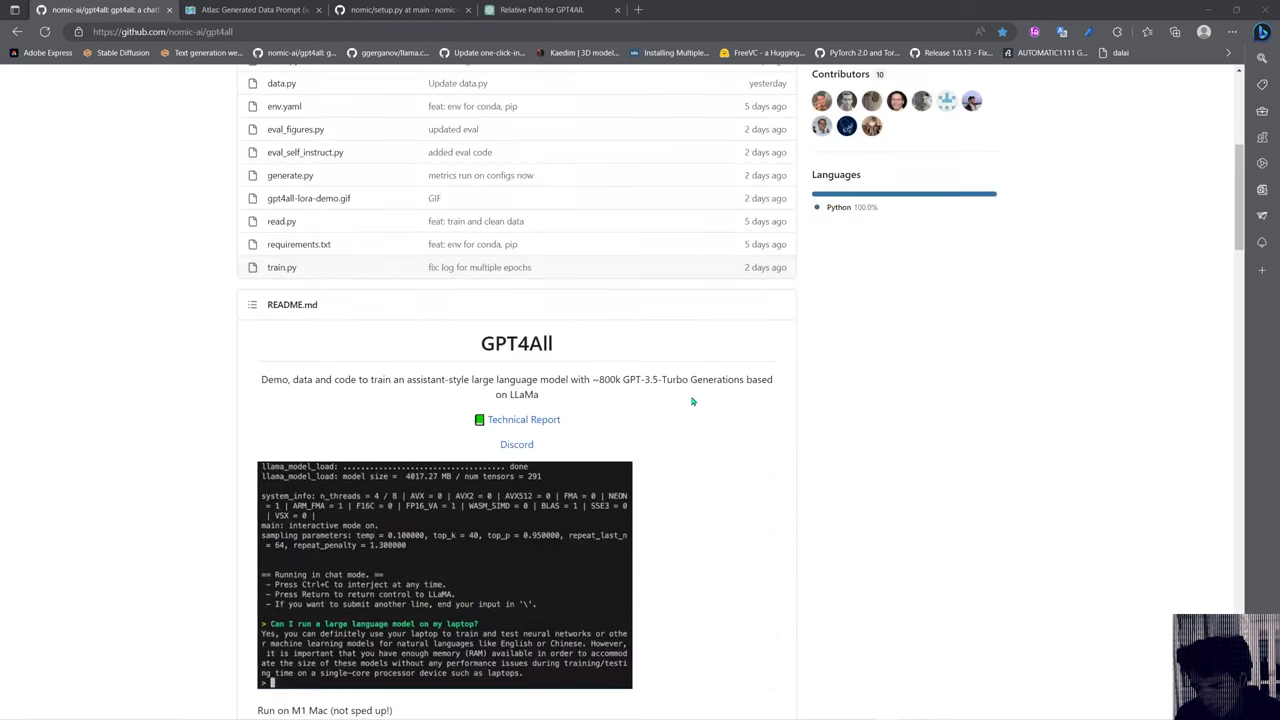